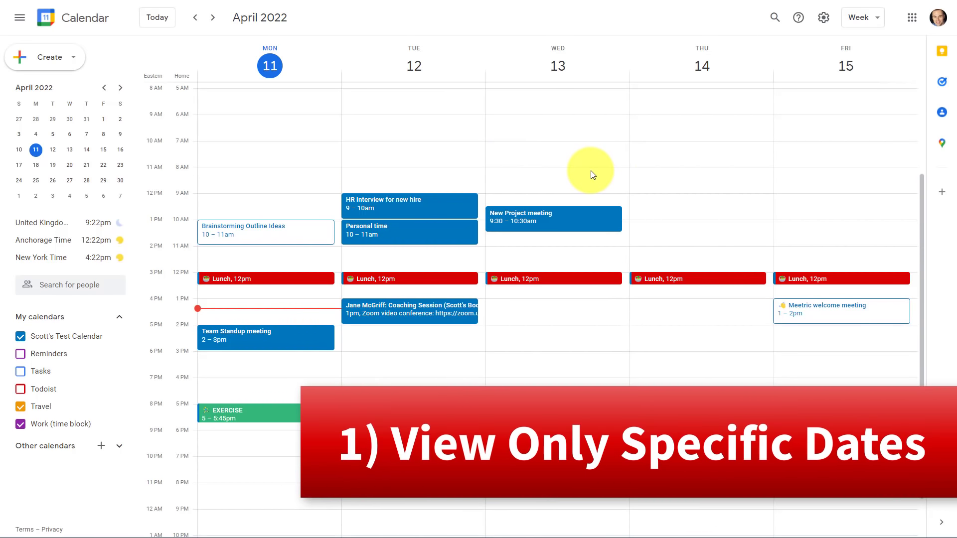
mouse_move(862, 17)
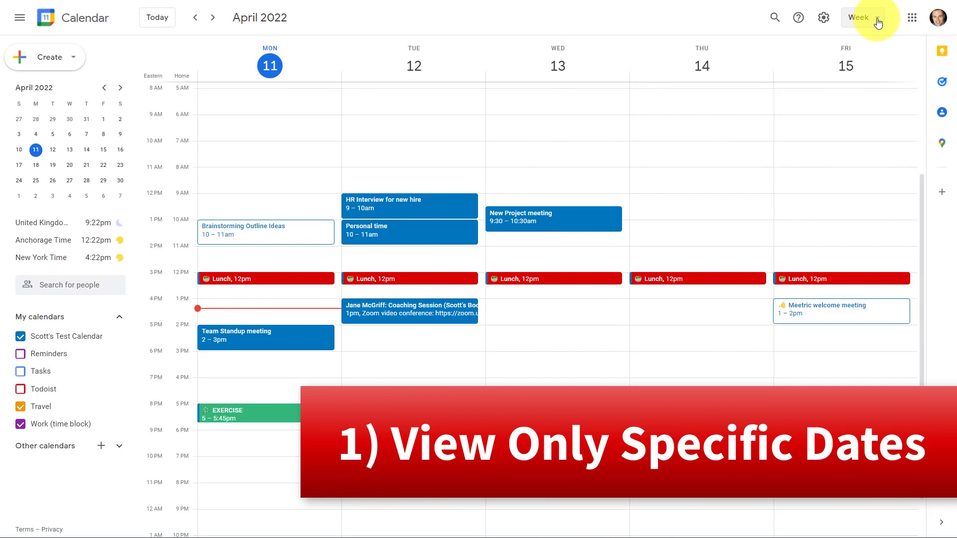
Step: Briefly switch the calendar to single-day view, then back to the week view
left_click(860, 17)
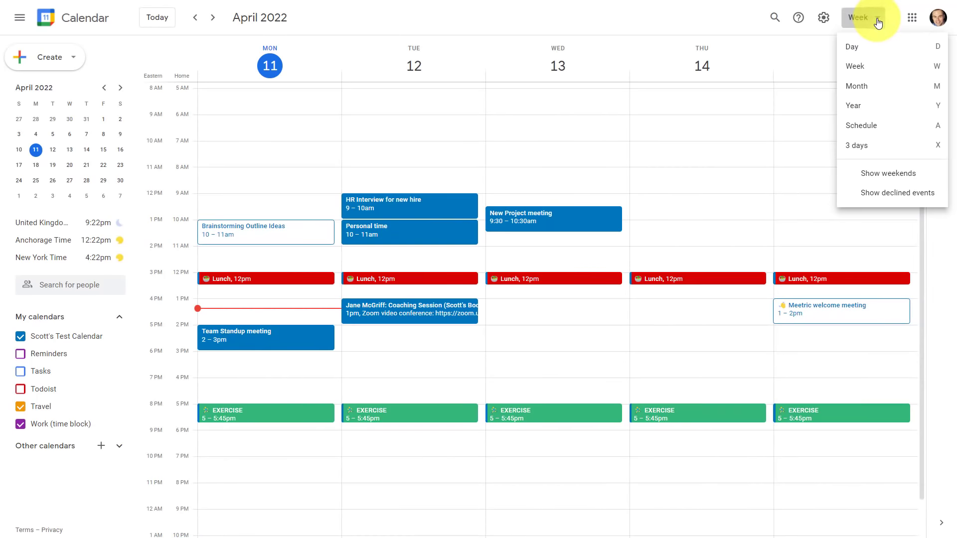
mouse_move(873, 47)
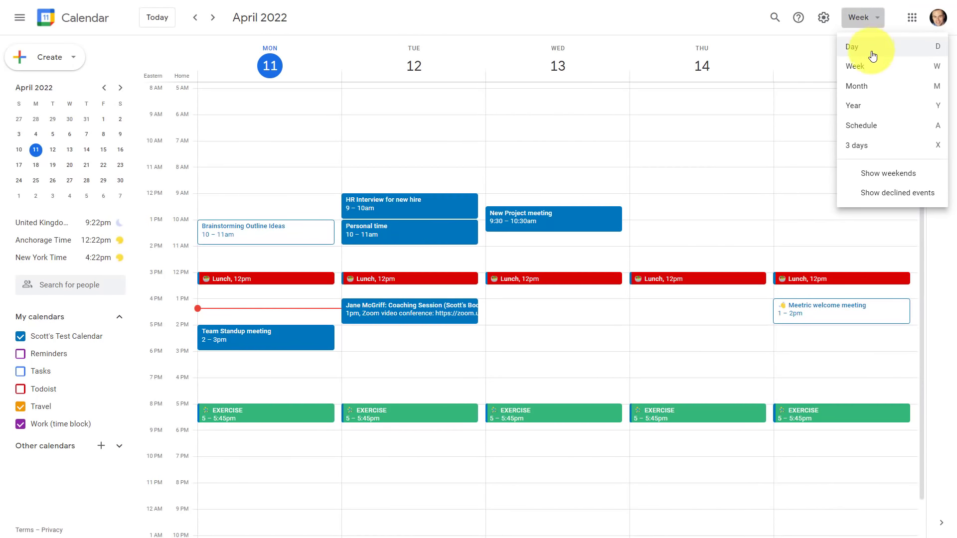
left_click(851, 47)
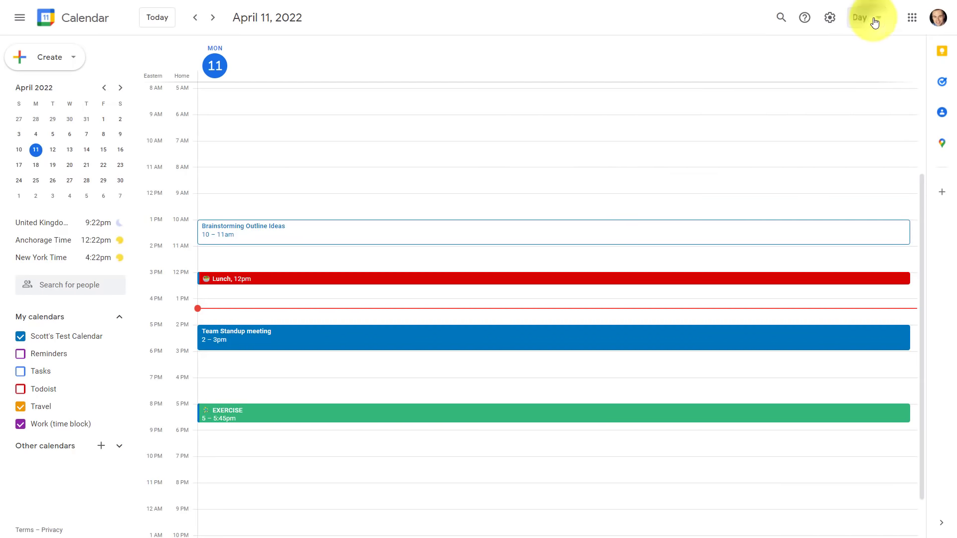
left_click(860, 17)
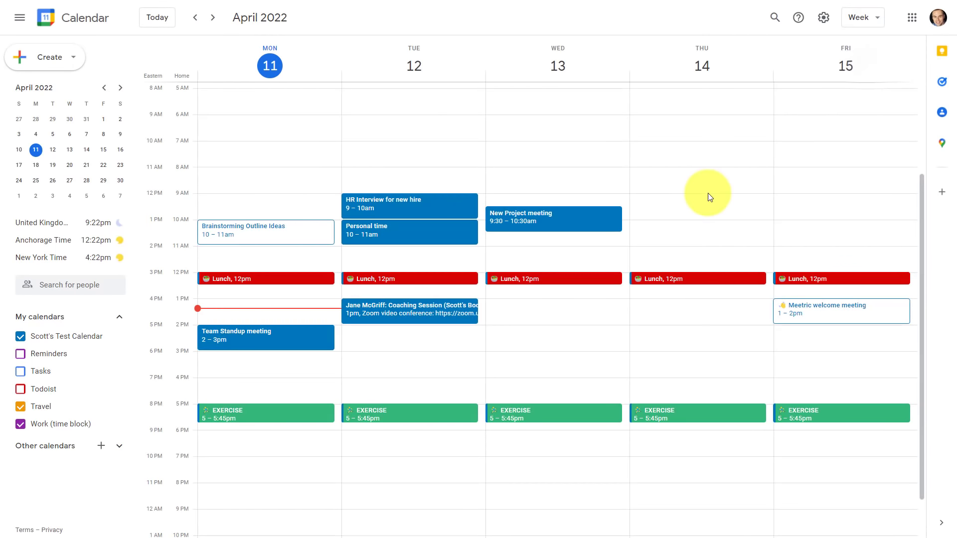
mouse_move(692, 187)
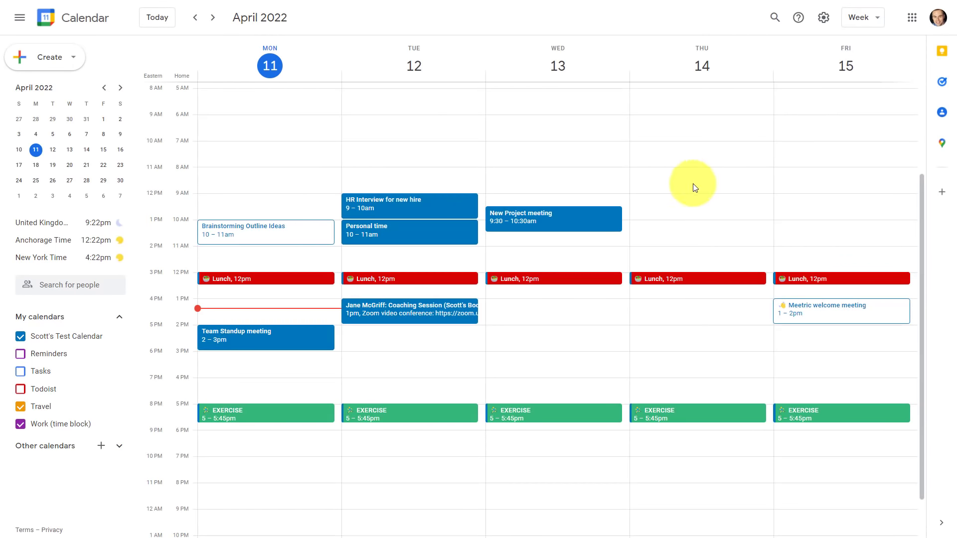
mouse_move(463, 160)
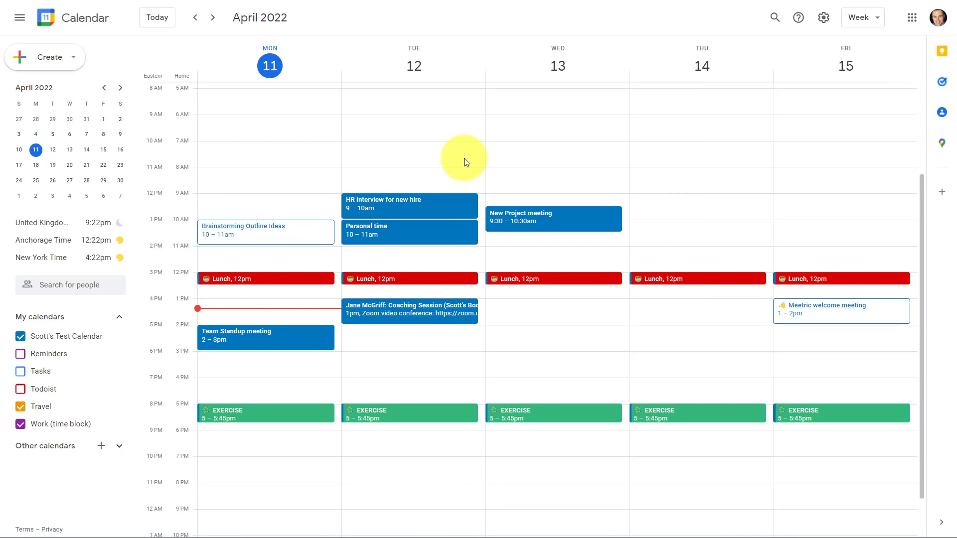
mouse_move(278, 152)
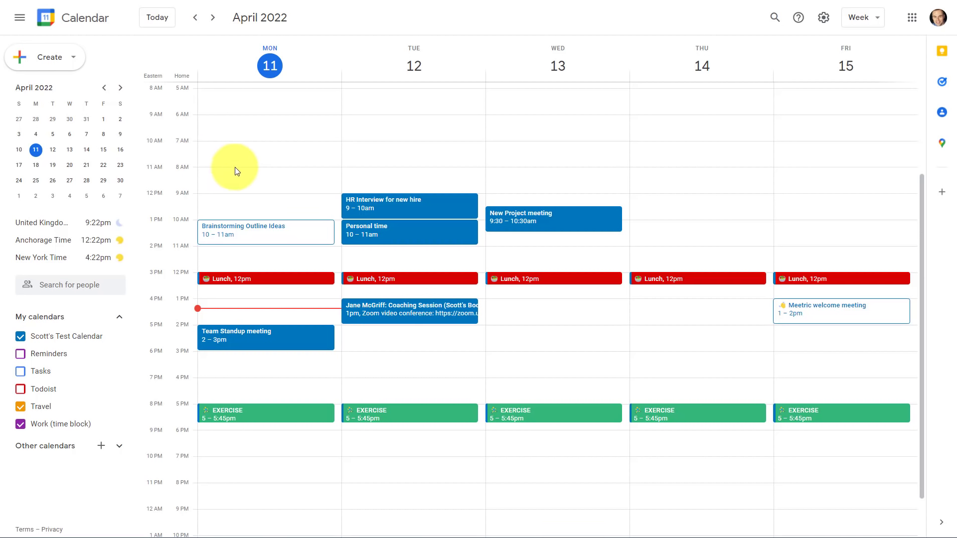
mouse_move(52, 119)
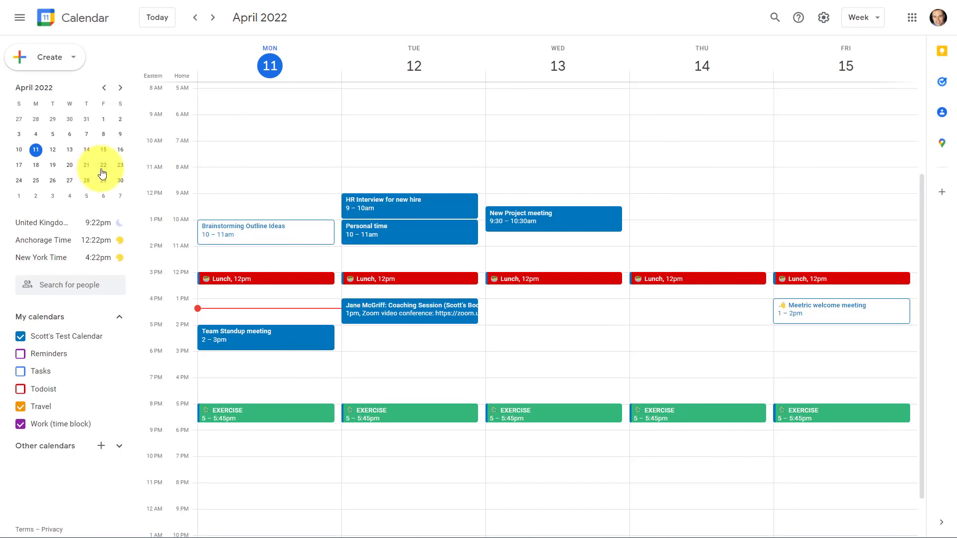
mouse_move(79, 157)
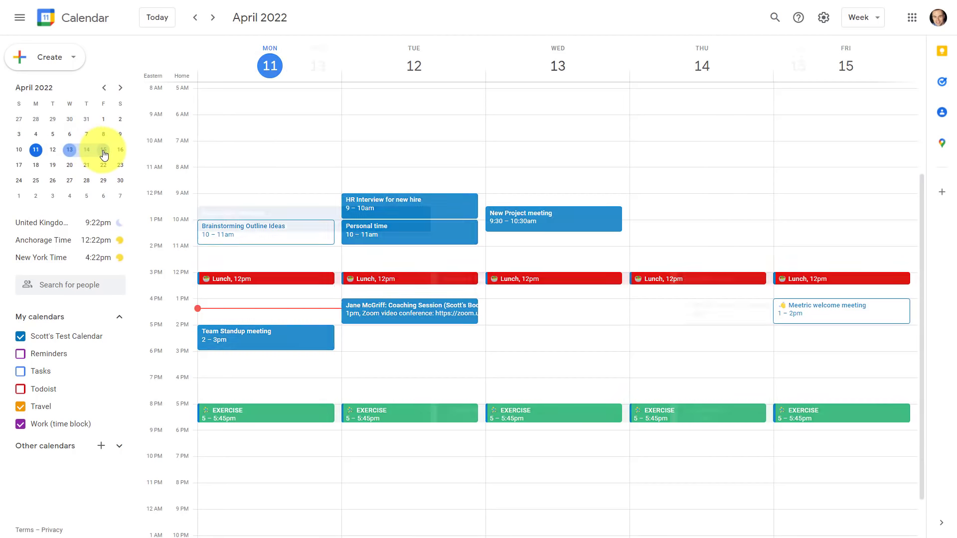
Step: View custom date ranges, including April 24–May 7 and April 18–20
left_click(860, 17)
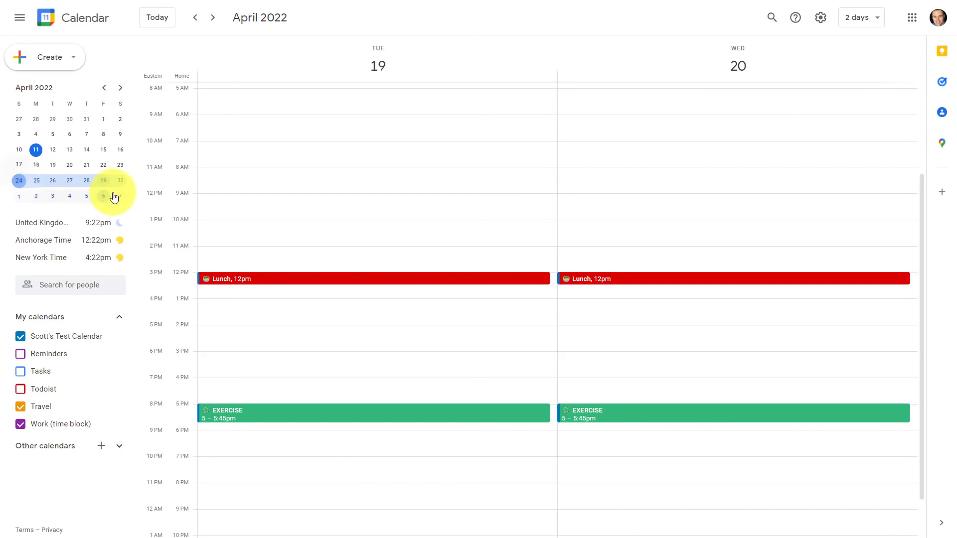
left_click(861, 17)
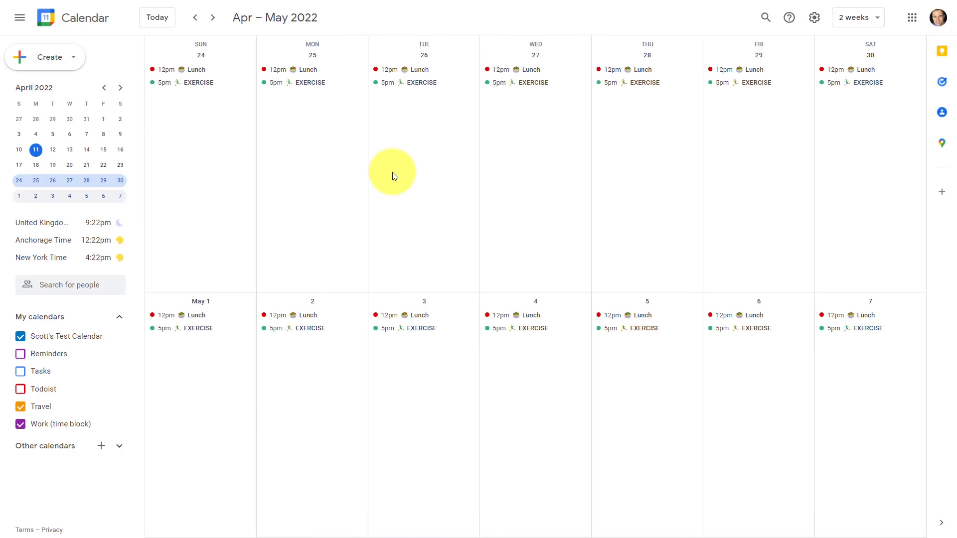
mouse_move(449, 230)
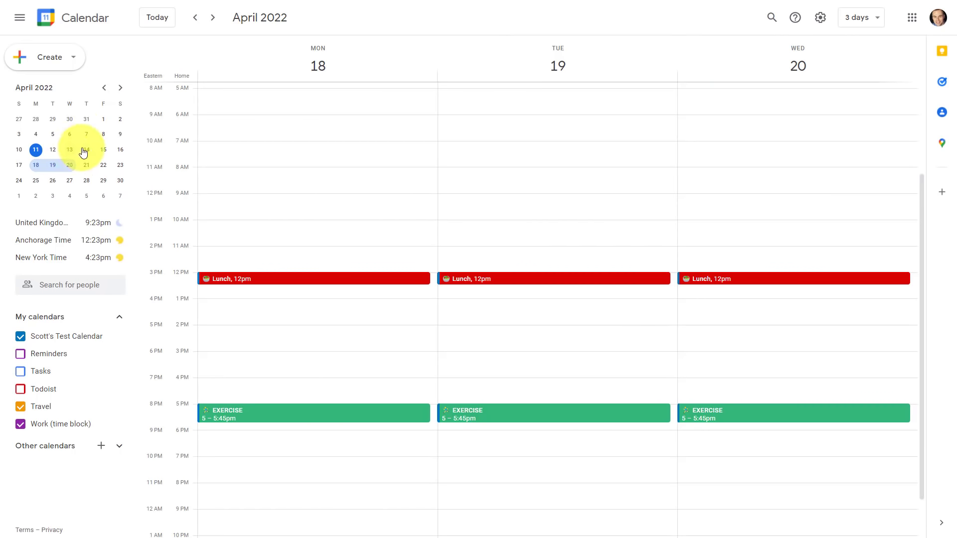
mouse_move(89, 168)
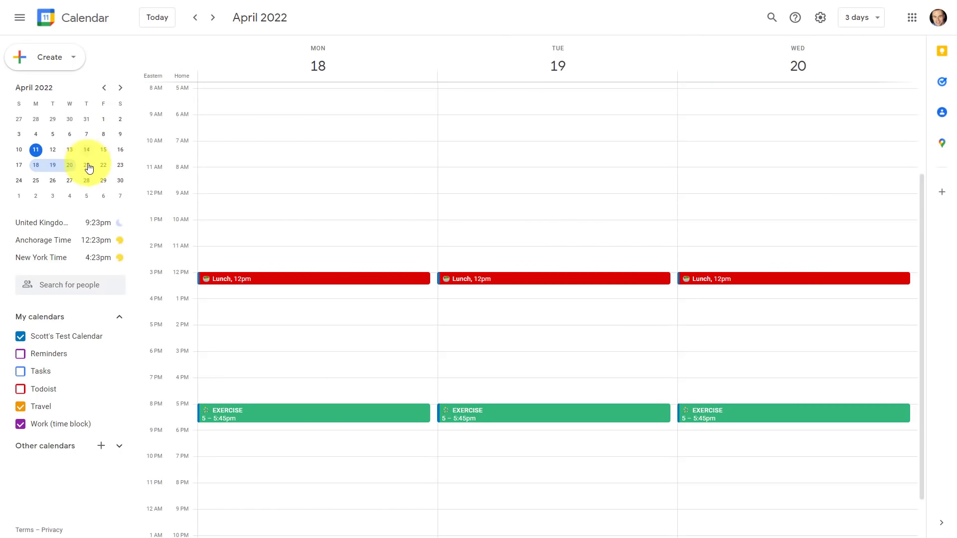
left_click(86, 166)
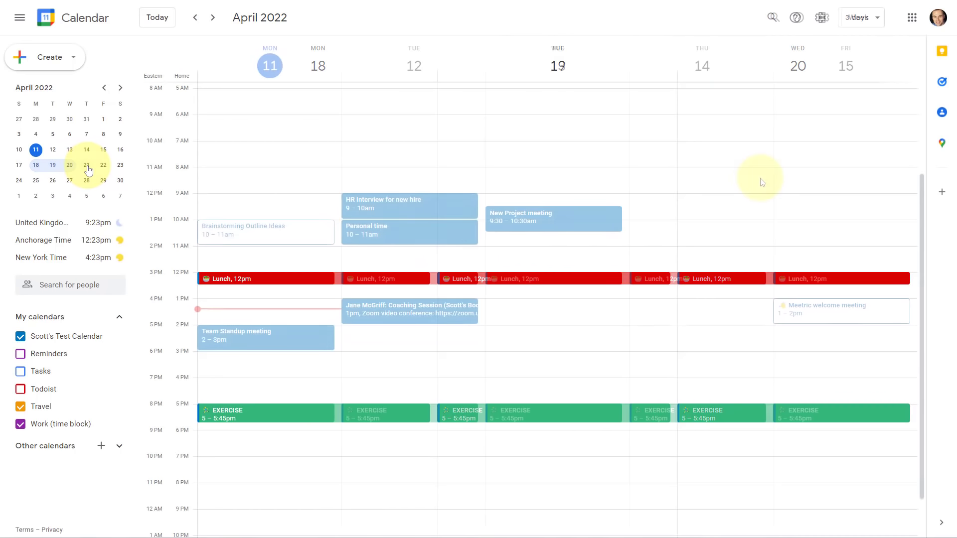
left_click(861, 17)
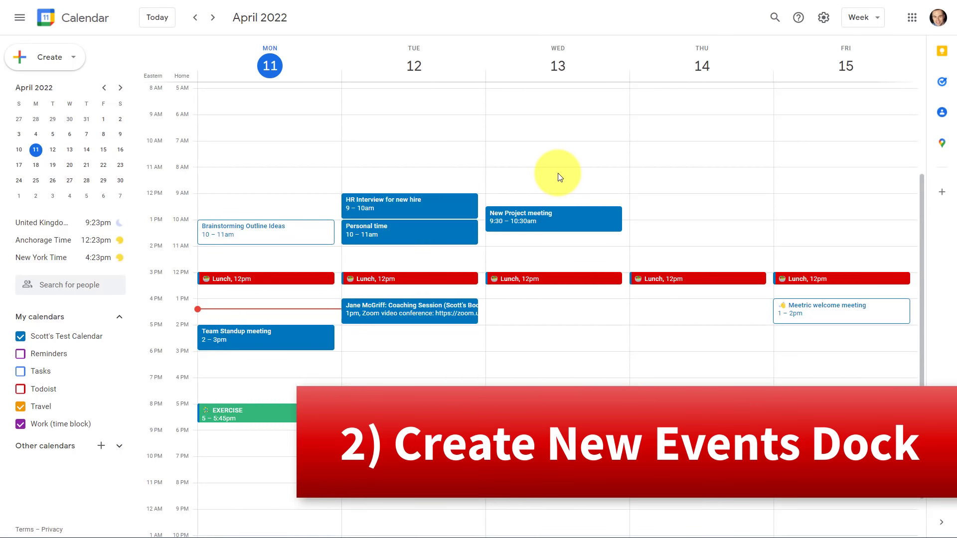
mouse_move(552, 169)
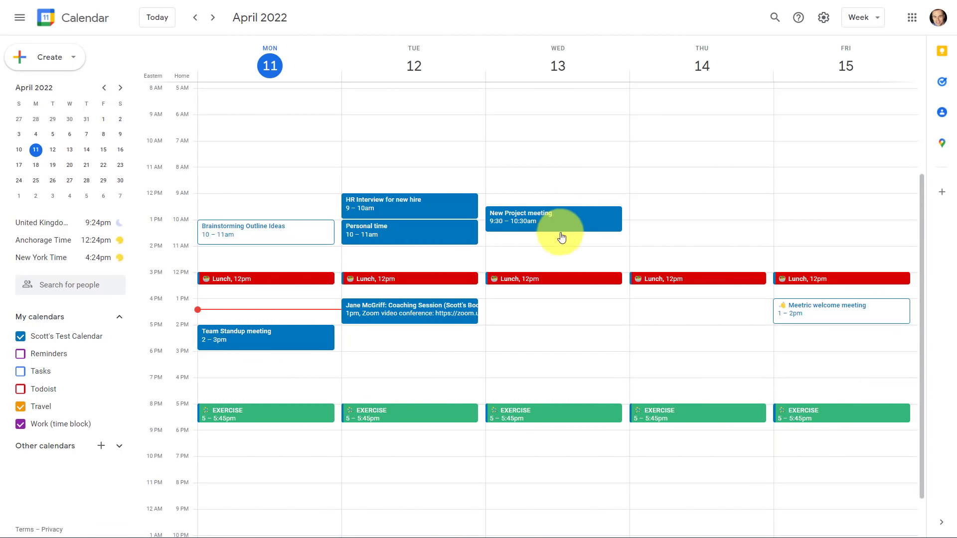
Step: Create a 1–2pm event on Wednesday, April 13 and open its details
left_click(552, 310)
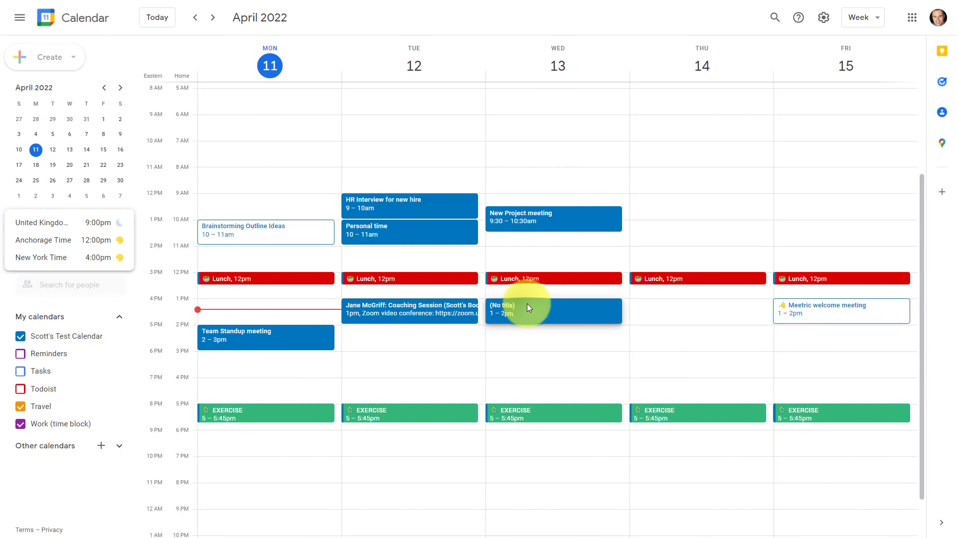
left_click(553, 311)
type("New Event")
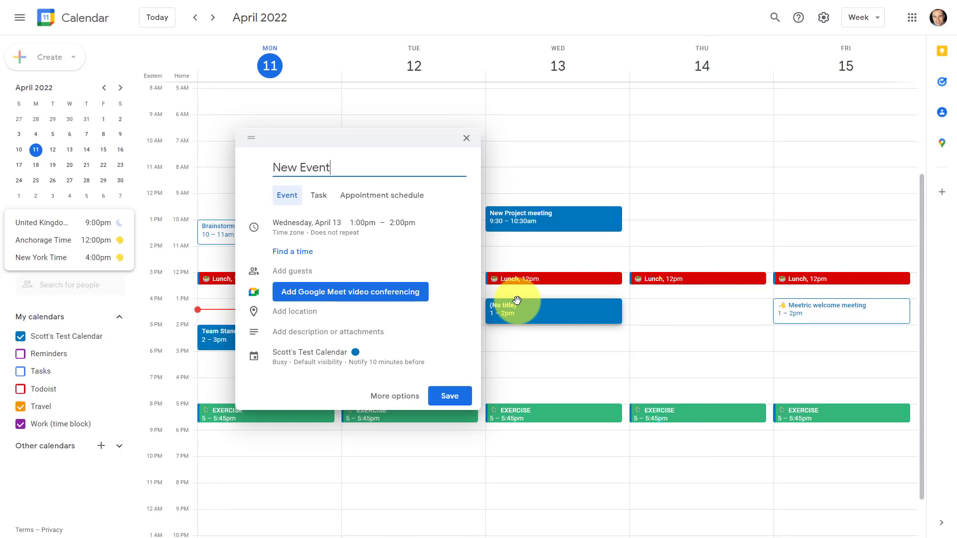
mouse_move(560, 283)
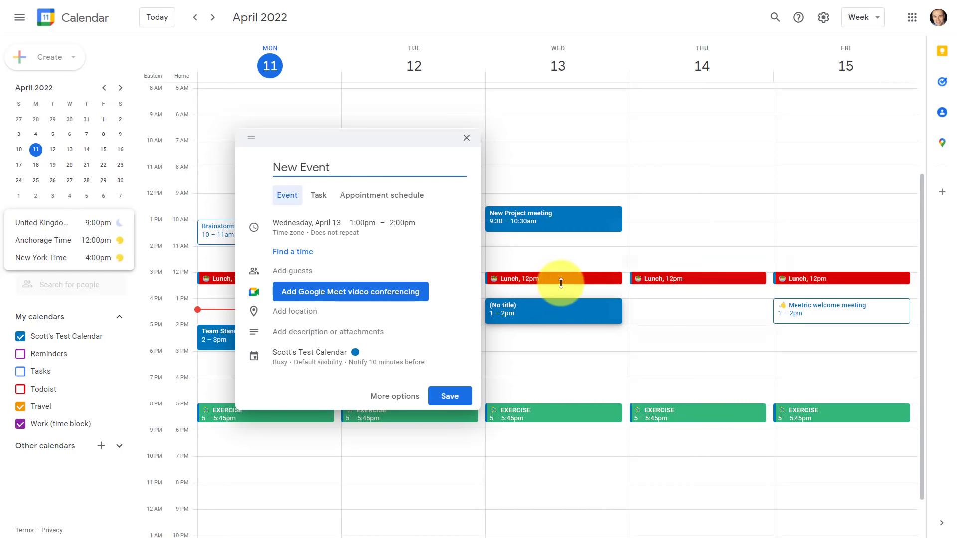
mouse_move(403, 256)
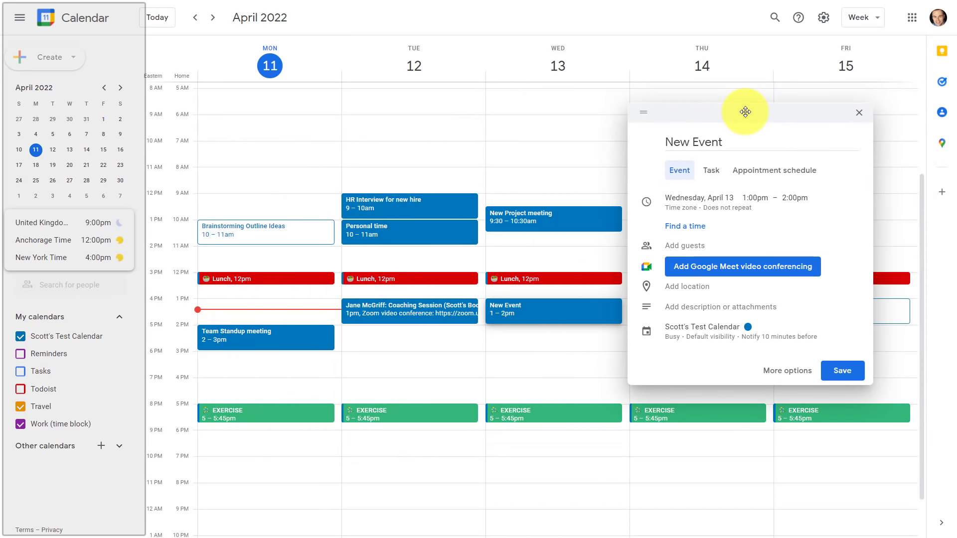
mouse_move(421, 370)
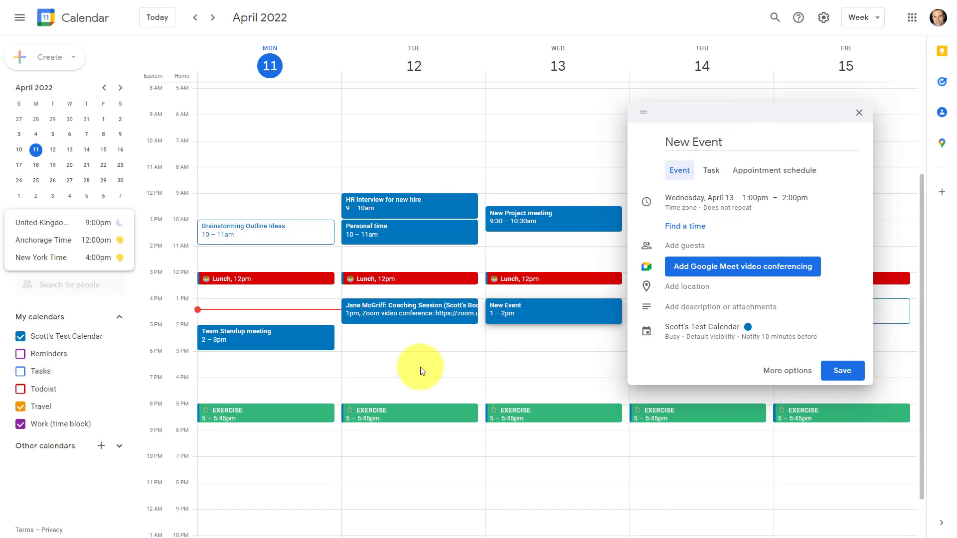
mouse_move(390, 370)
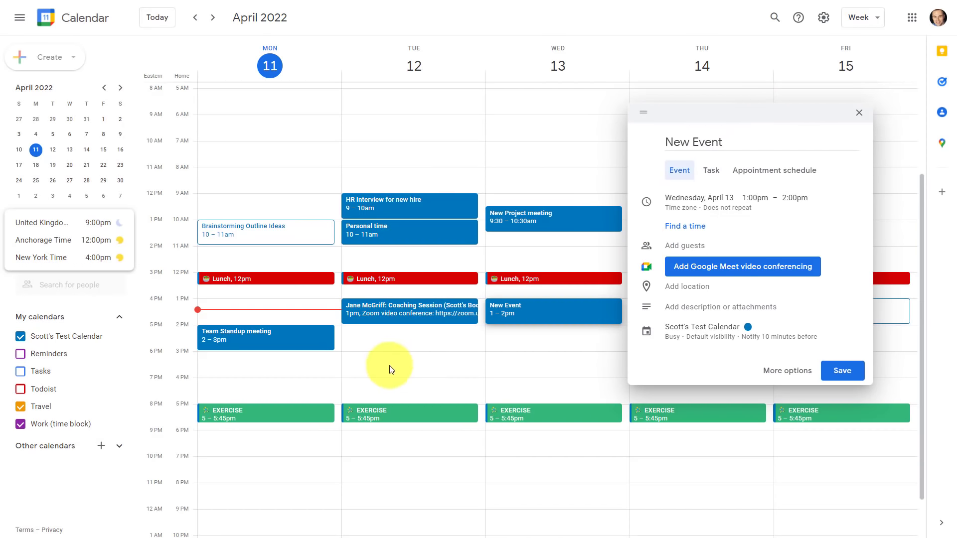
mouse_move(722, 116)
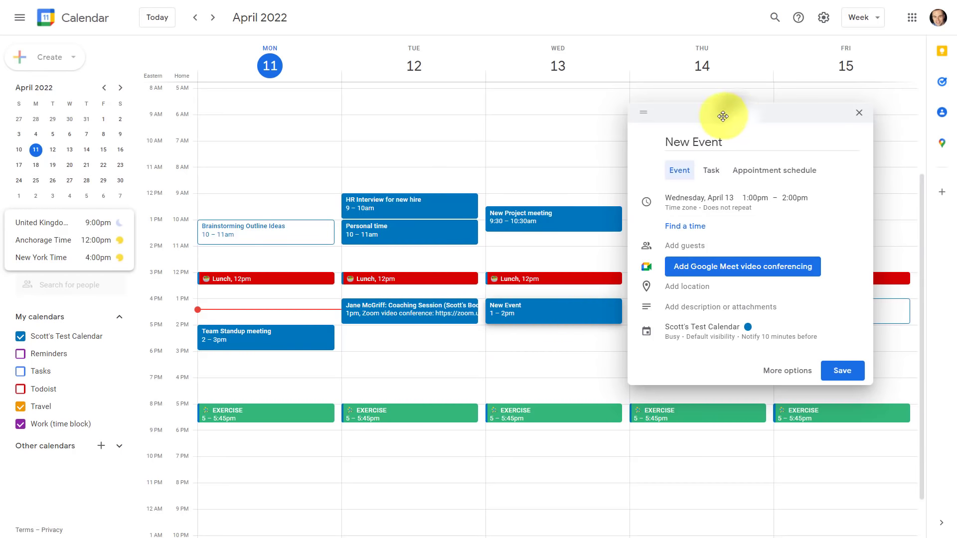
Step: Drag the New Event details window across to the left side of the screen
left_click_drag(722, 116, 401, 113)
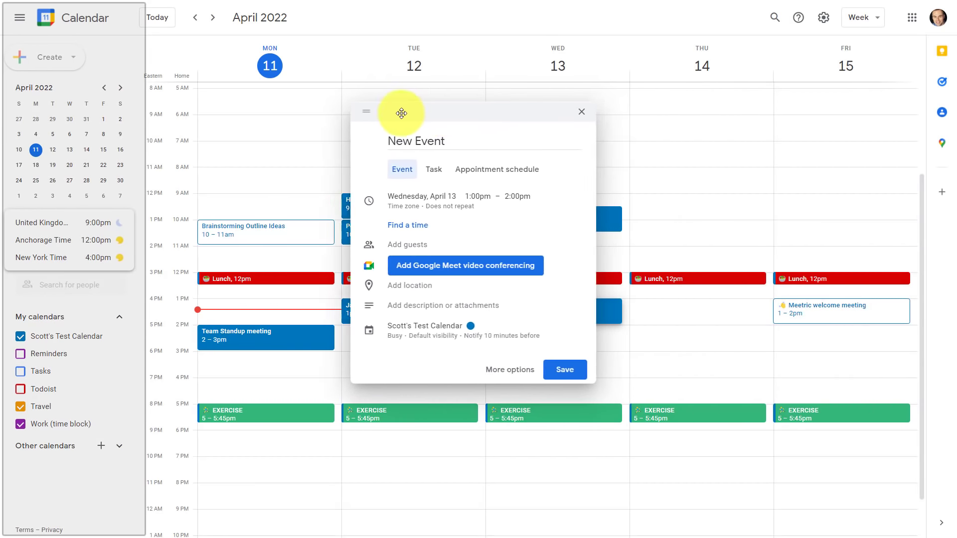
left_click_drag(402, 113, 280, 117)
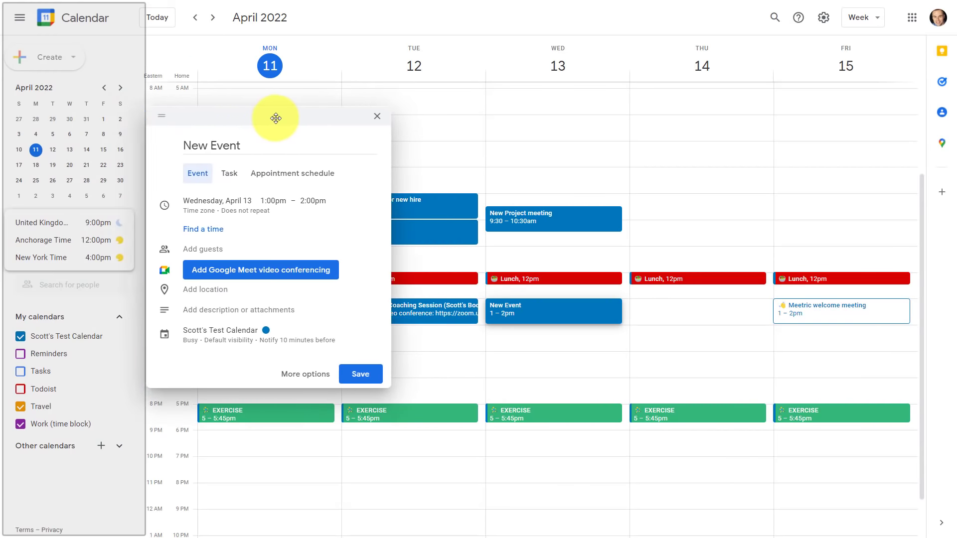
left_click_drag(275, 118, 215, 118)
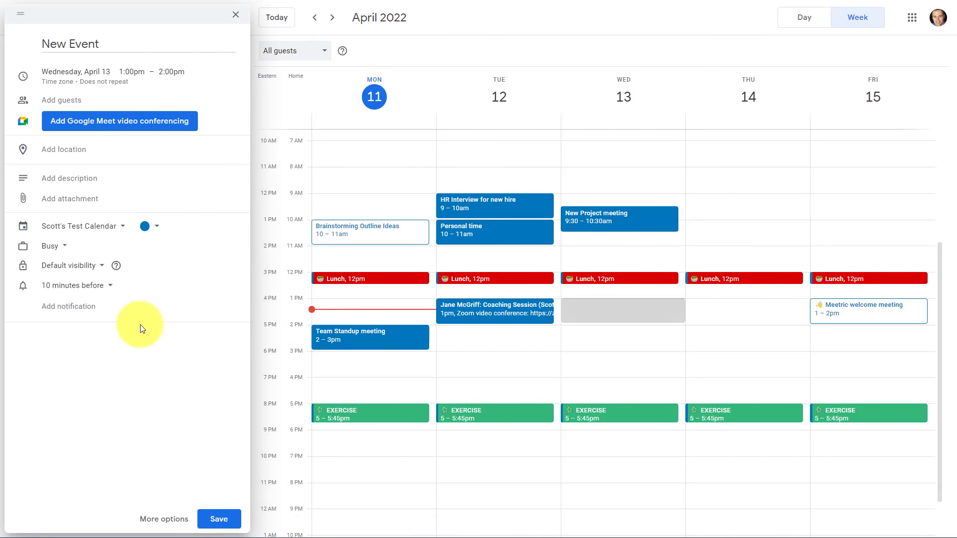
mouse_move(468, 176)
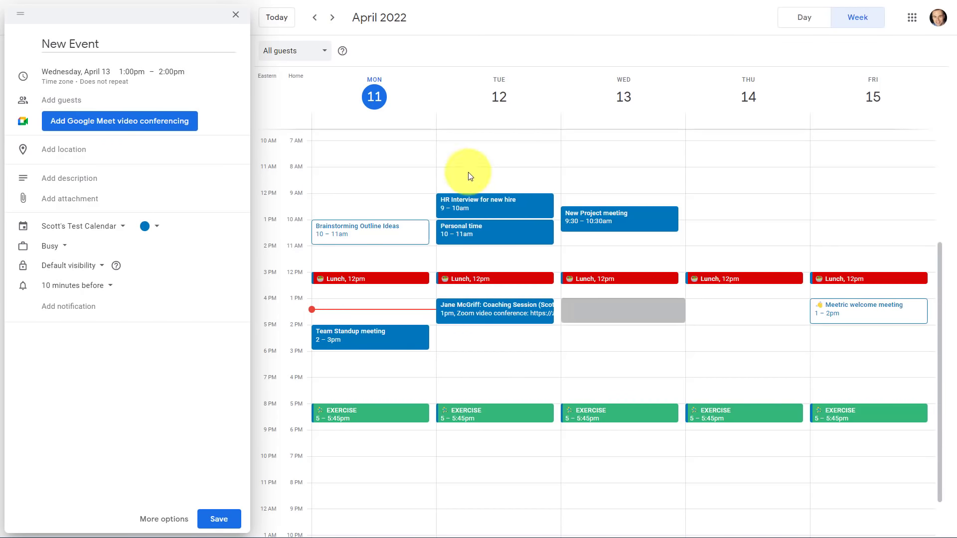
mouse_move(573, 203)
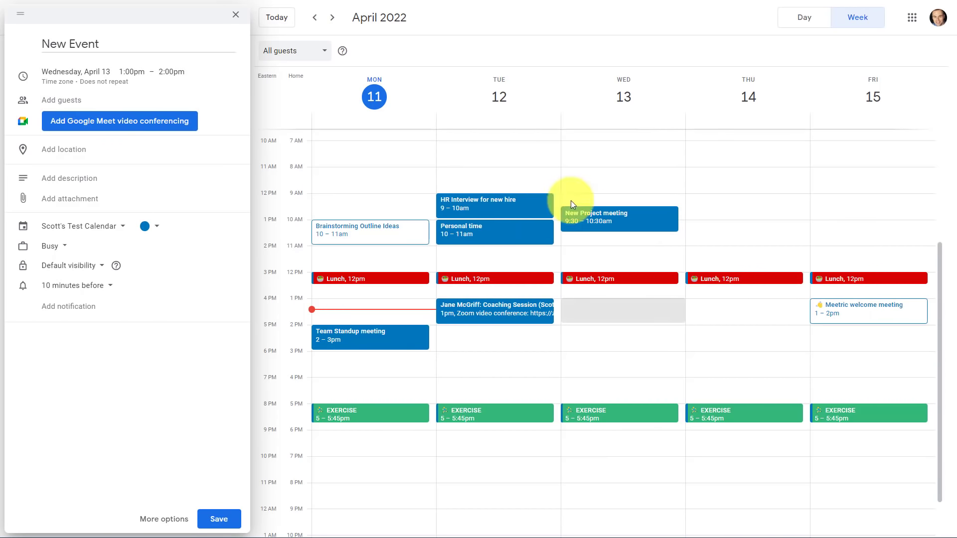
mouse_move(344, 16)
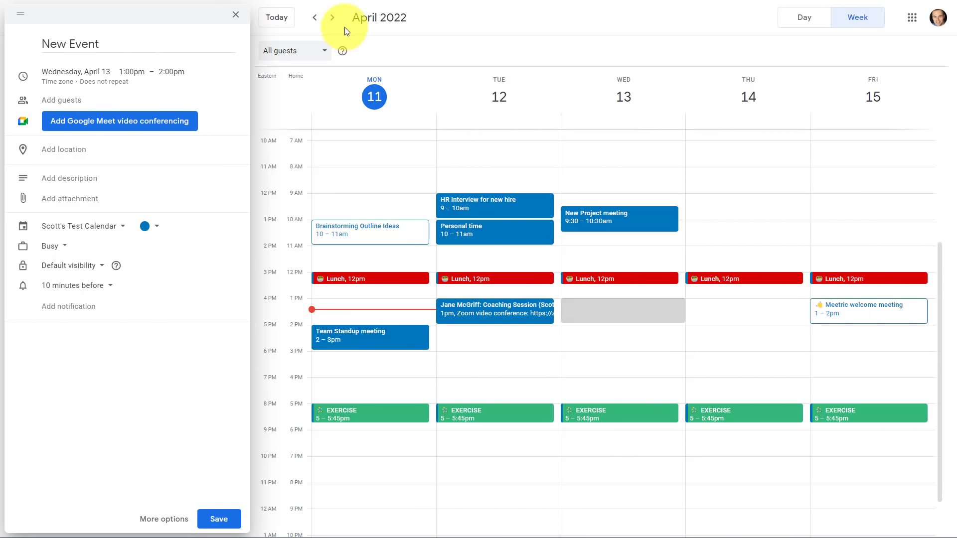
Step: In Day view, move the New Event draft to Tuesday, April 12, 2–3pm and save
left_click(331, 17)
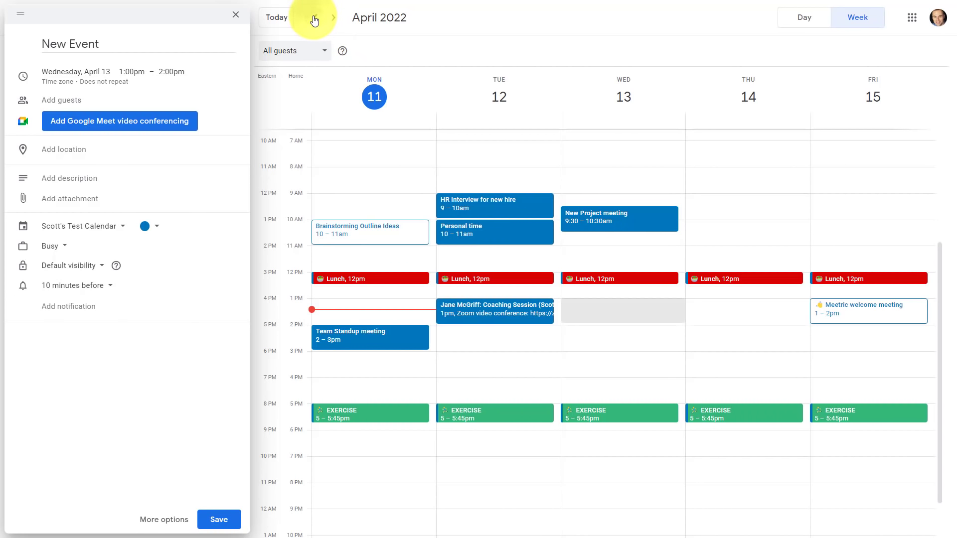
left_click(803, 17)
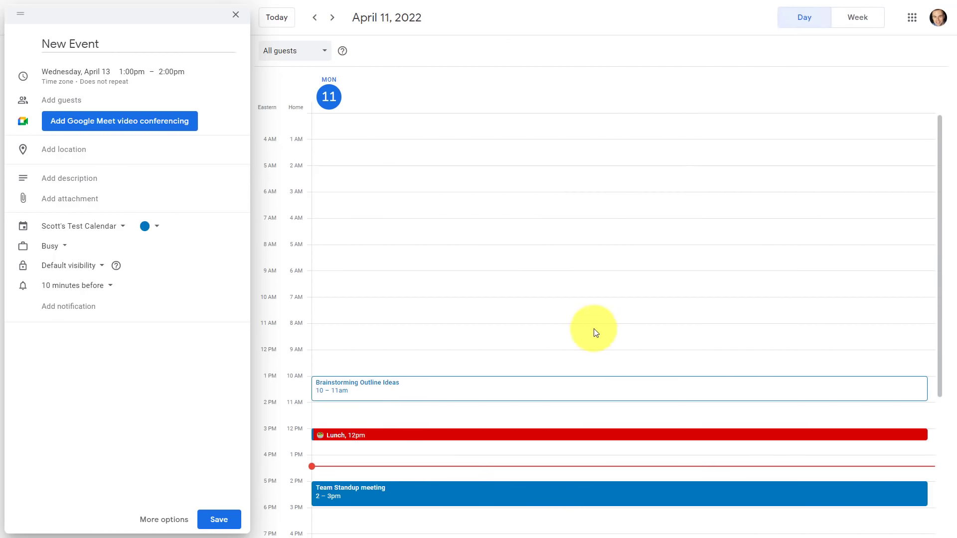
scroll("down", 3)
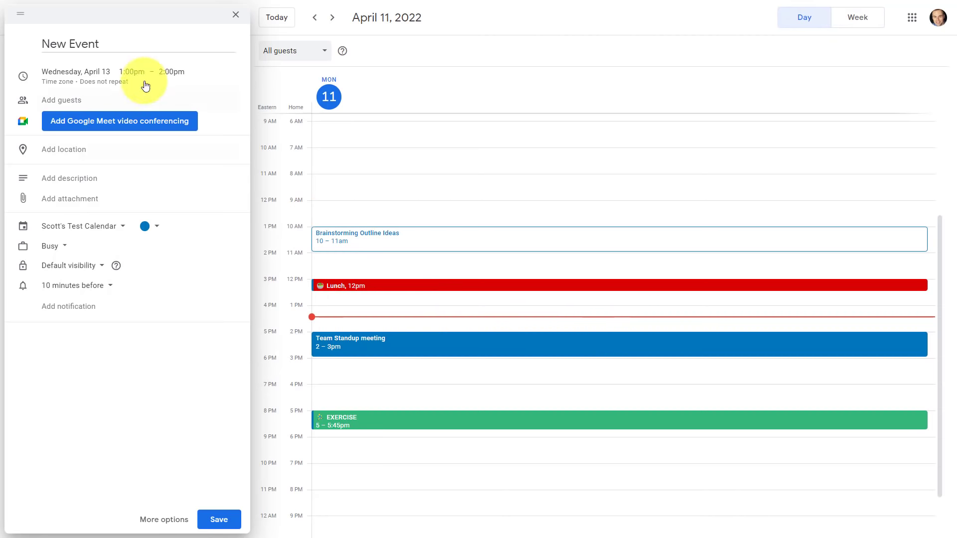
mouse_move(134, 51)
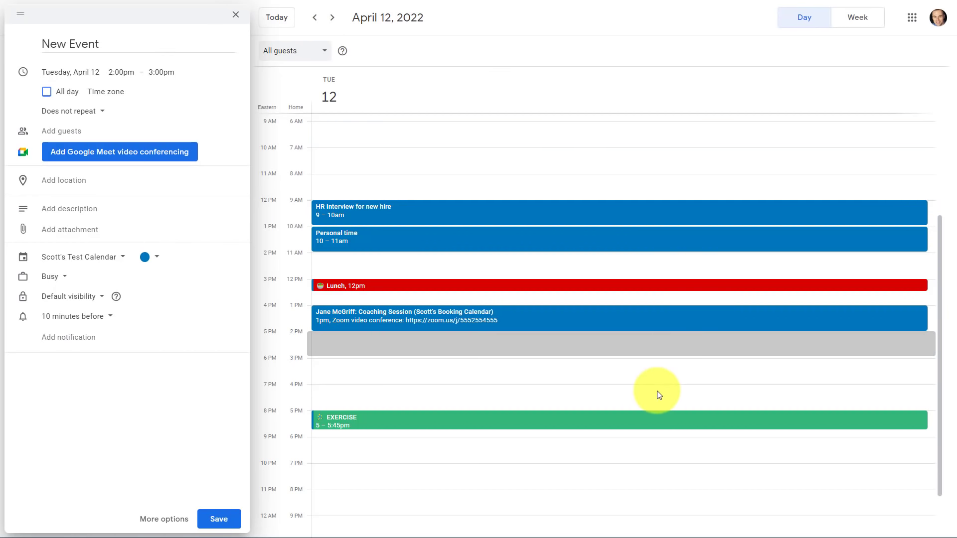
mouse_move(444, 378)
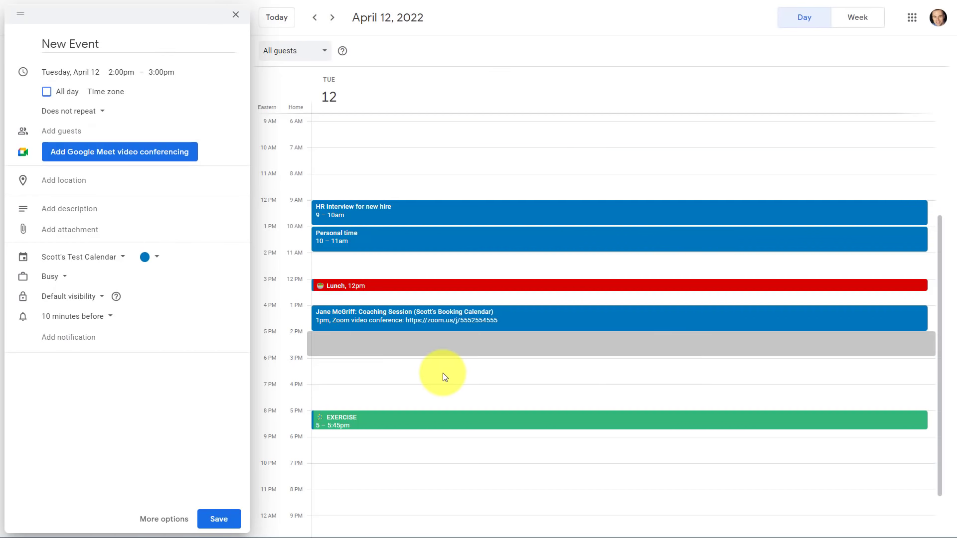
mouse_move(519, 364)
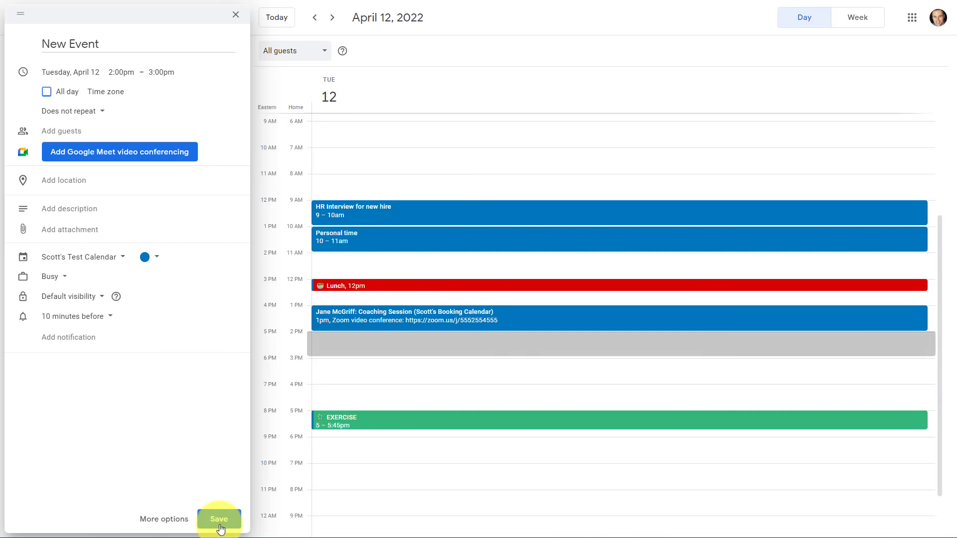
left_click(218, 519)
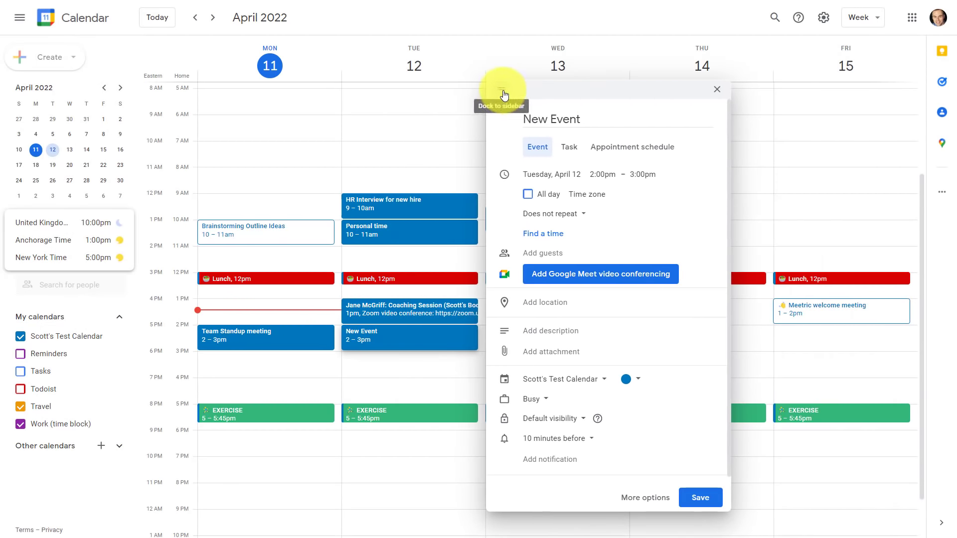
Step: Dock the event editor beside the calendar and step the day view to Friday, April 15
left_click_drag(500, 89, 239, 100)
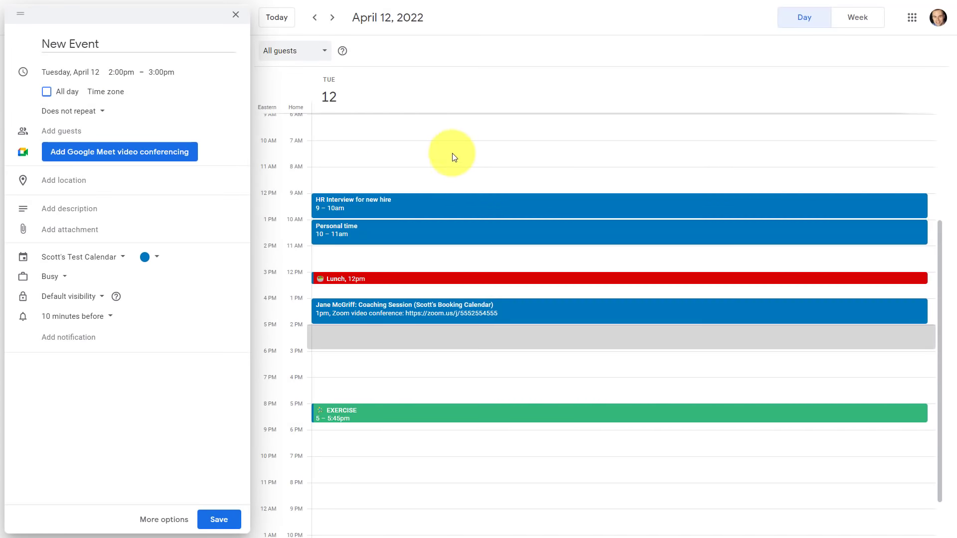
left_click(332, 17)
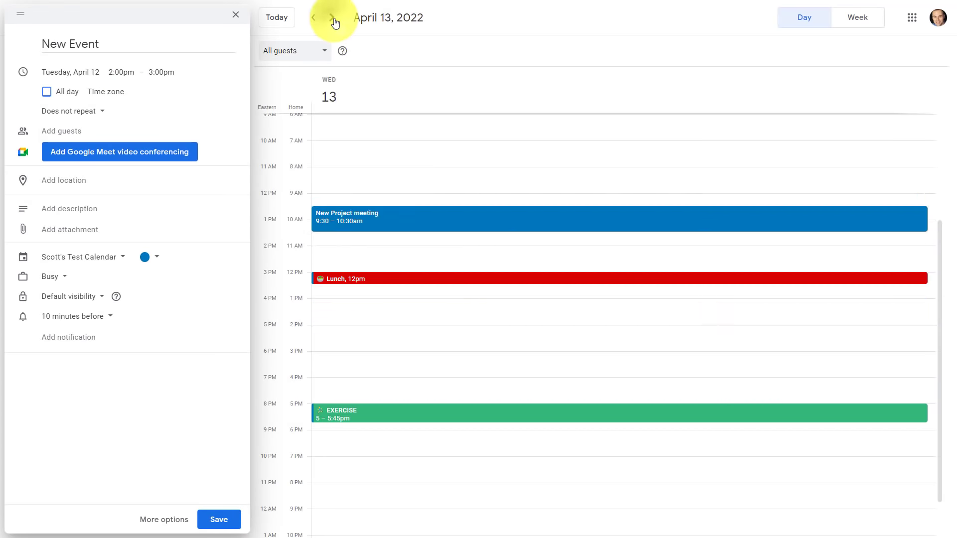
left_click(331, 17)
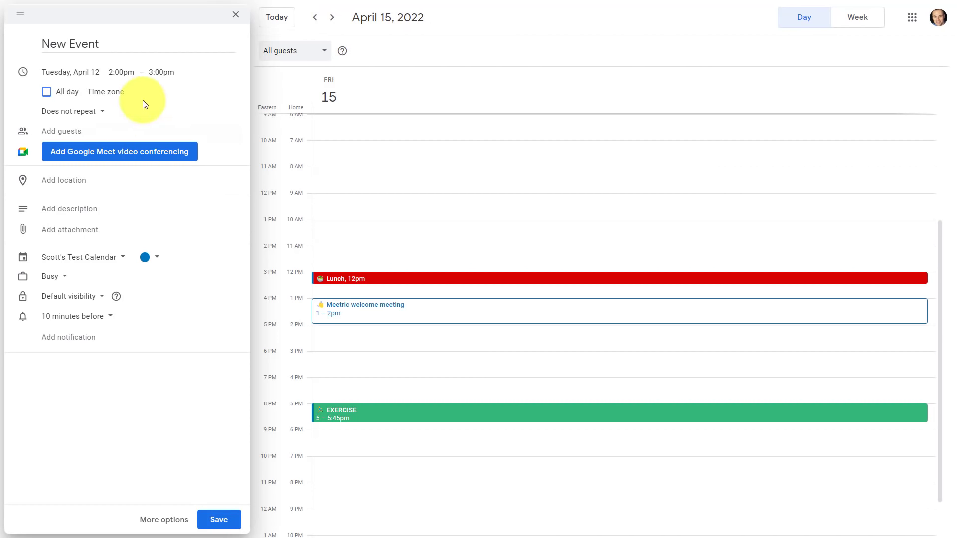
mouse_move(94, 406)
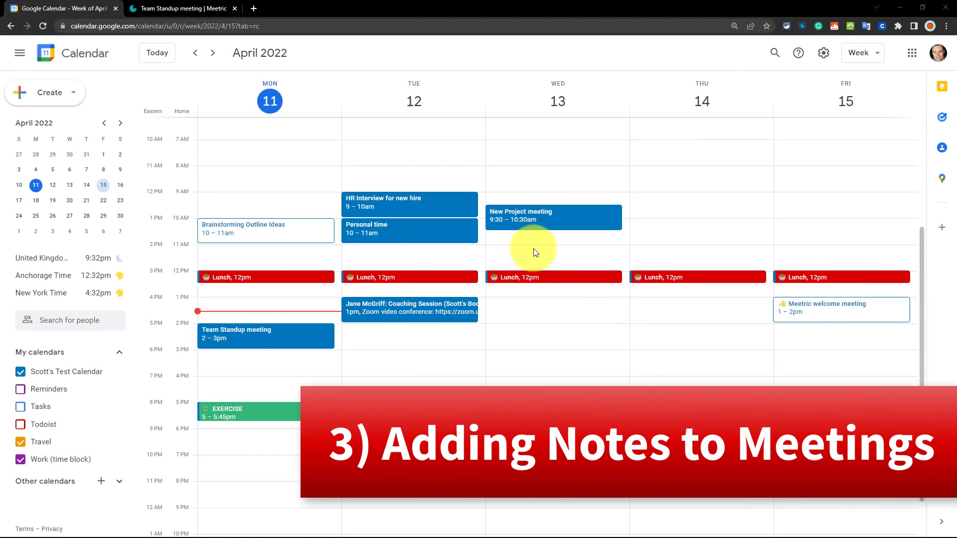
mouse_move(525, 255)
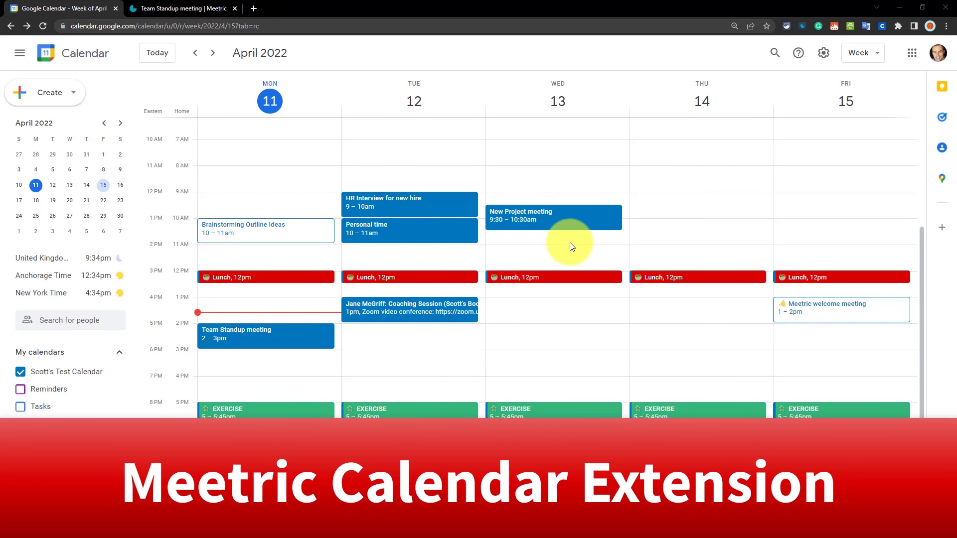
mouse_move(560, 225)
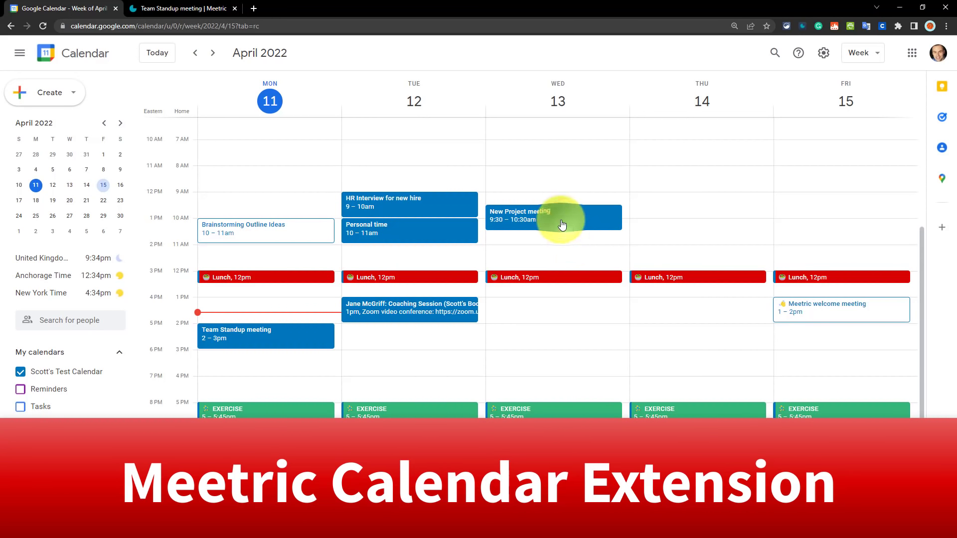
Step: Open the Wednesday New Project meeting to show its details card
left_click(552, 217)
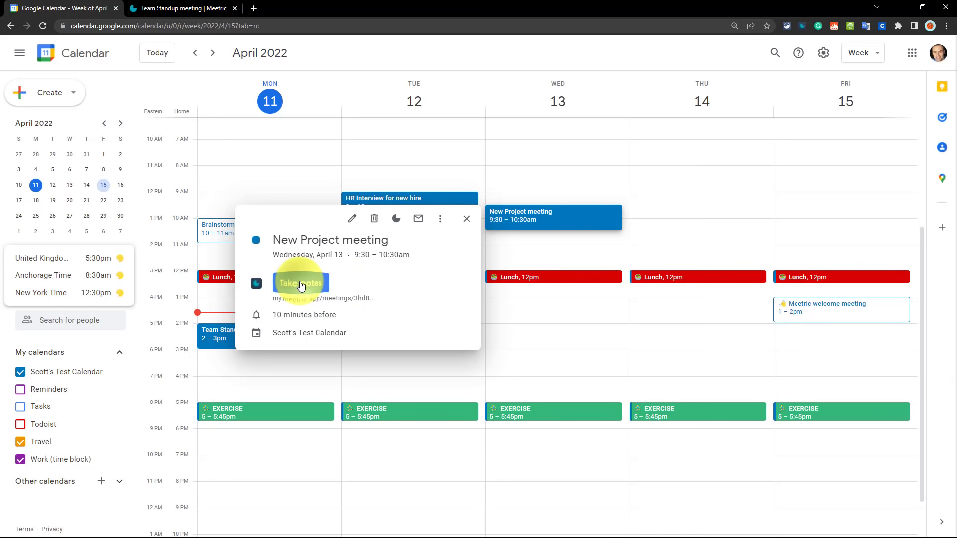
Step: Choose Take notes on the New Project meeting to launch Meetric's notes panel
left_click(300, 282)
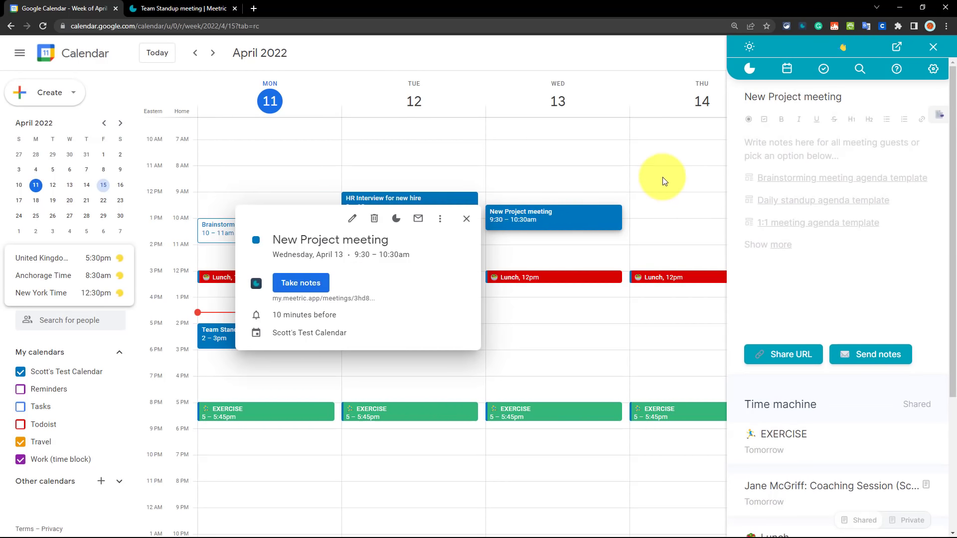
mouse_move(787, 261)
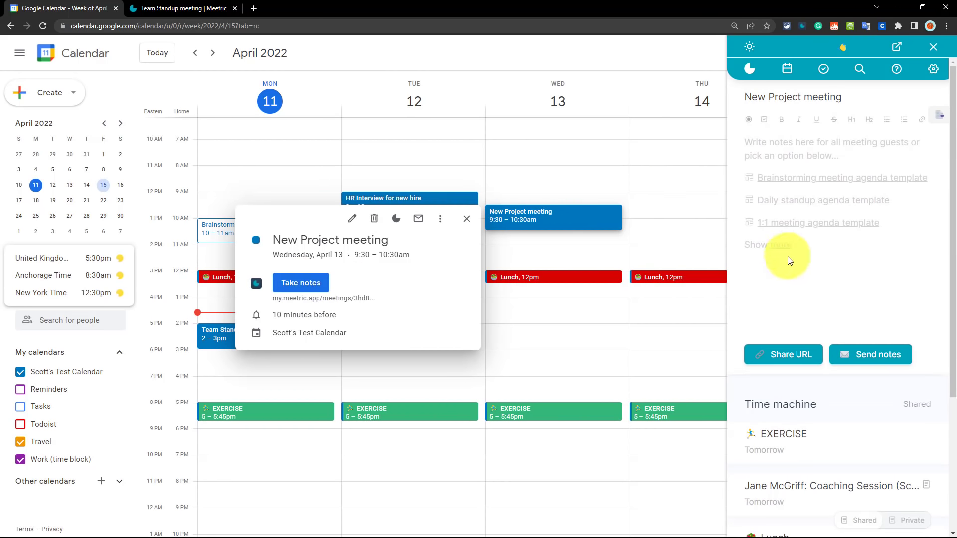
mouse_move(799, 177)
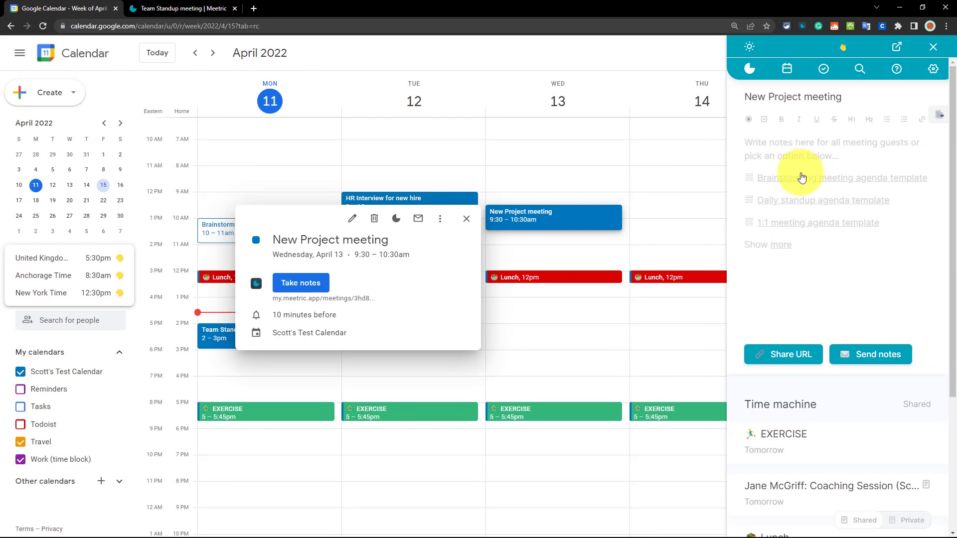
mouse_move(793, 165)
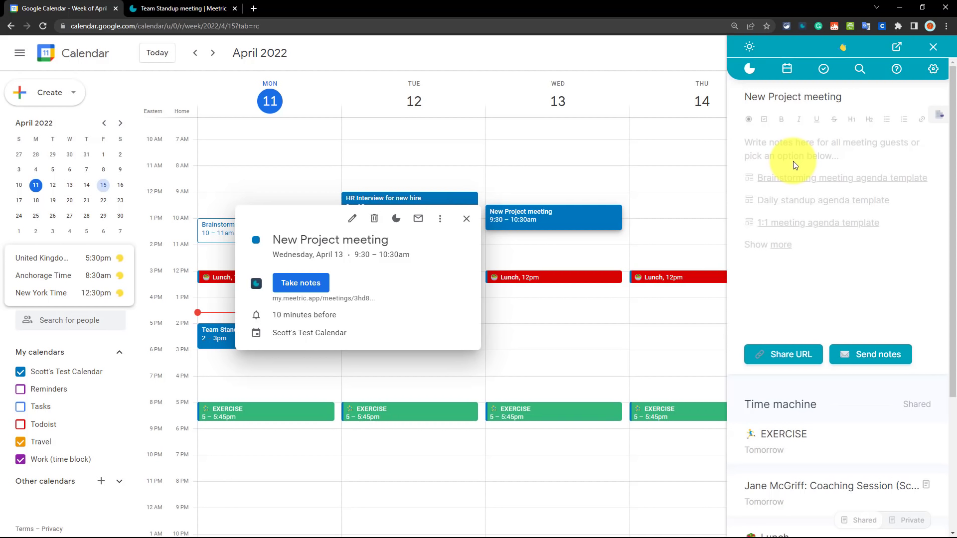
mouse_move(906, 204)
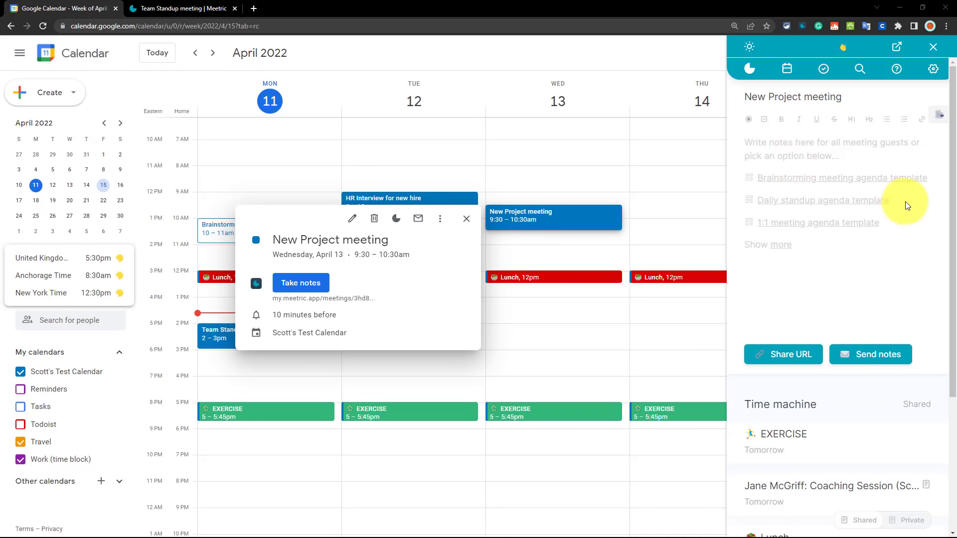
mouse_move(799, 252)
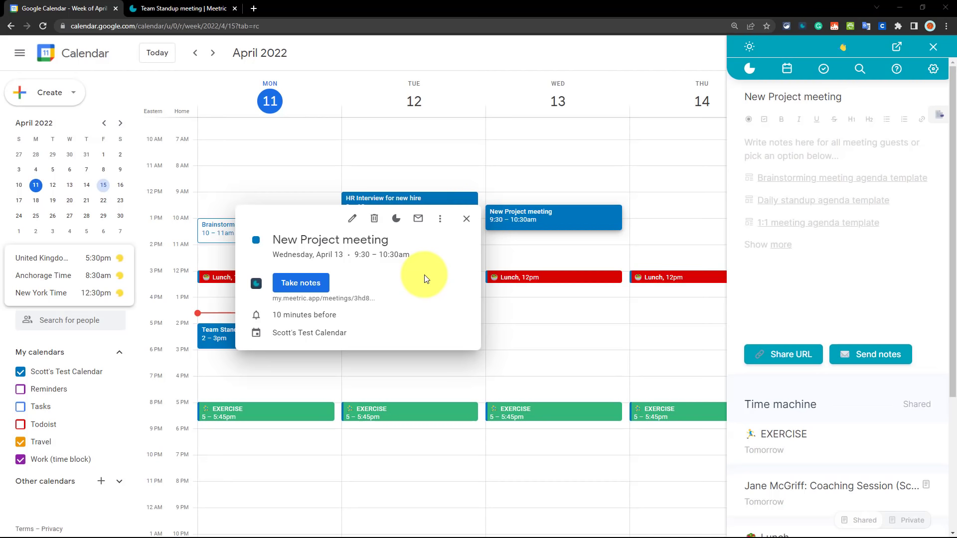
mouse_move(805, 223)
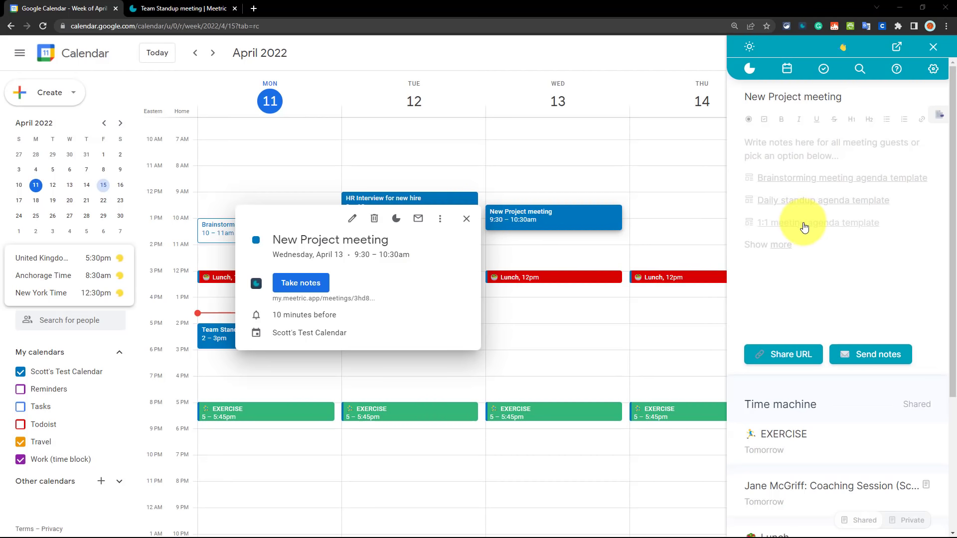
mouse_move(197, 12)
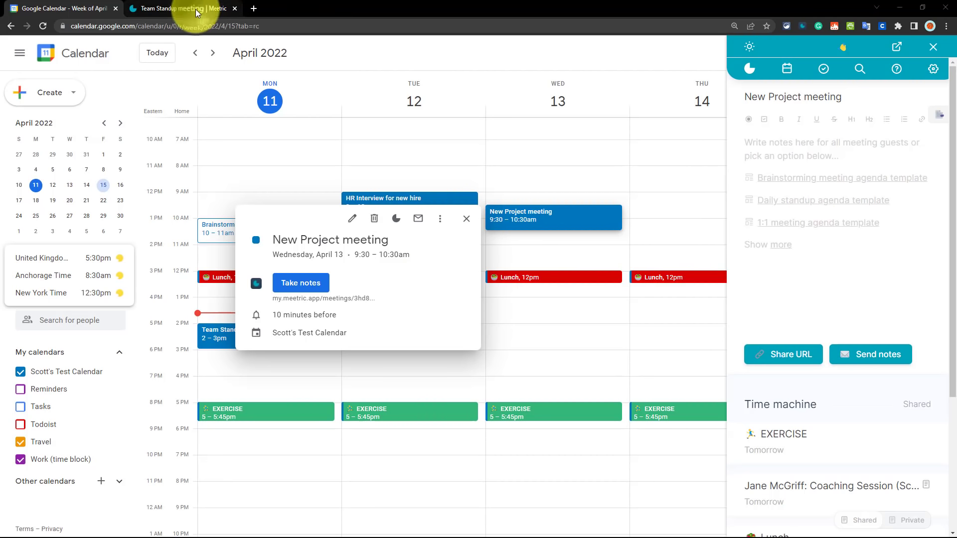
Step: Open the Team Standup notes and check off 'What I did yesterday'
left_click(177, 8)
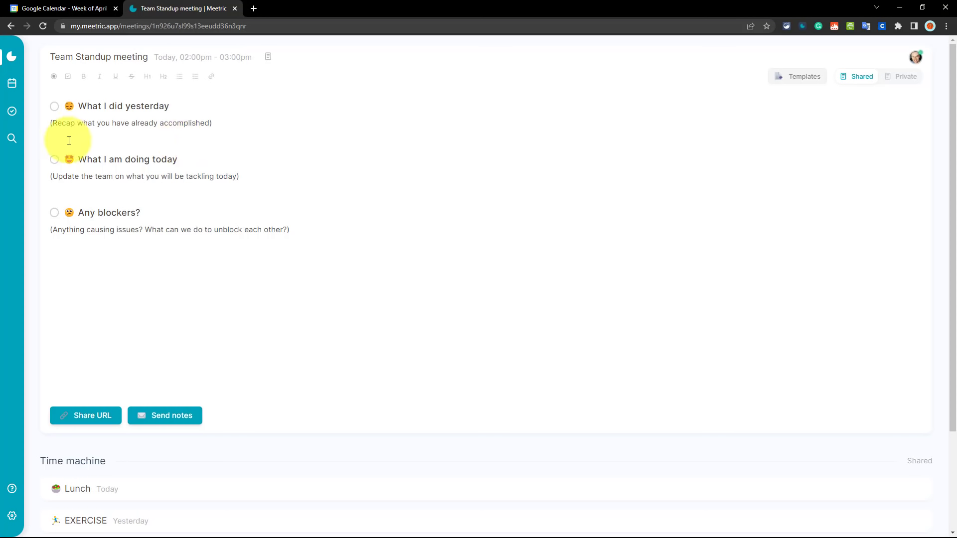
left_click(54, 105)
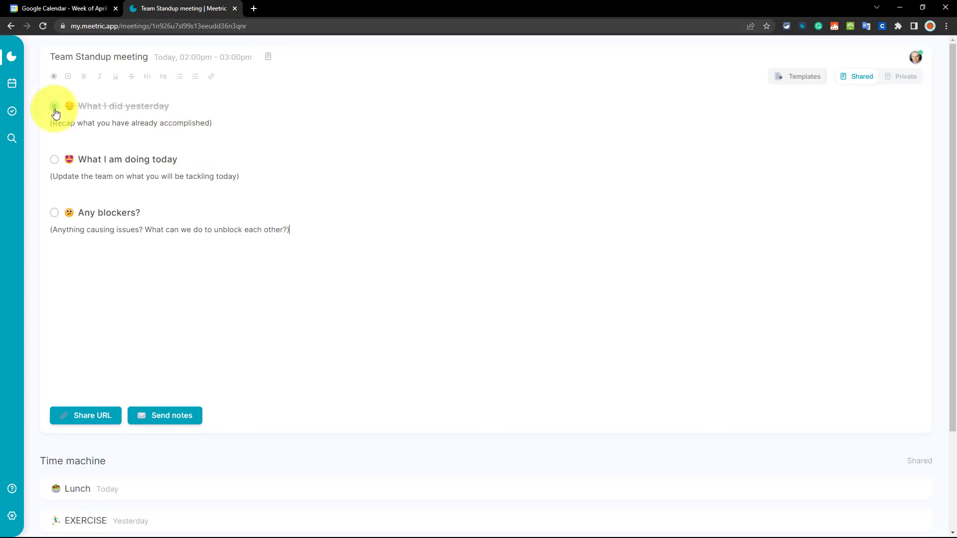
left_click(54, 106)
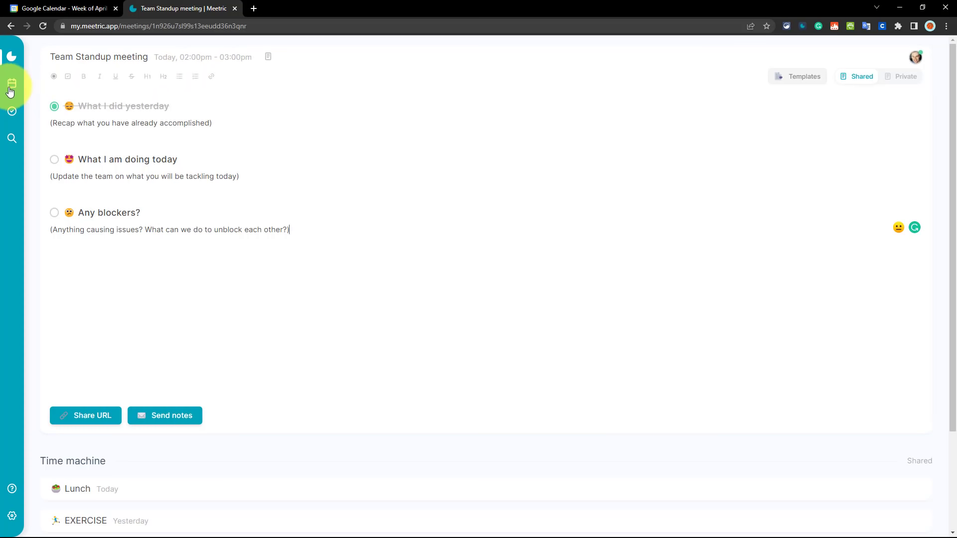
Step: Browse the upcoming meetings list and open the Lunch meeting's notes page
left_click(11, 84)
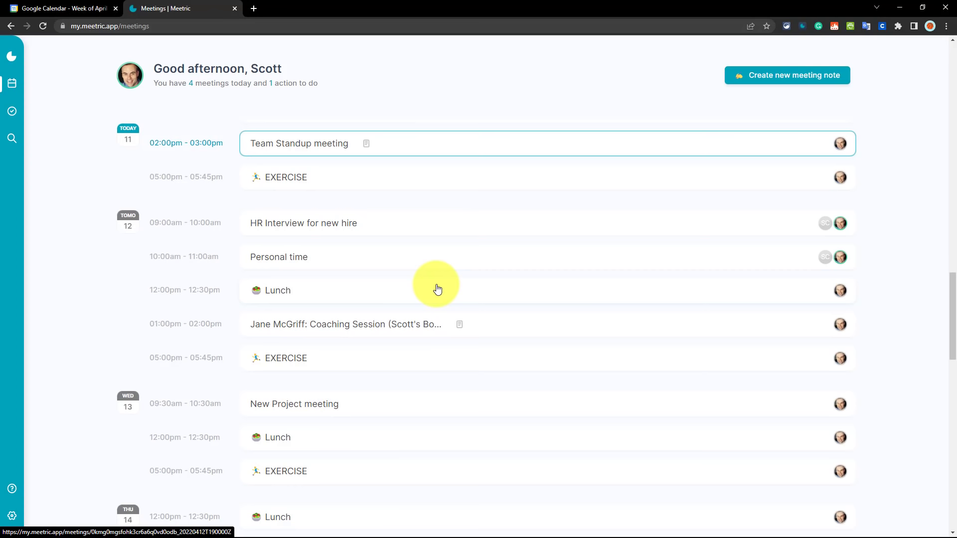
mouse_move(373, 296)
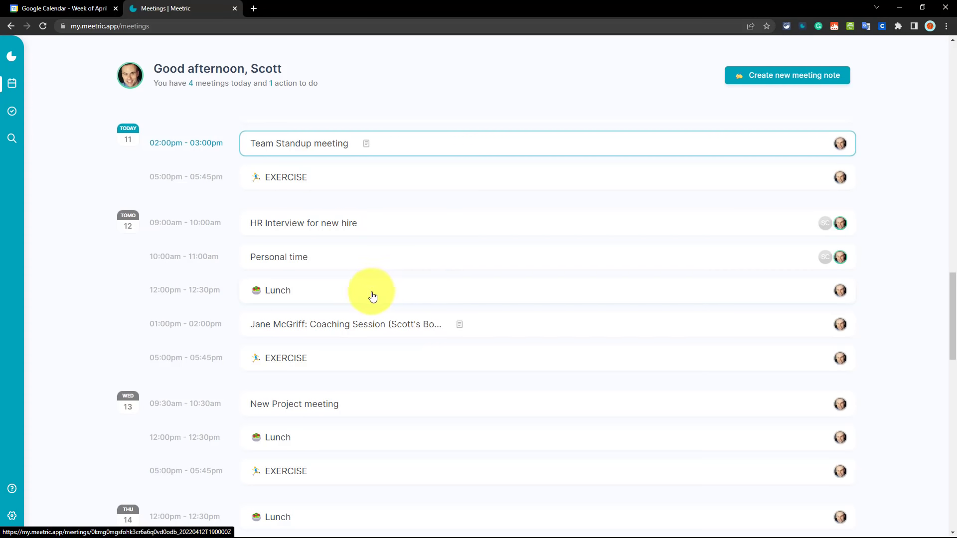
left_click(345, 323)
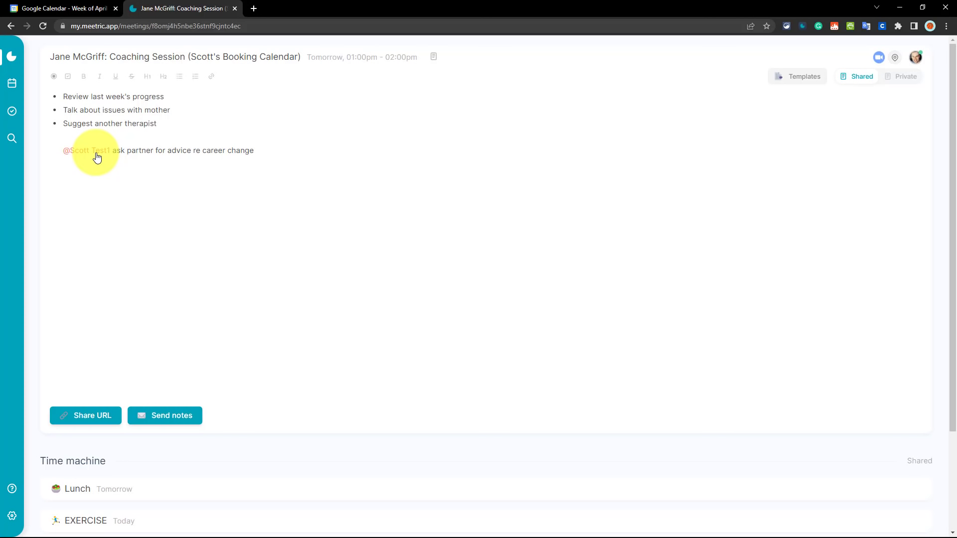
left_click(61, 8)
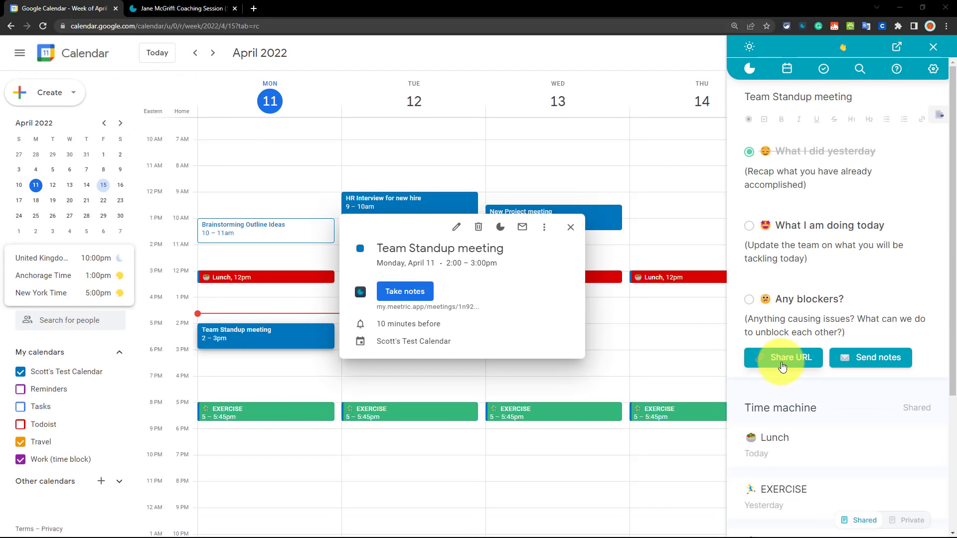
mouse_move(790, 357)
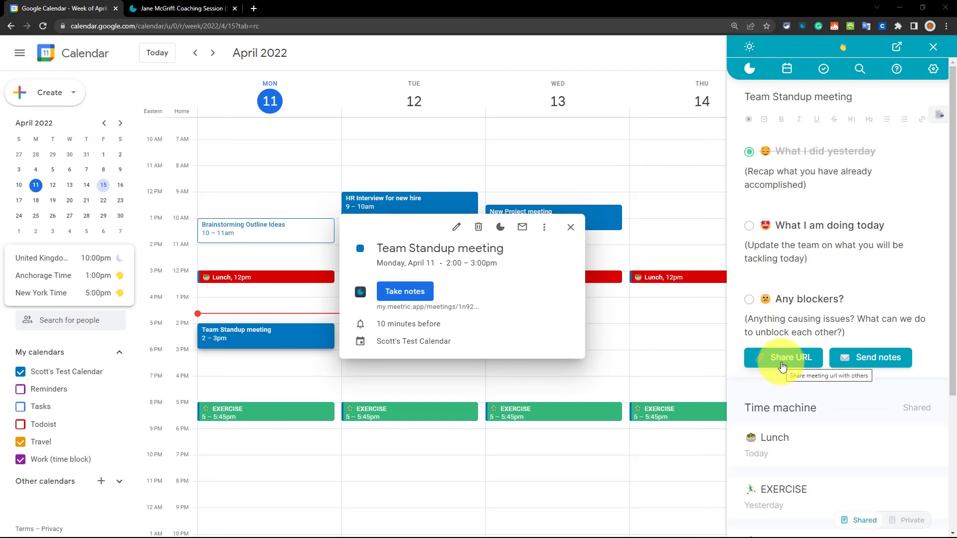
mouse_move(869, 363)
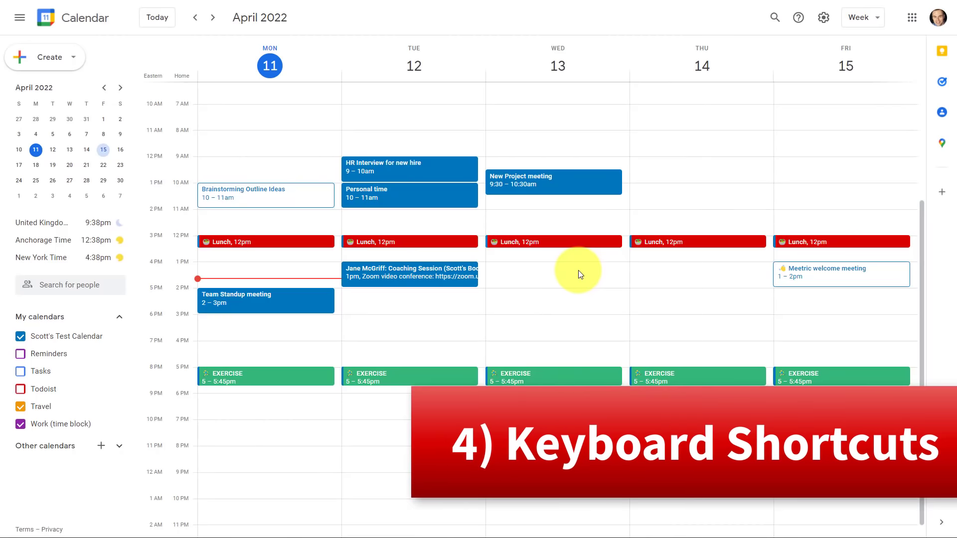
mouse_move(585, 284)
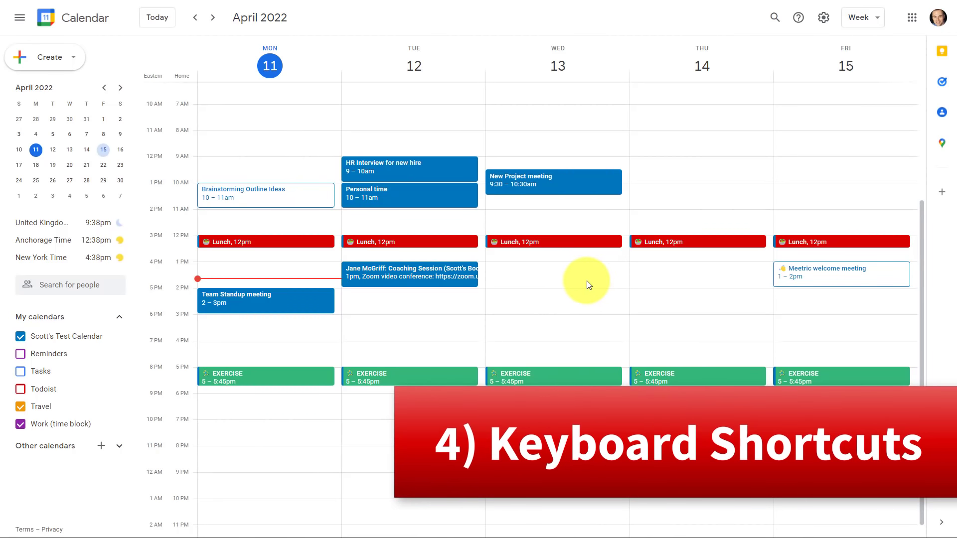
mouse_move(644, 206)
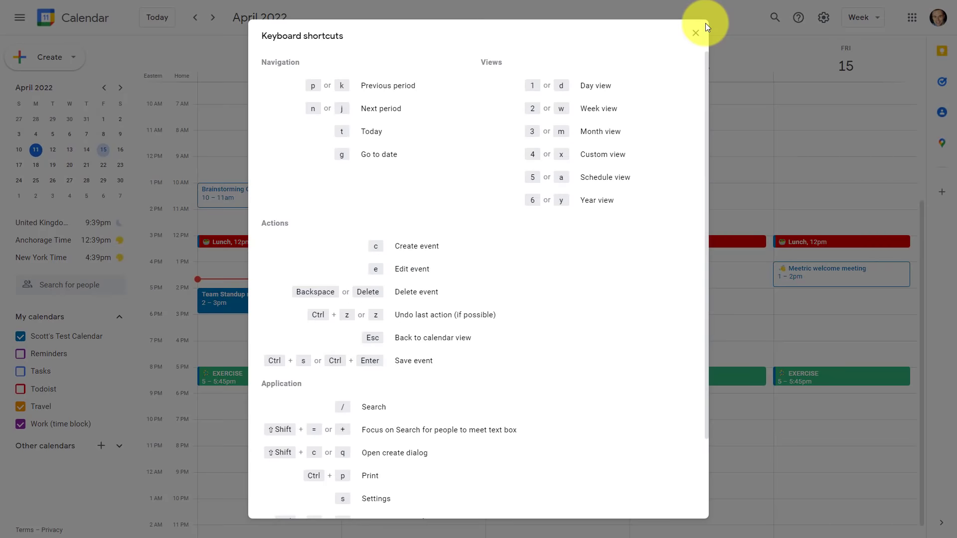
mouse_move(617, 255)
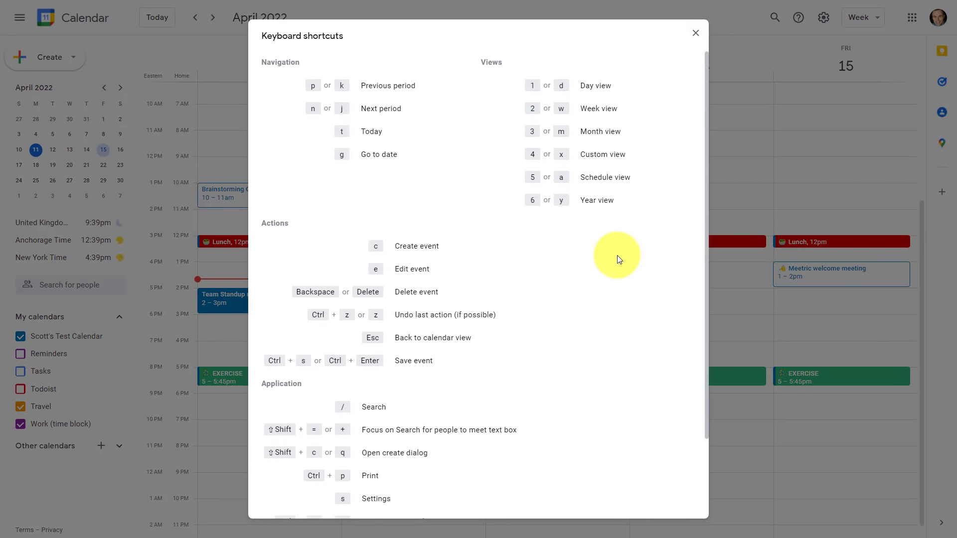
Step: Scroll through the navigation, view and action keyboard shortcuts
scroll("down", 3)
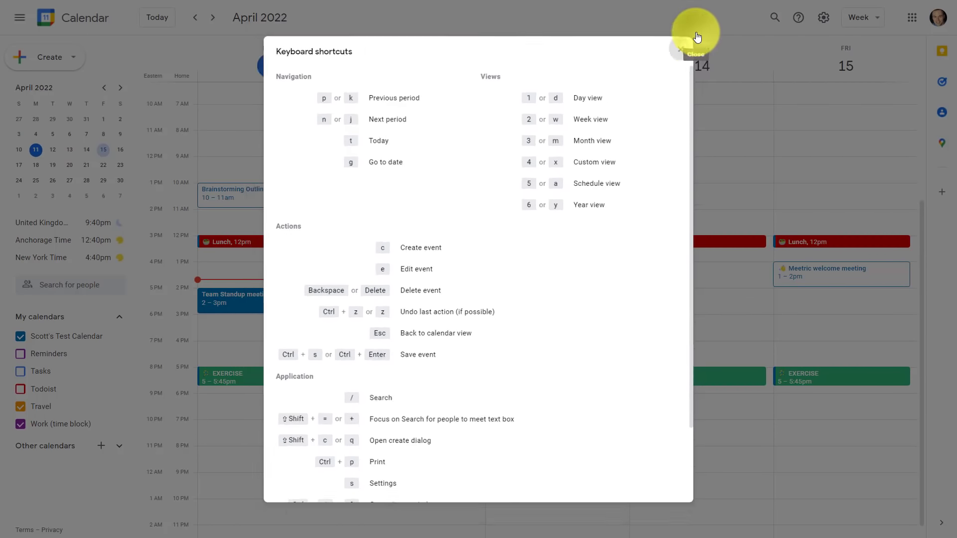
Step: Close the shortcuts list and confirm Enable keyboard shortcuts is checked in Settings
left_click(823, 17)
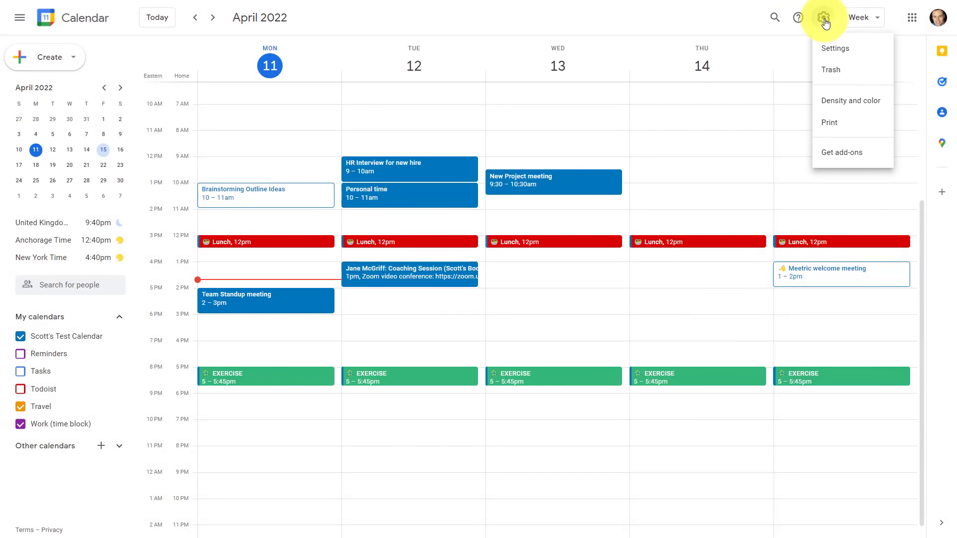
left_click(834, 48)
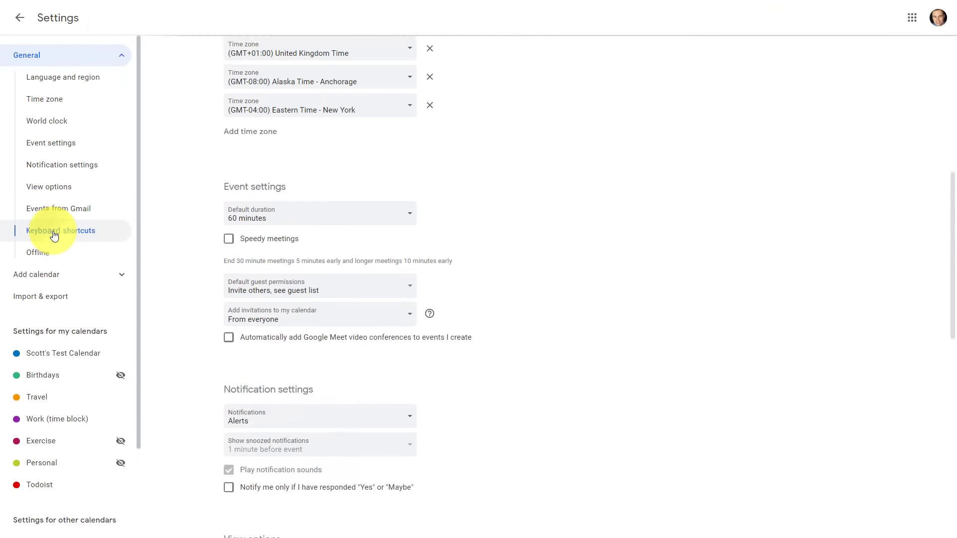
left_click(60, 230)
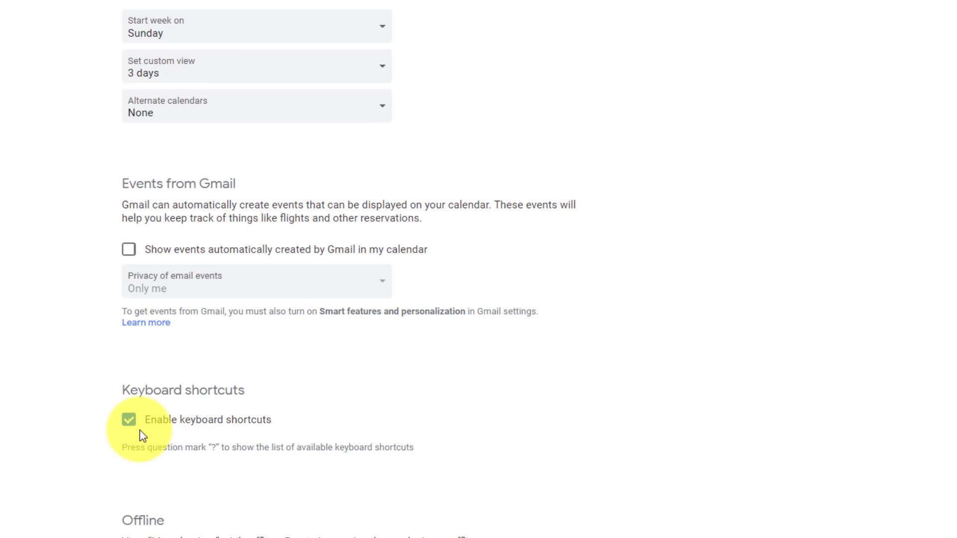
left_click(128, 419)
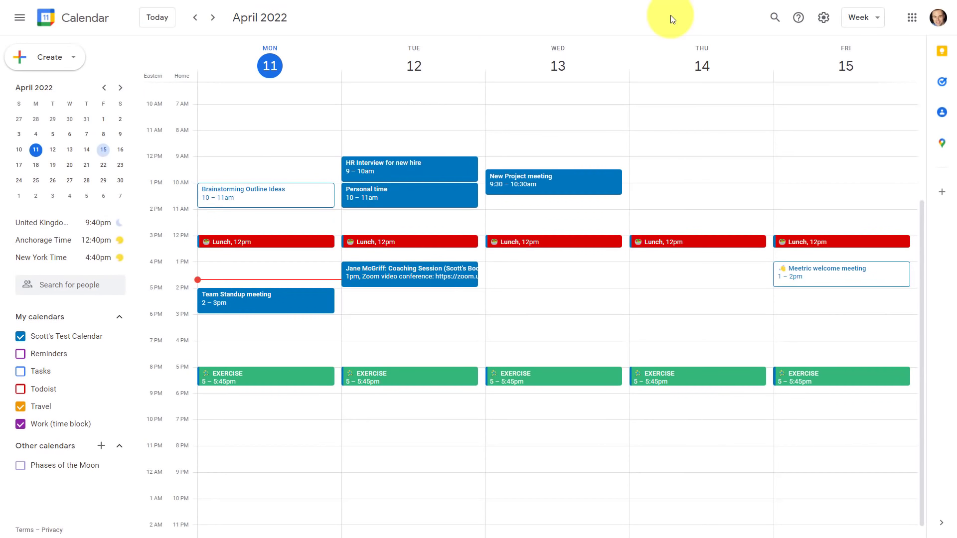
key("g")
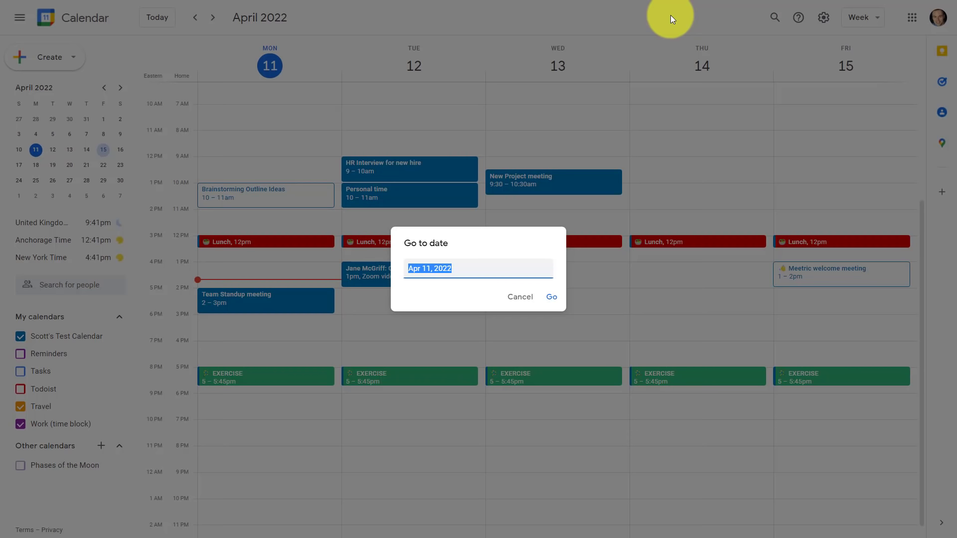
type("nove")
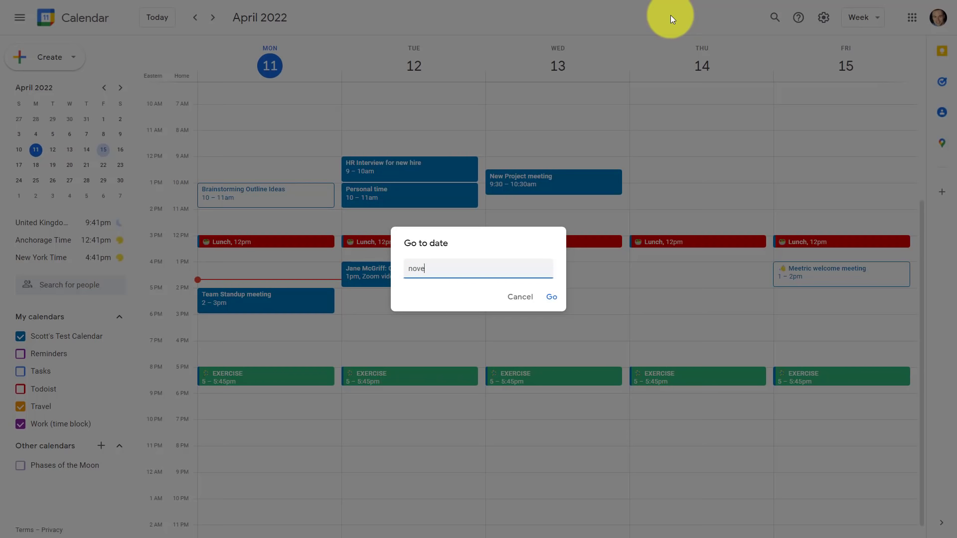
type("mber")
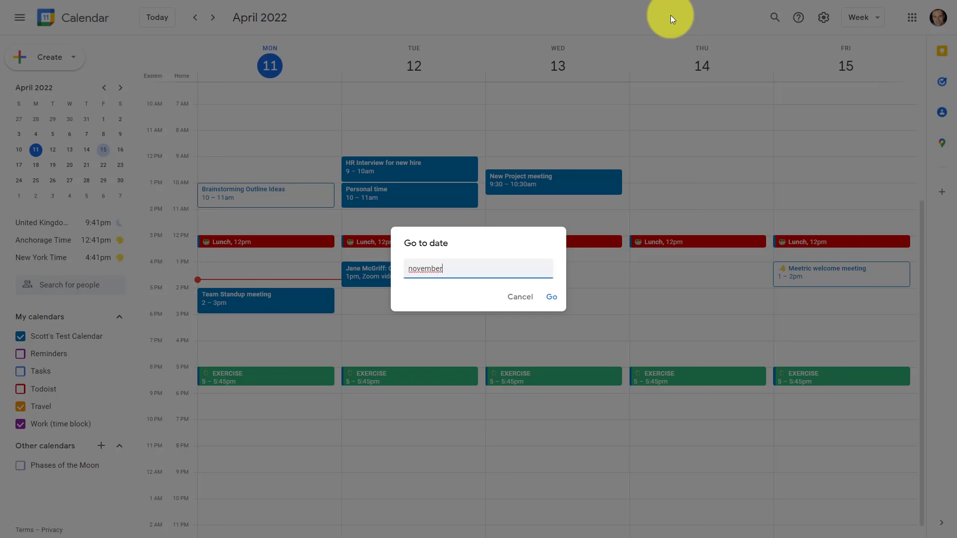
left_click(550, 297)
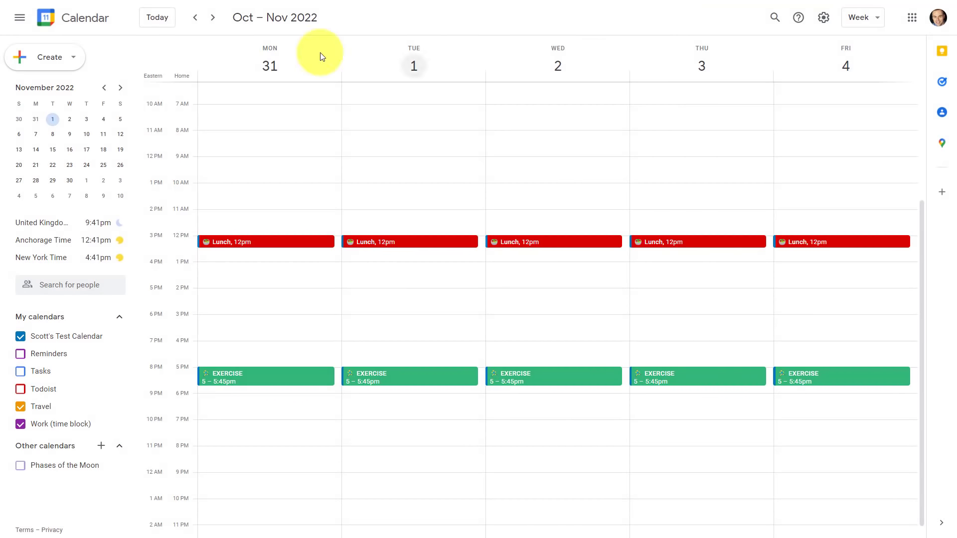
mouse_move(468, 163)
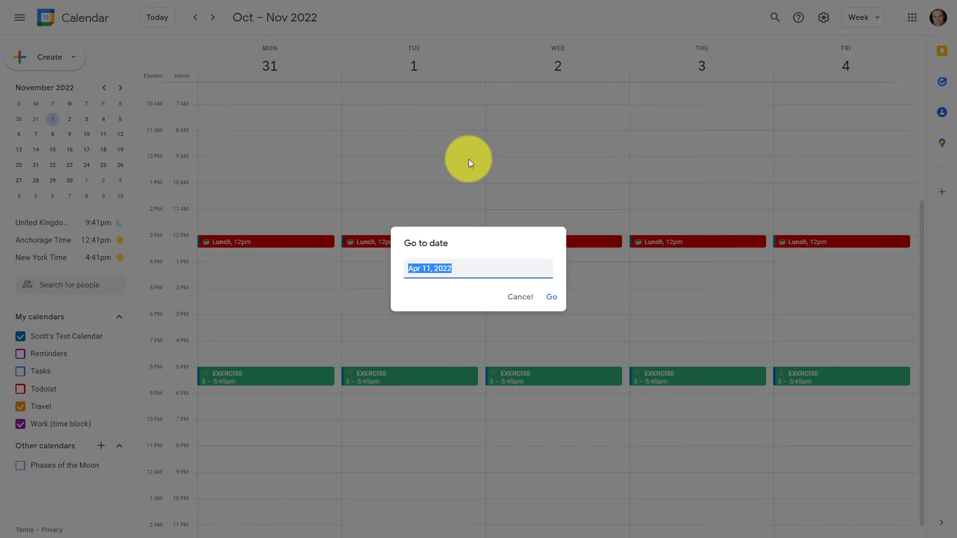
type("today")
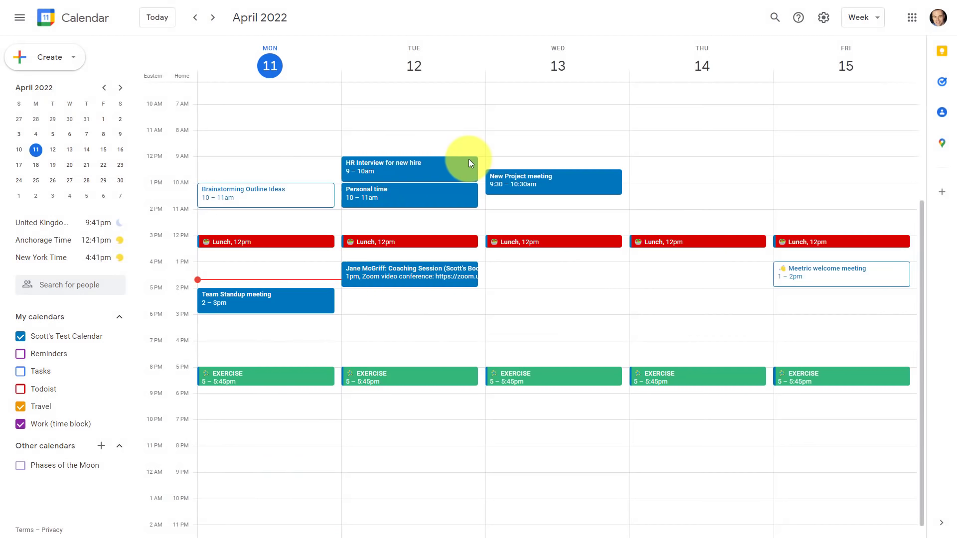
type("dec 25 2")
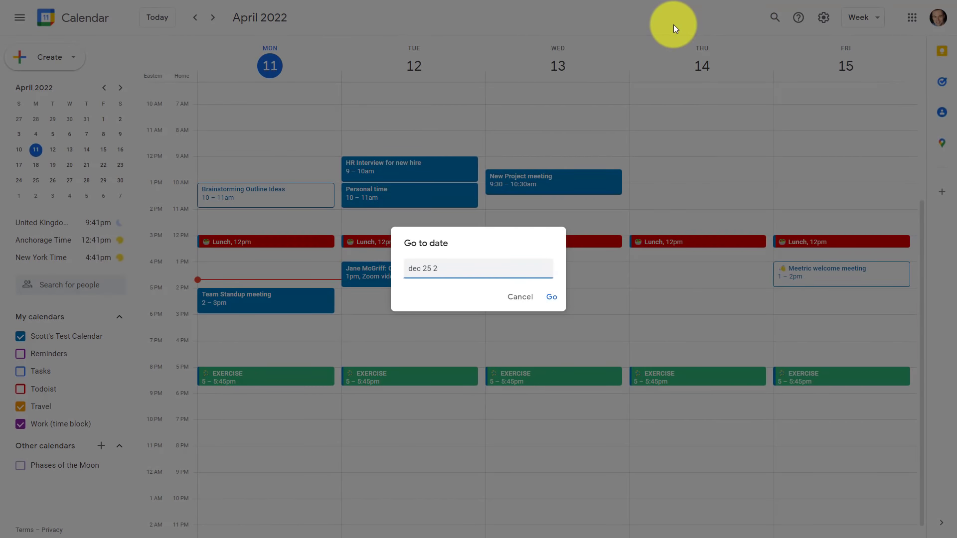
left_click(549, 297)
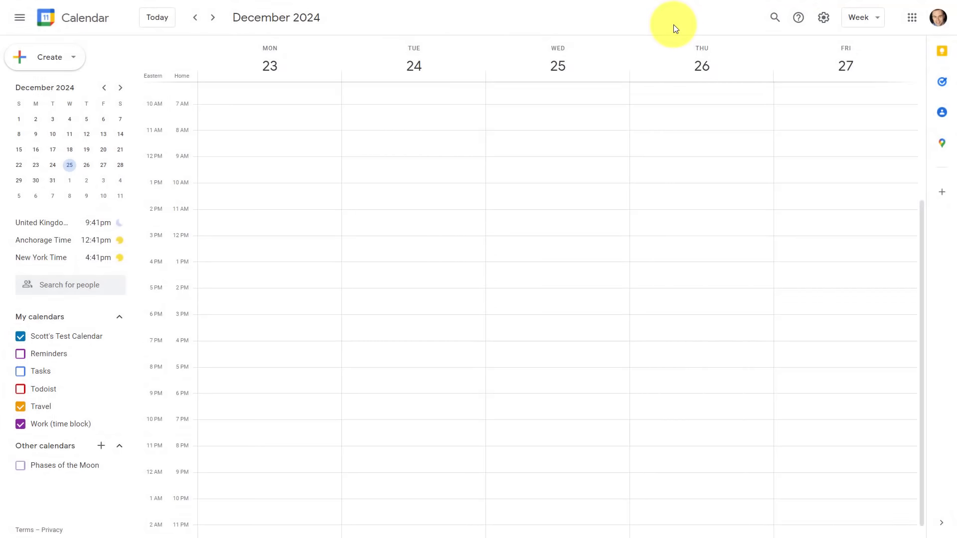
mouse_move(730, 305)
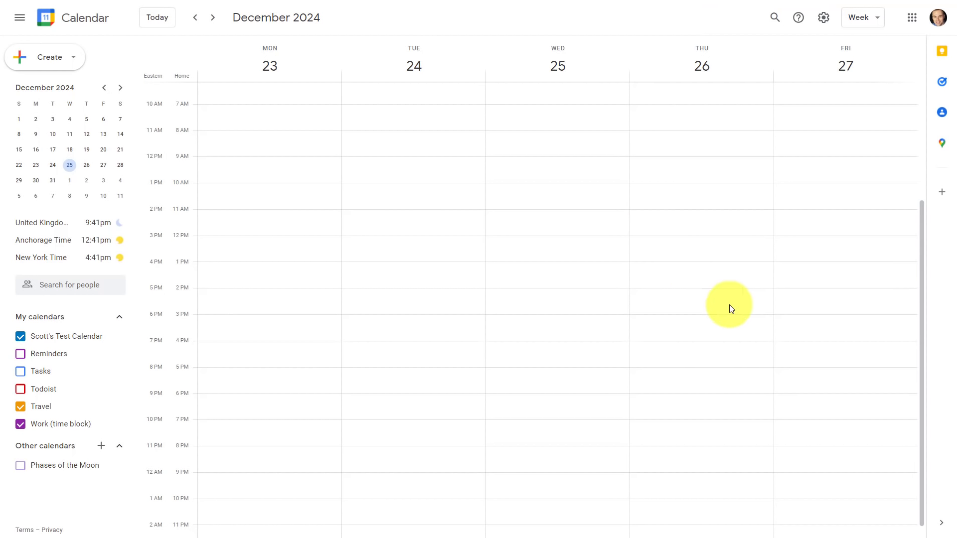
key("g")
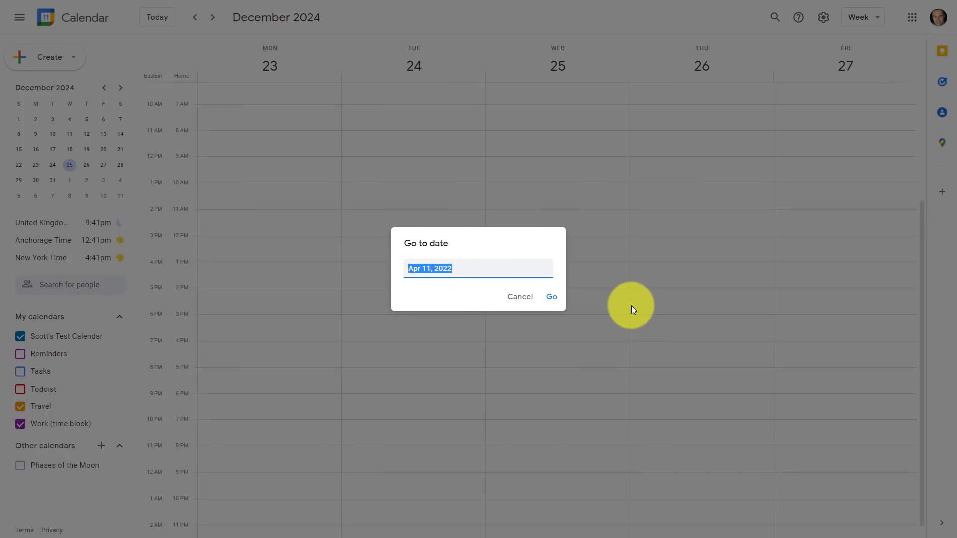
left_click(550, 297)
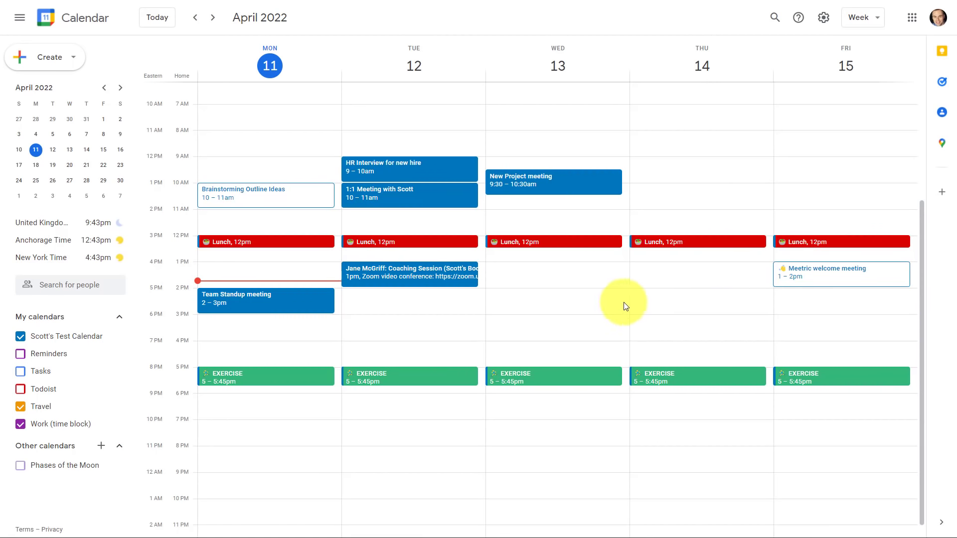
mouse_move(582, 309)
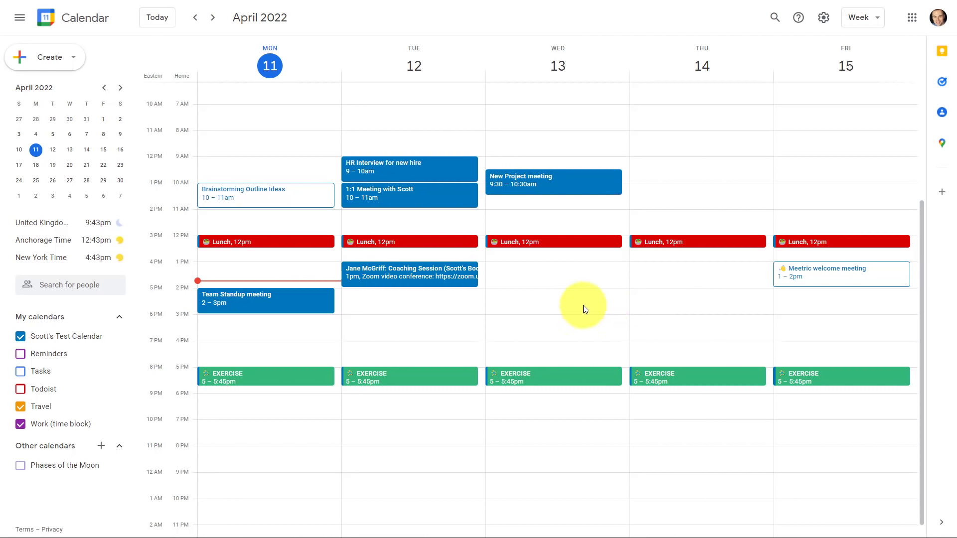
mouse_move(572, 193)
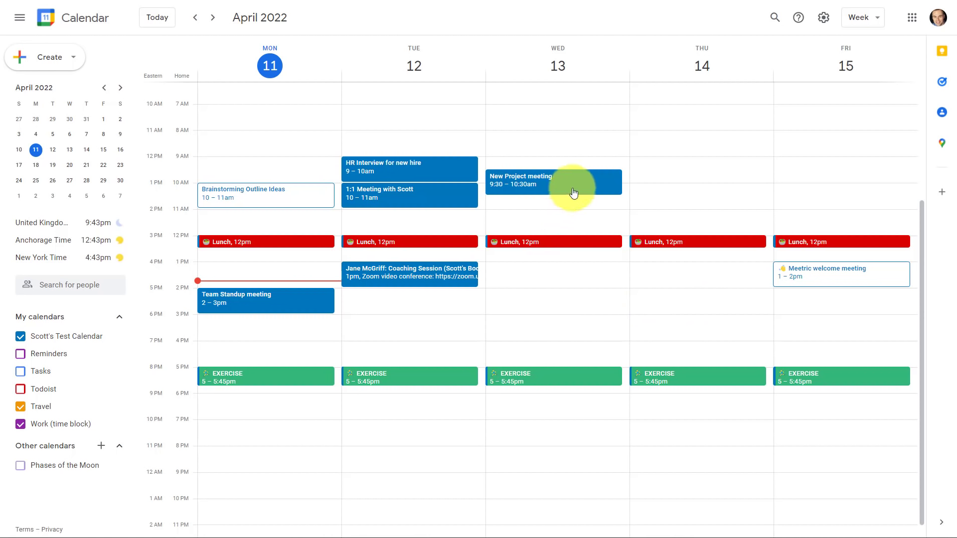
mouse_move(556, 218)
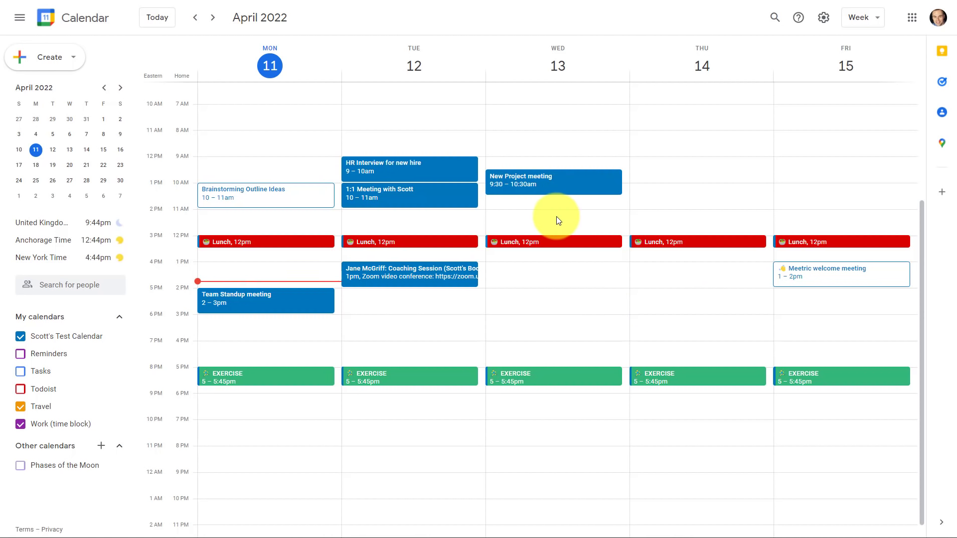
mouse_move(562, 221)
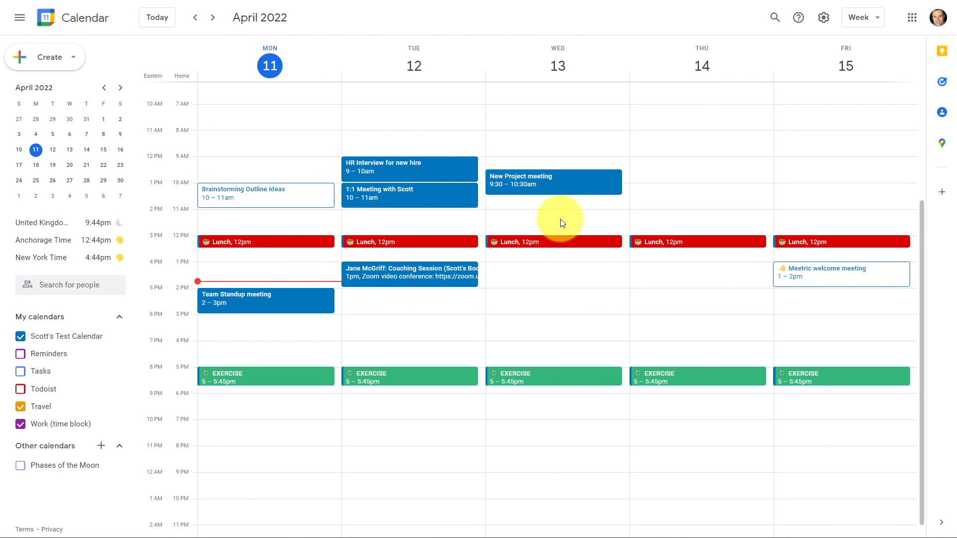
mouse_move(520, 221)
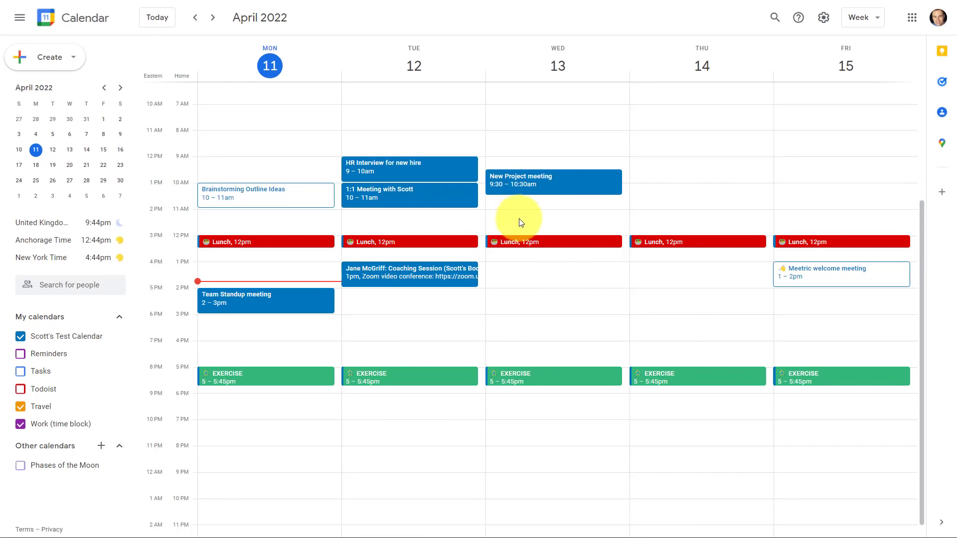
mouse_move(522, 145)
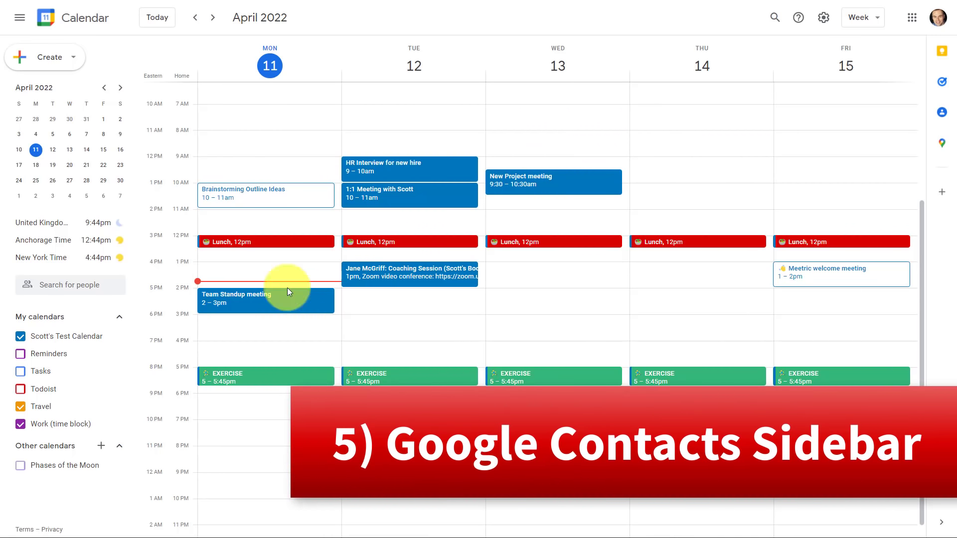
mouse_move(734, 162)
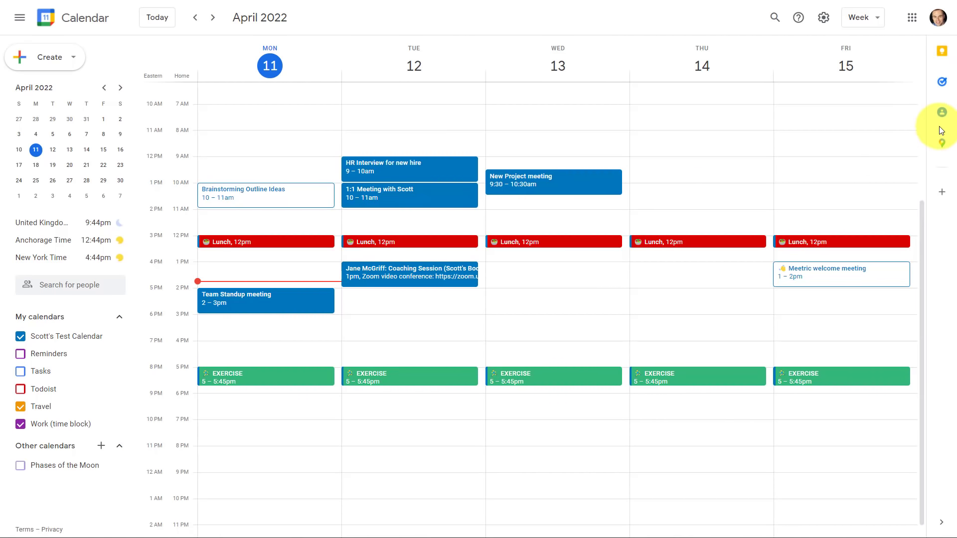
mouse_move(941, 113)
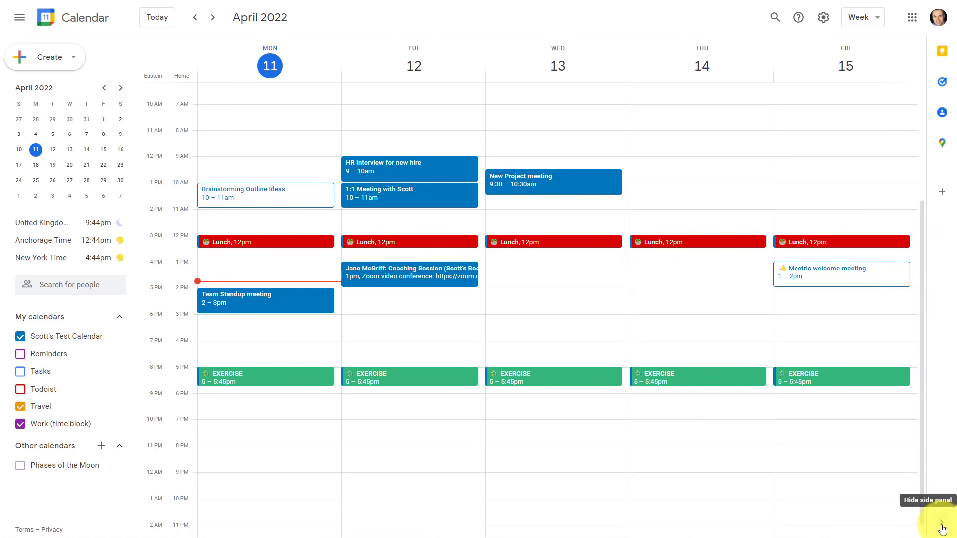
left_click(941, 527)
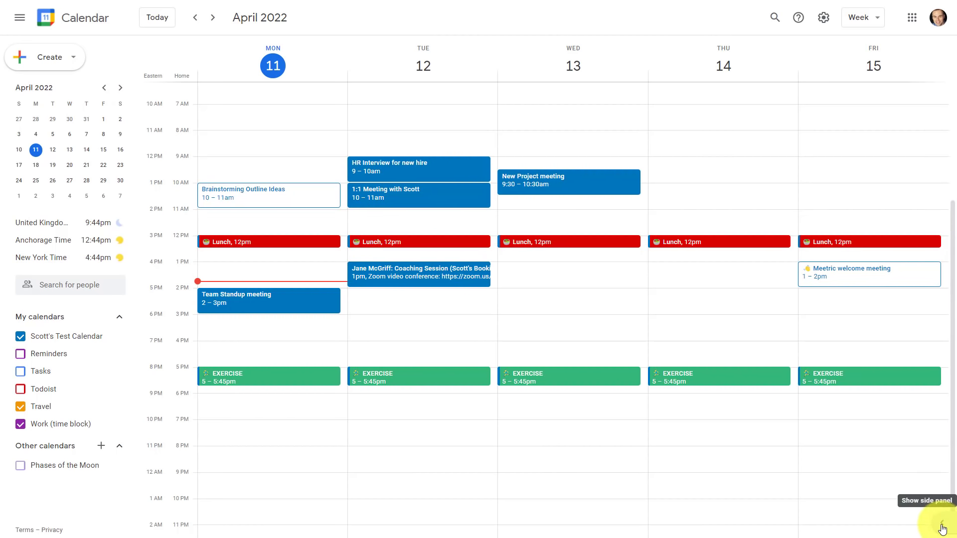
left_click(941, 525)
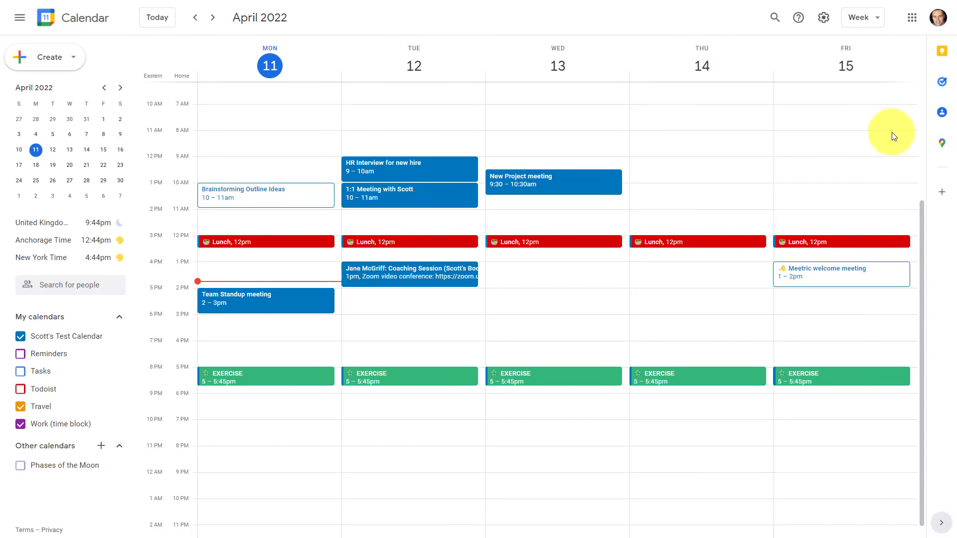
mouse_move(919, 129)
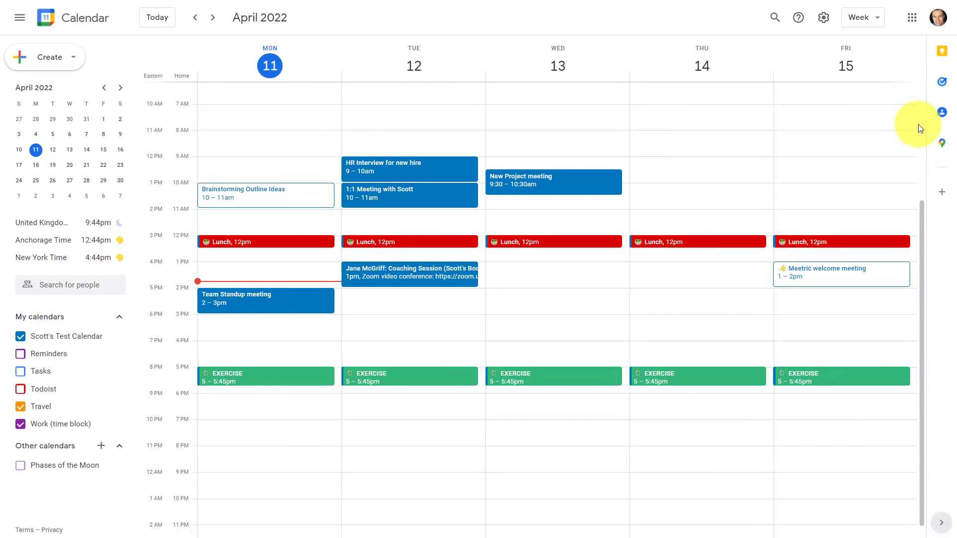
mouse_move(442, 202)
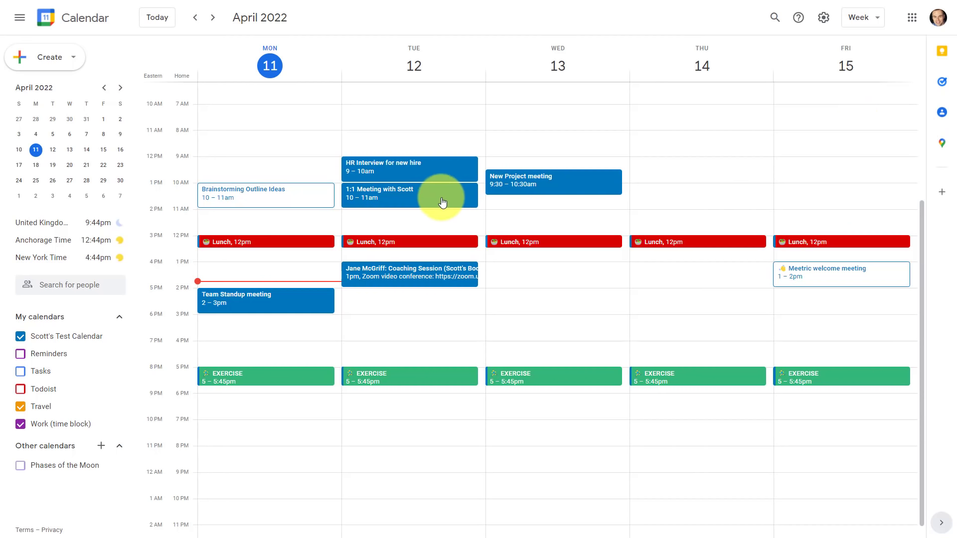
Step: Open the Tuesday 1:1 Meeting with Scott and view Simple Scott's contact details
left_click(408, 195)
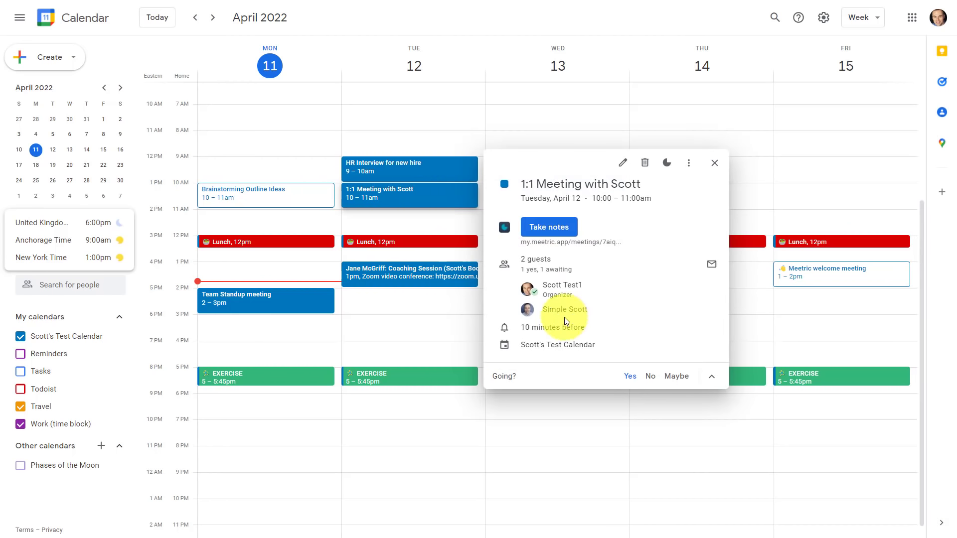
mouse_move(664, 236)
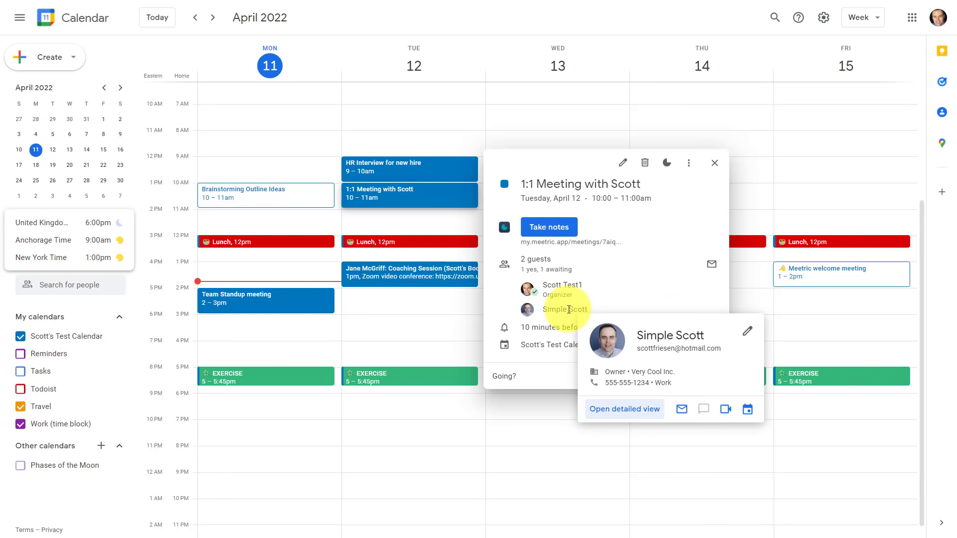
mouse_move(942, 112)
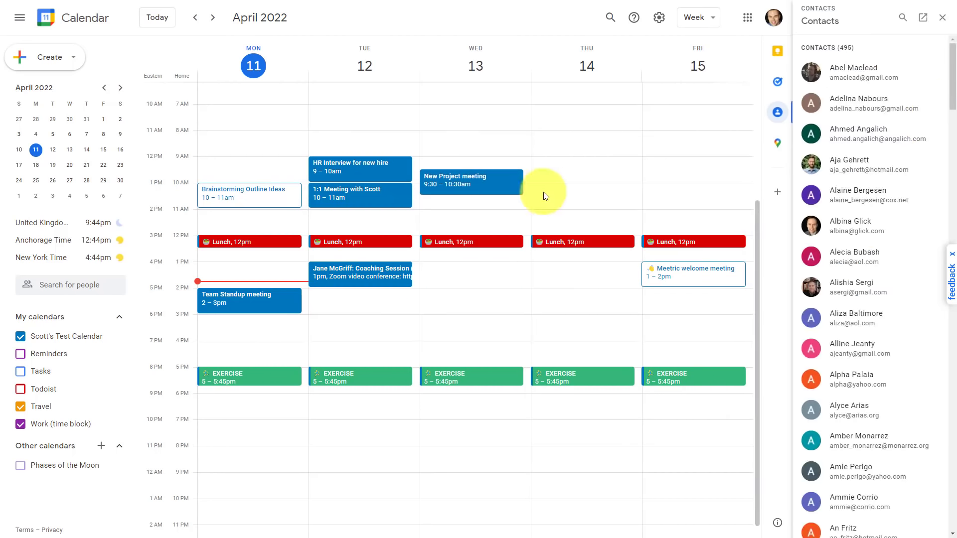
left_click(360, 193)
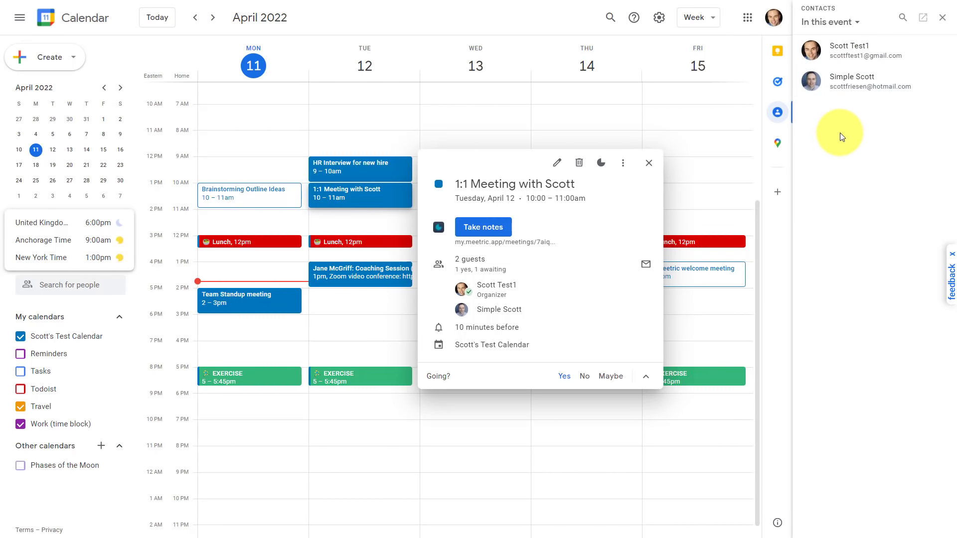
left_click(851, 81)
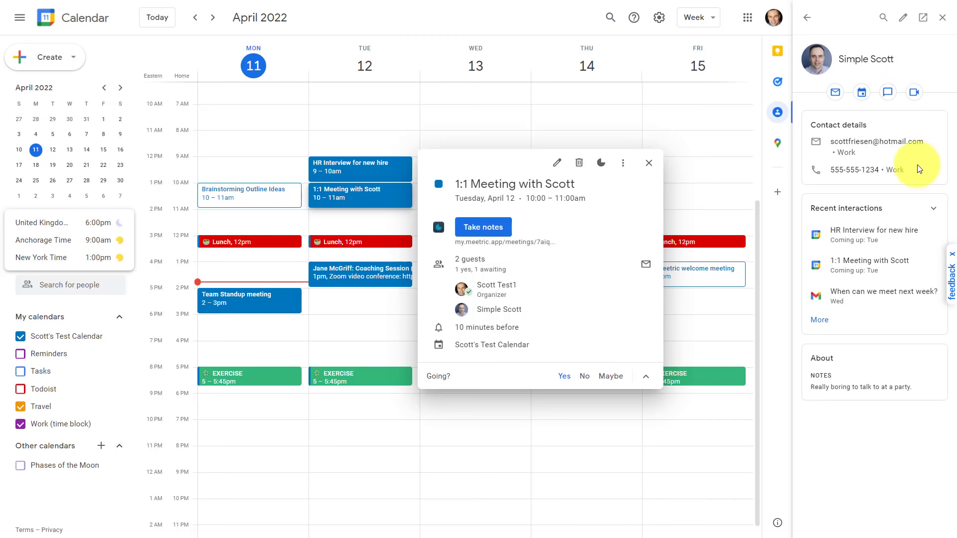
mouse_move(914, 183)
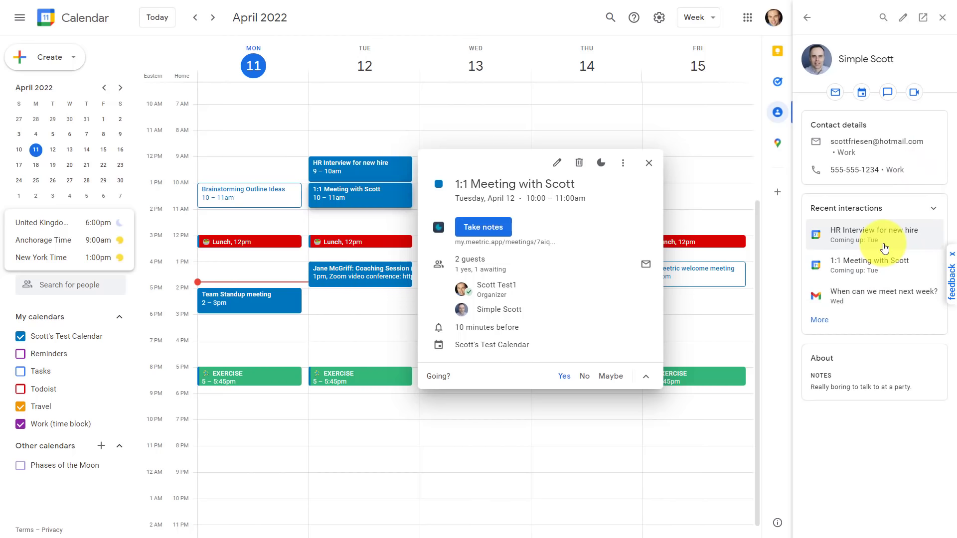
mouse_move(873, 247)
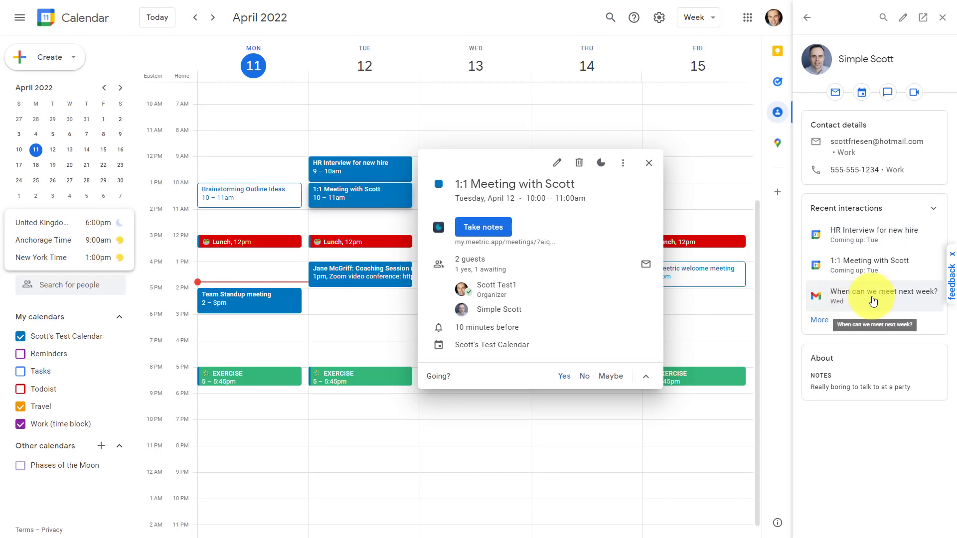
mouse_move(854, 412)
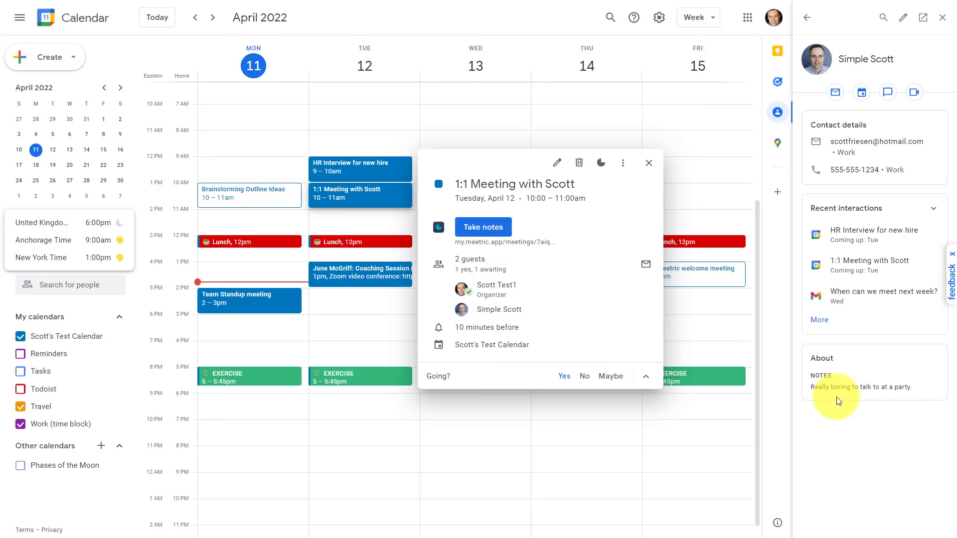
mouse_move(875, 367)
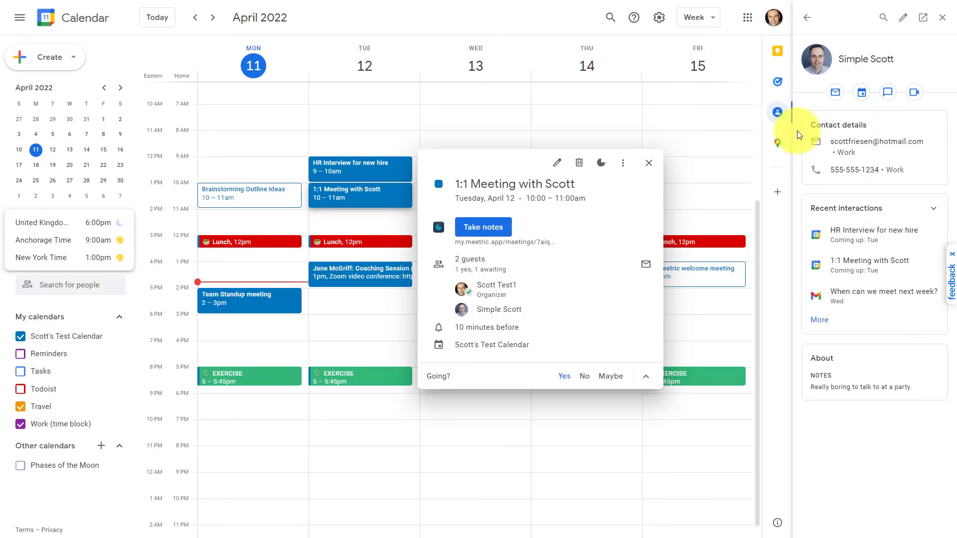
Step: Close the meeting details and contact card, then show only Tuesday–Thursday, April 12–14
left_click(648, 163)
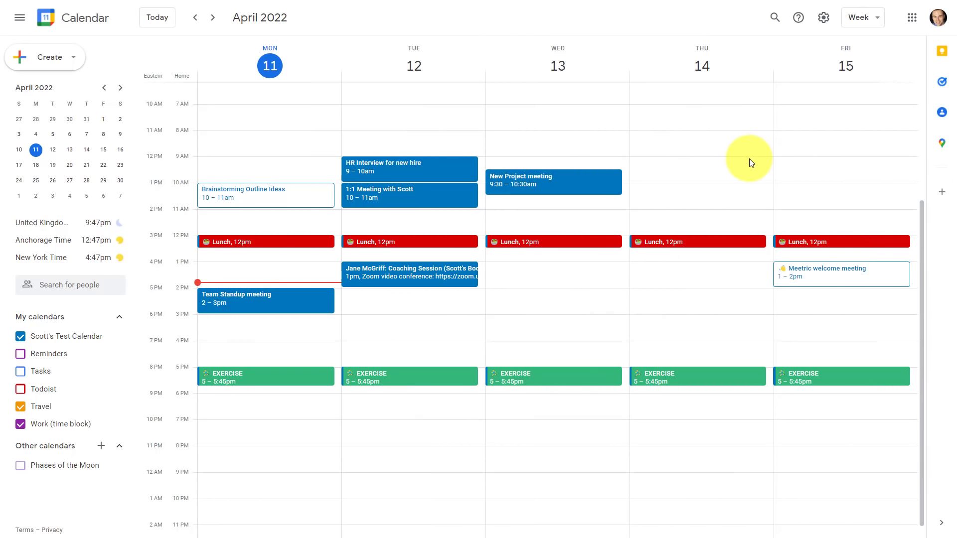
mouse_move(538, 222)
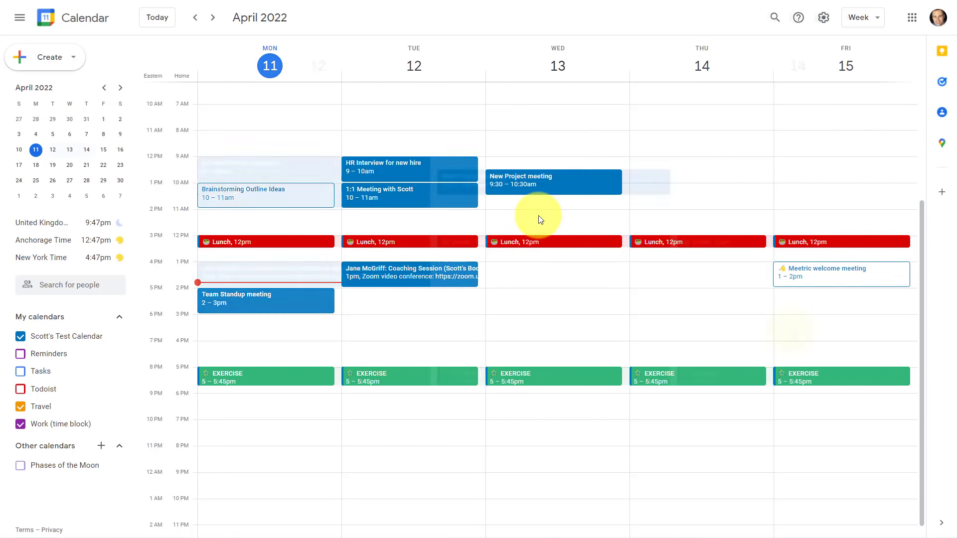
left_click(862, 17)
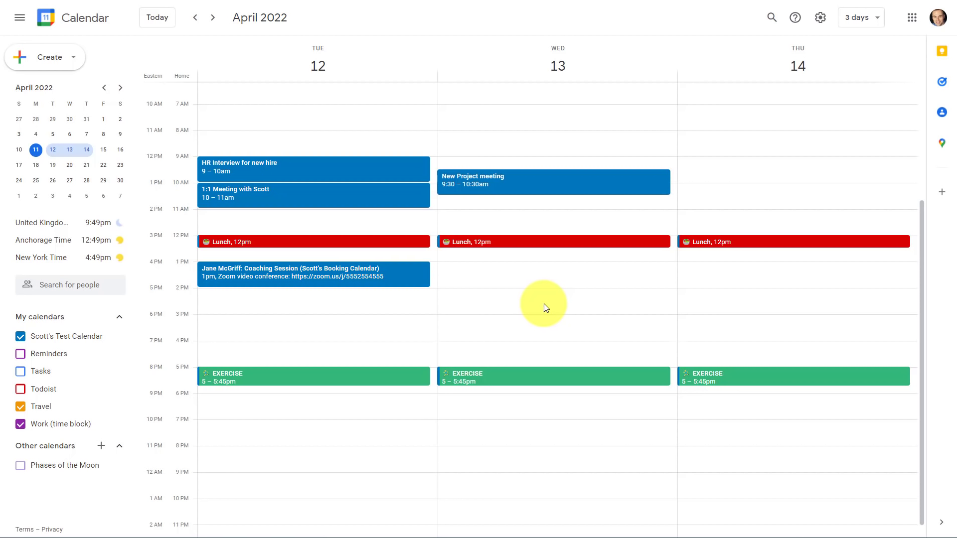
mouse_move(554, 300)
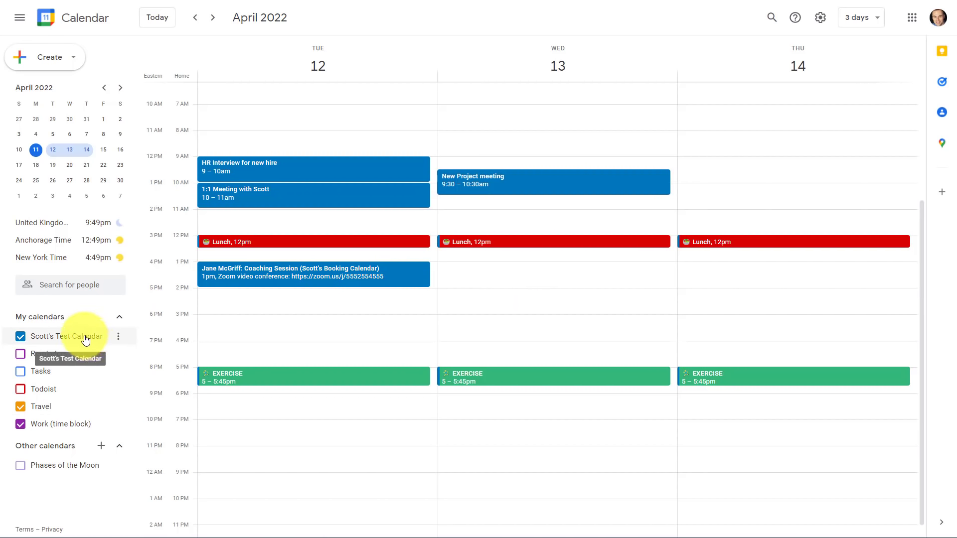
mouse_move(57, 366)
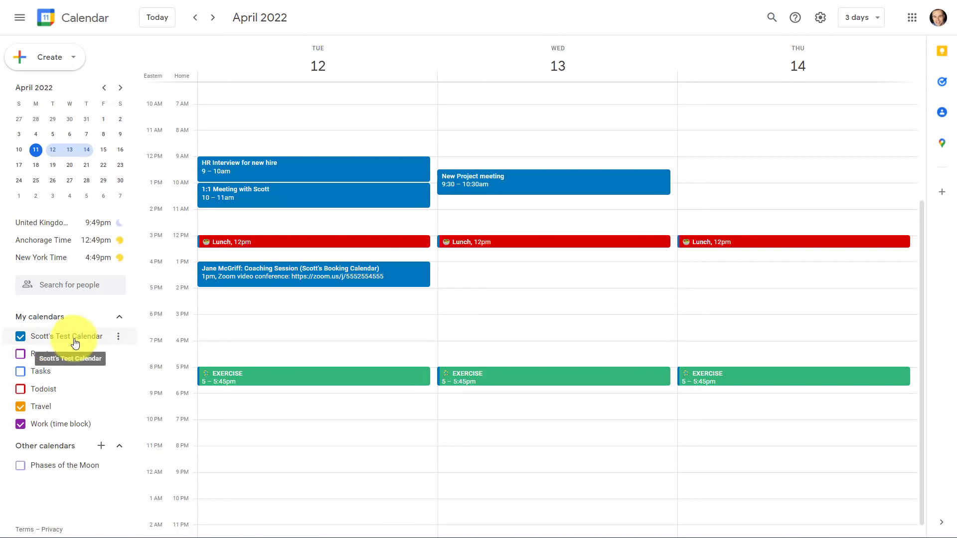
mouse_move(103, 340)
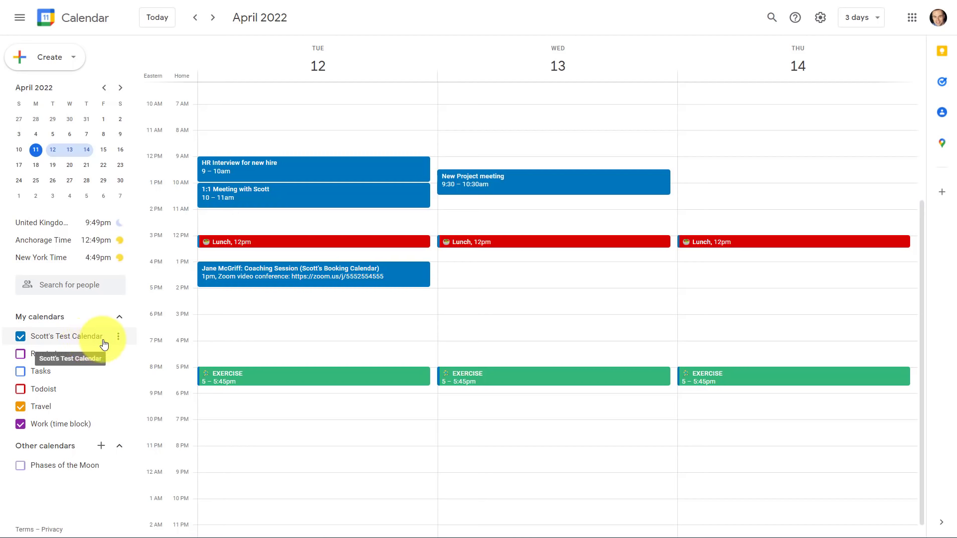
Step: Open Settings and sharing for Scott's Test Calendar
left_click(117, 336)
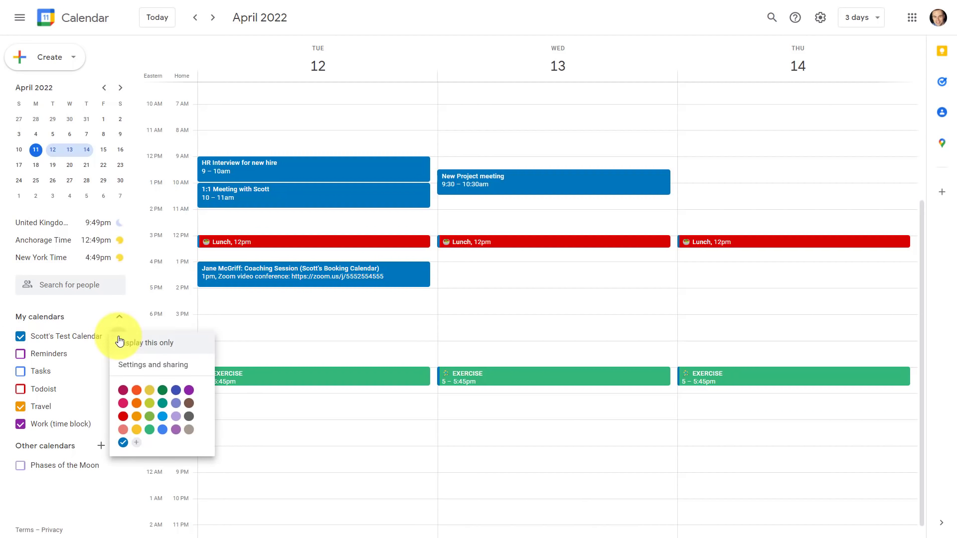
left_click(153, 365)
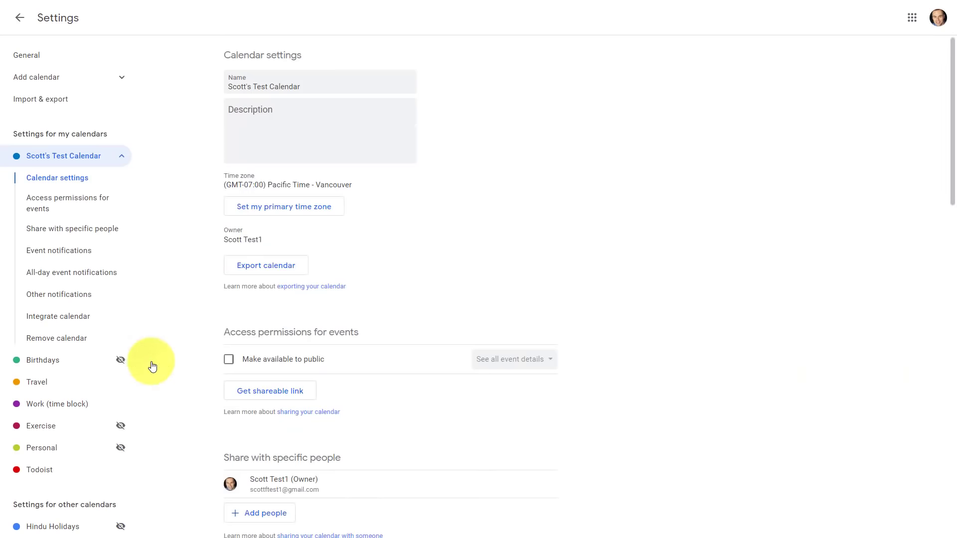
left_click(319, 86)
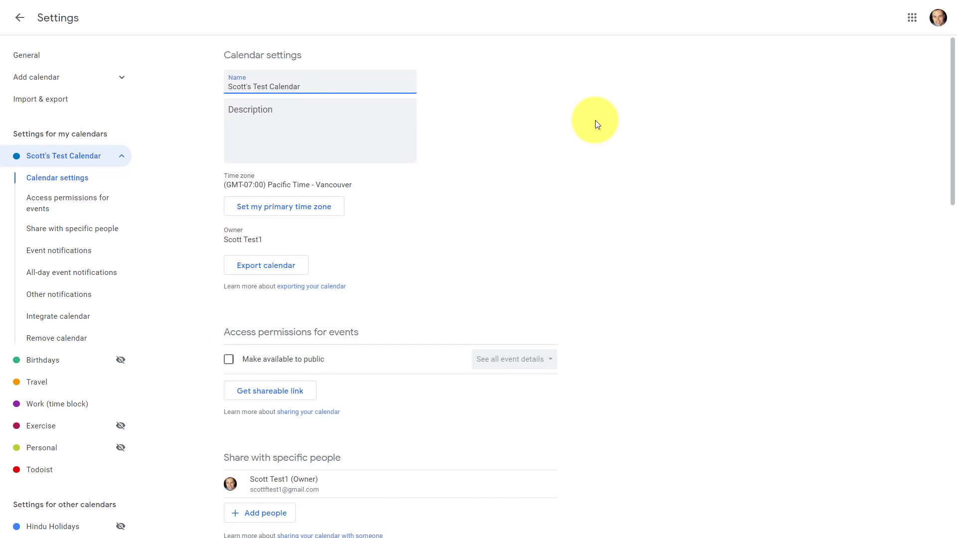
mouse_move(883, 22)
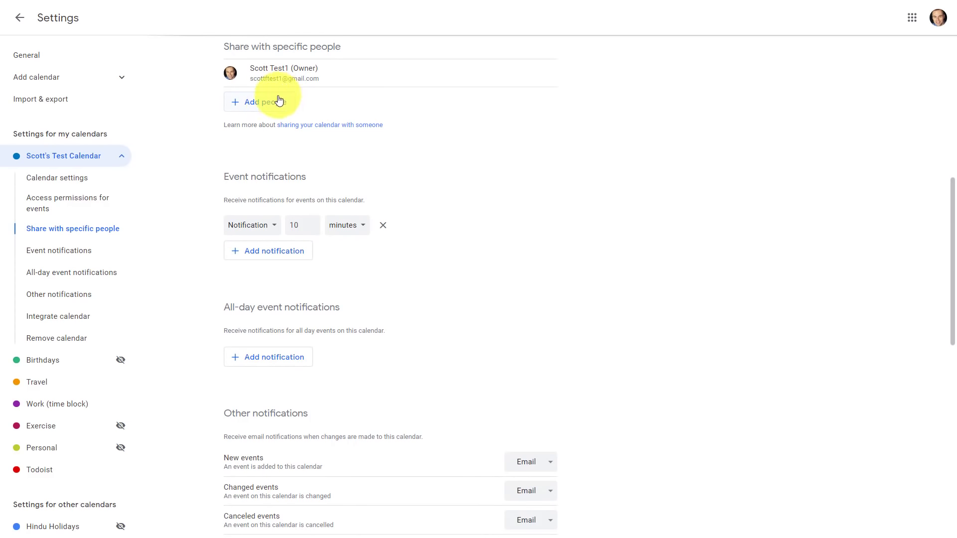
Step: Add Simple Scott as a person to share Scott's Test Calendar with
left_click(258, 101)
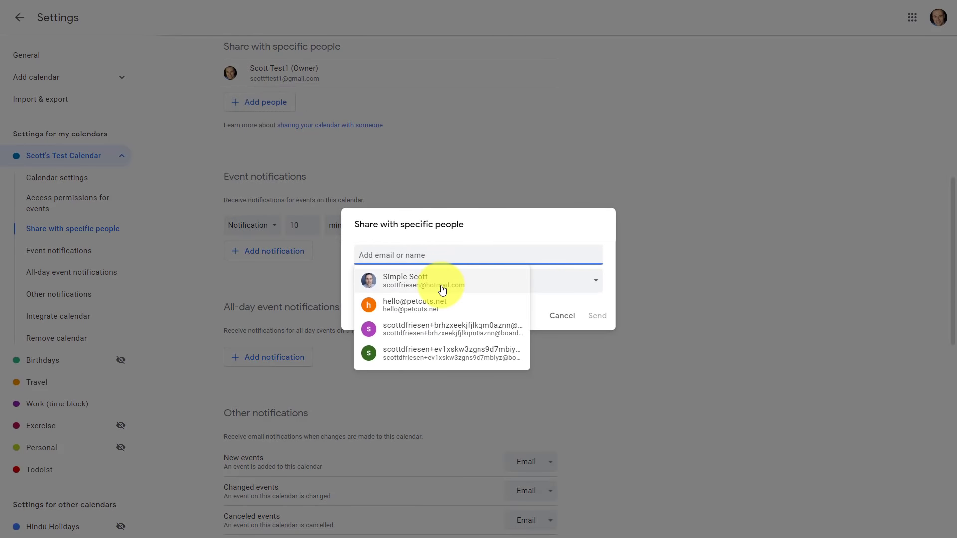
left_click(423, 280)
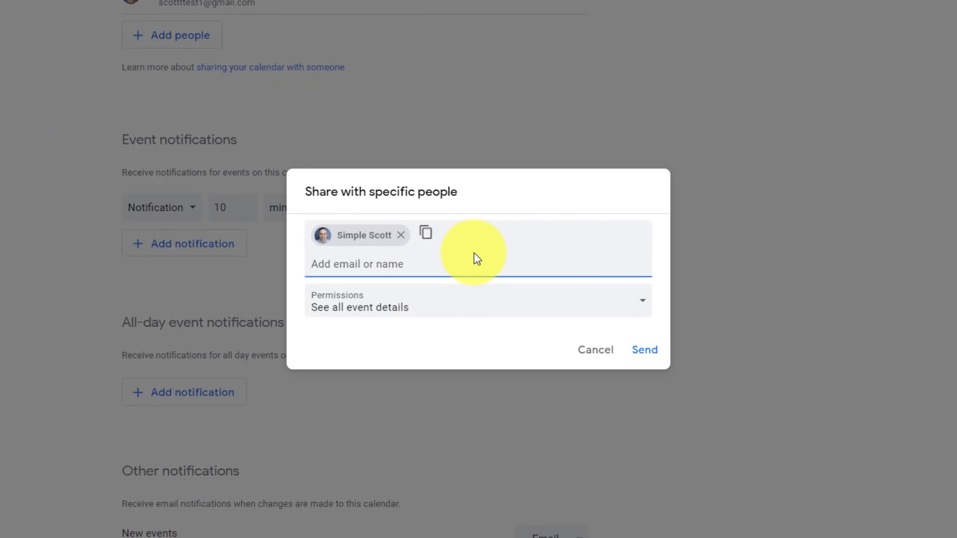
mouse_move(473, 332)
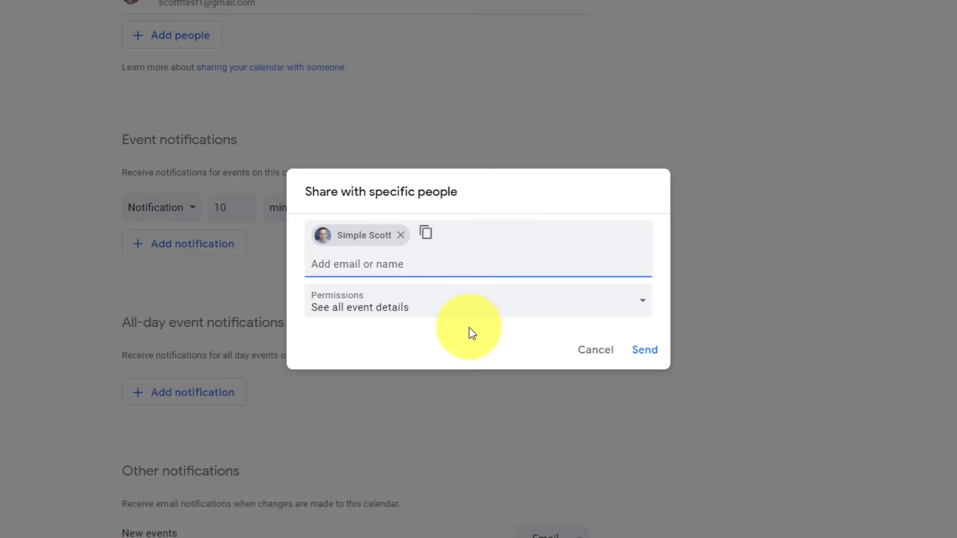
mouse_move(457, 340)
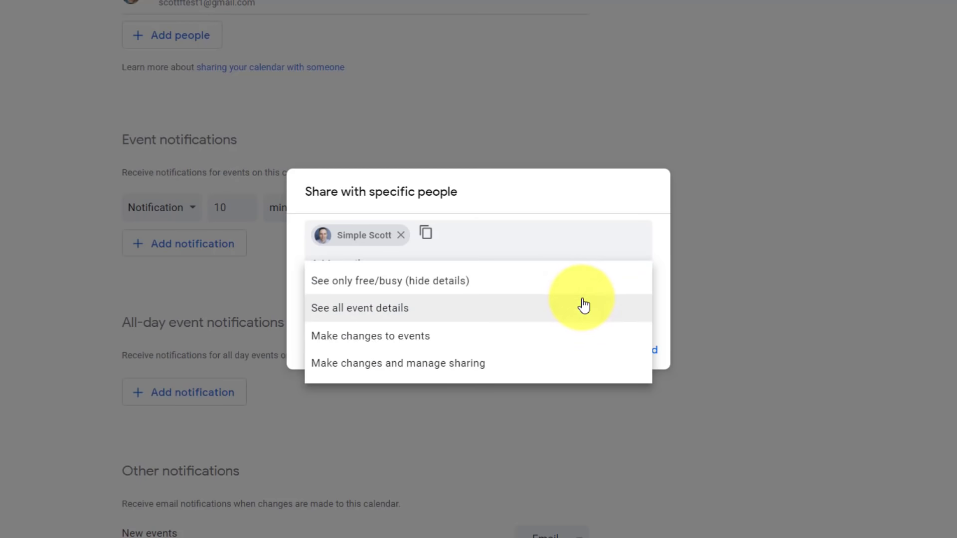
mouse_move(582, 282)
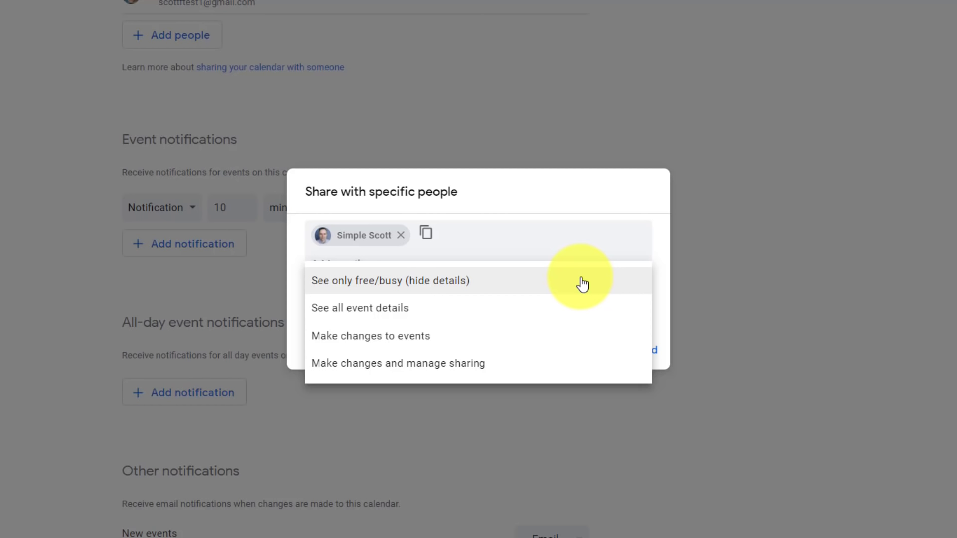
mouse_move(513, 318)
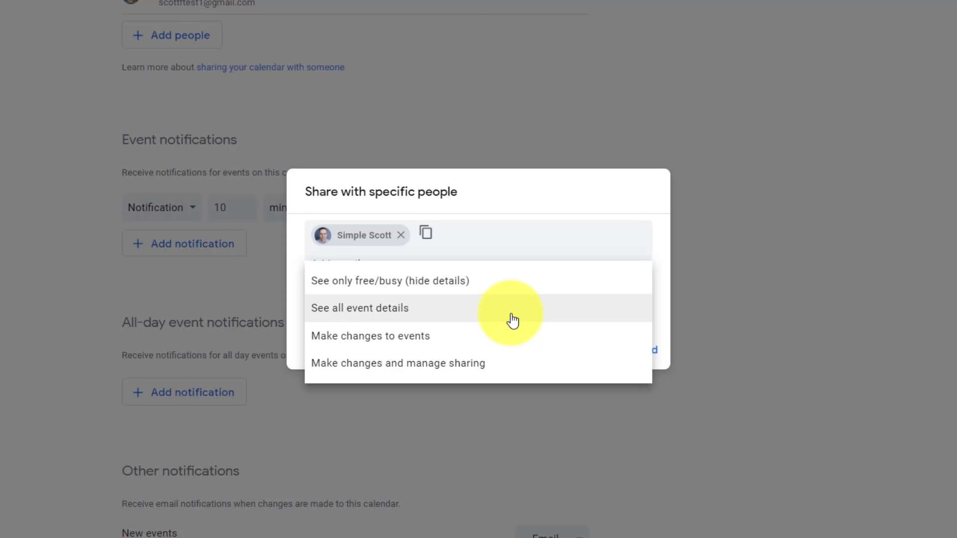
mouse_move(474, 341)
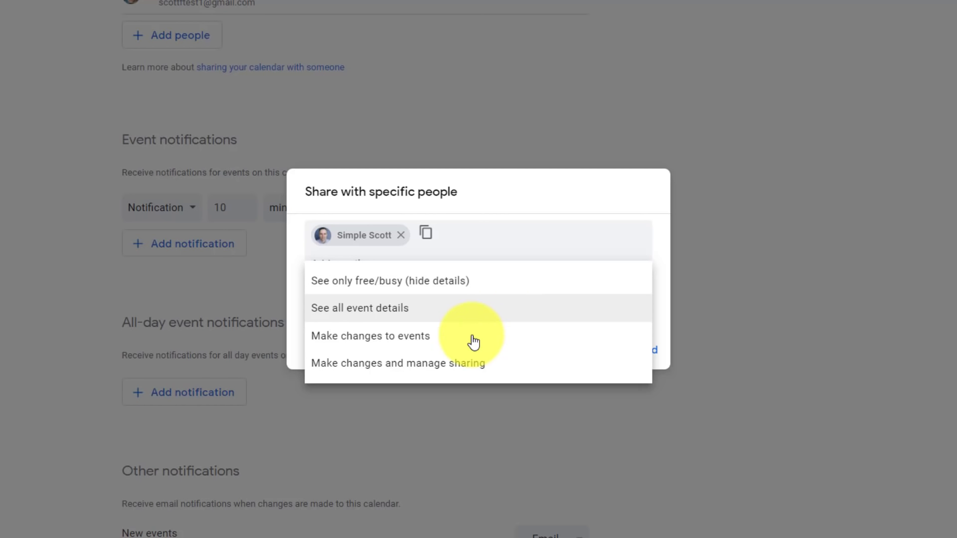
mouse_move(414, 359)
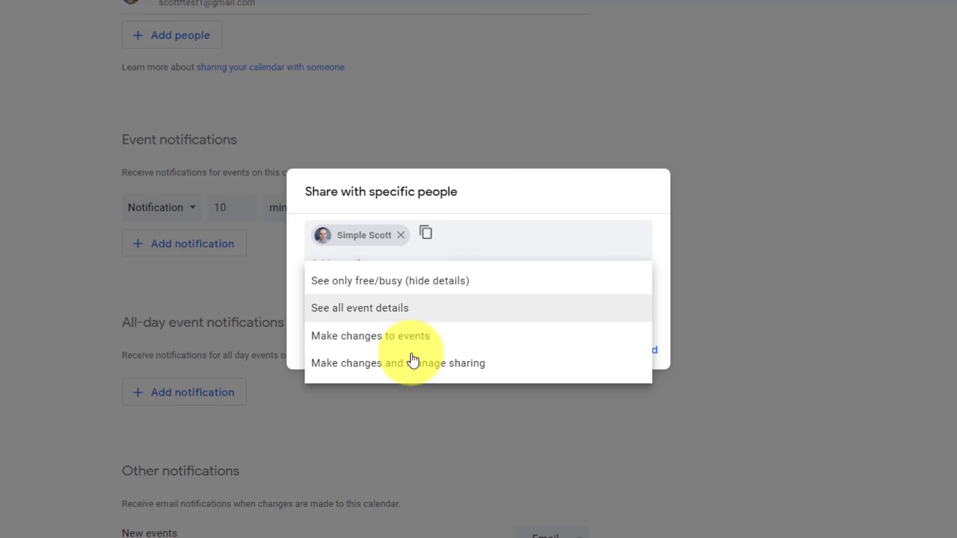
mouse_move(451, 340)
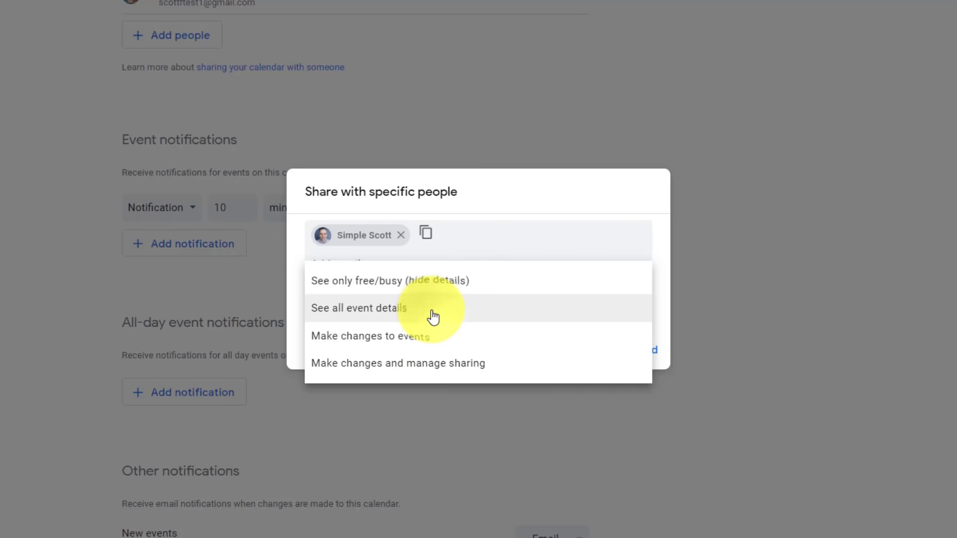
mouse_move(505, 221)
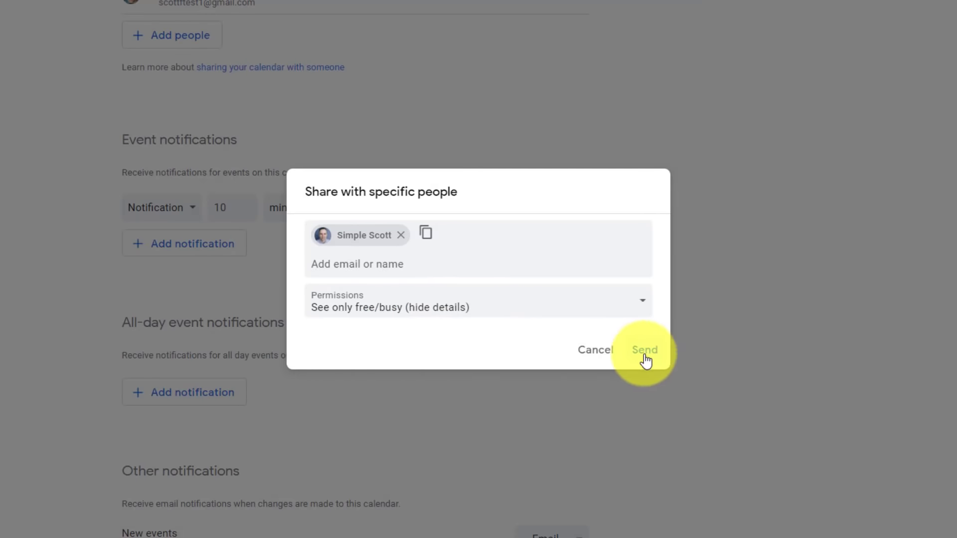
Step: Send Simple Scott the free/busy sharing invite and reopen the test calendar's settings
left_click(644, 349)
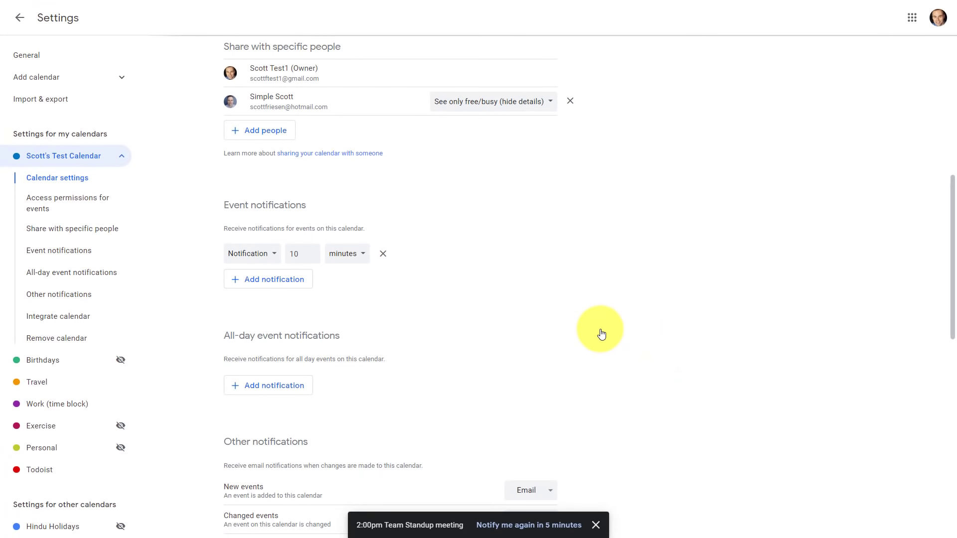
mouse_move(375, 110)
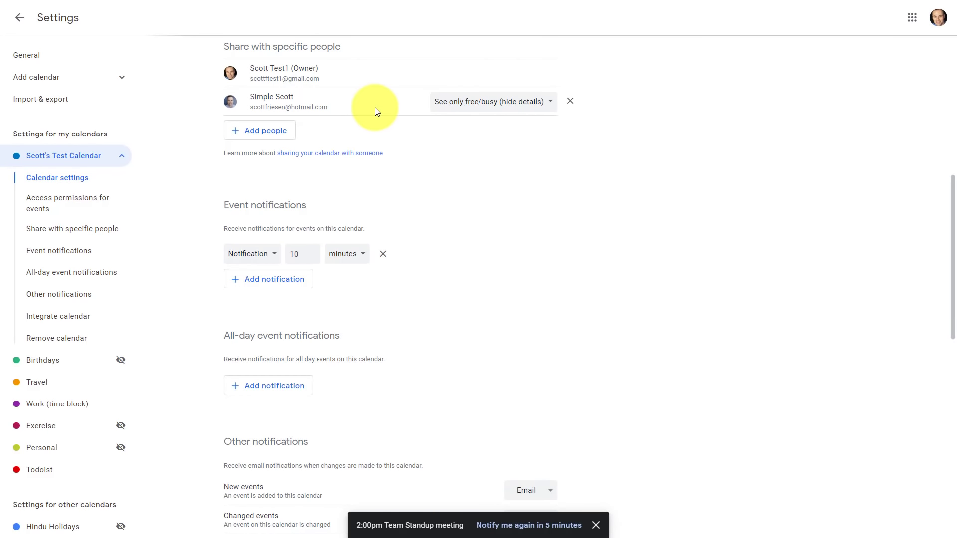
left_click(20, 17)
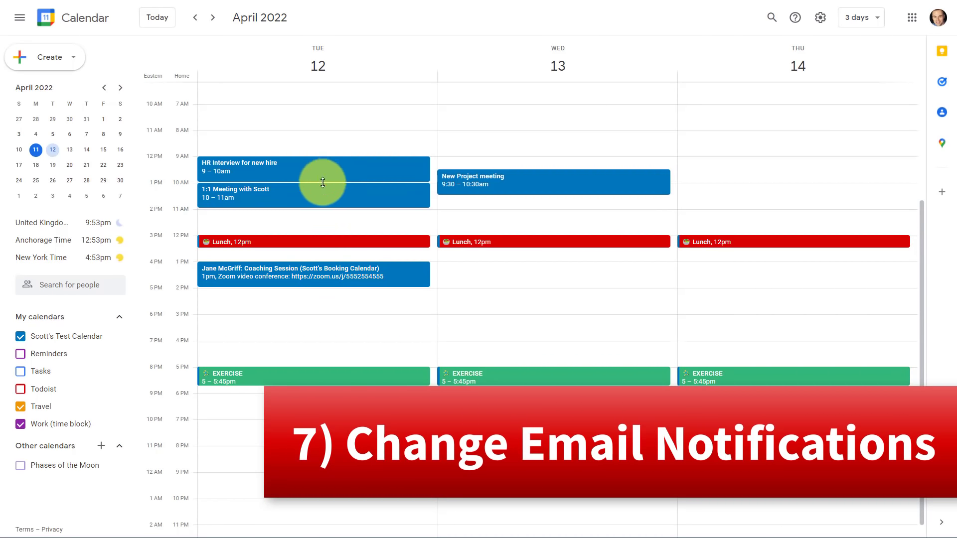
mouse_move(553, 222)
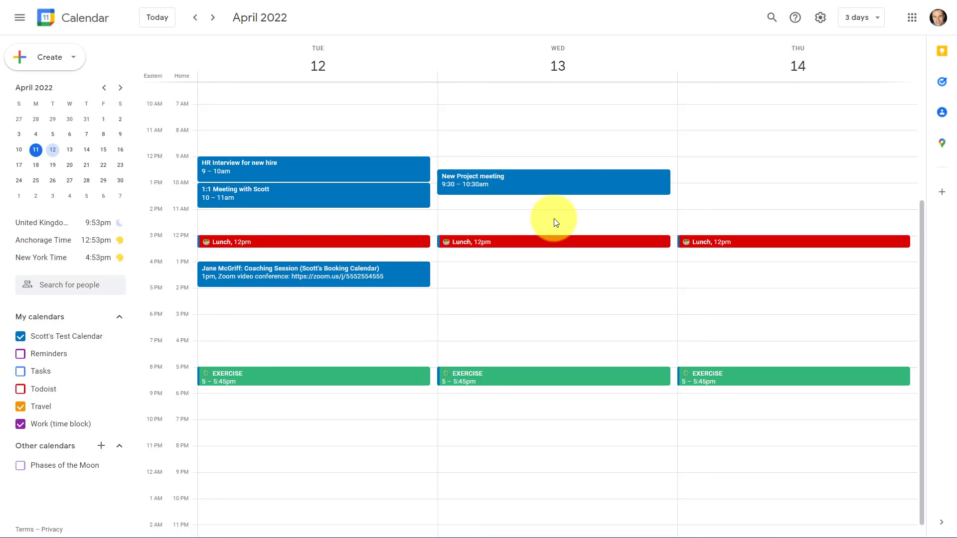
mouse_move(418, 316)
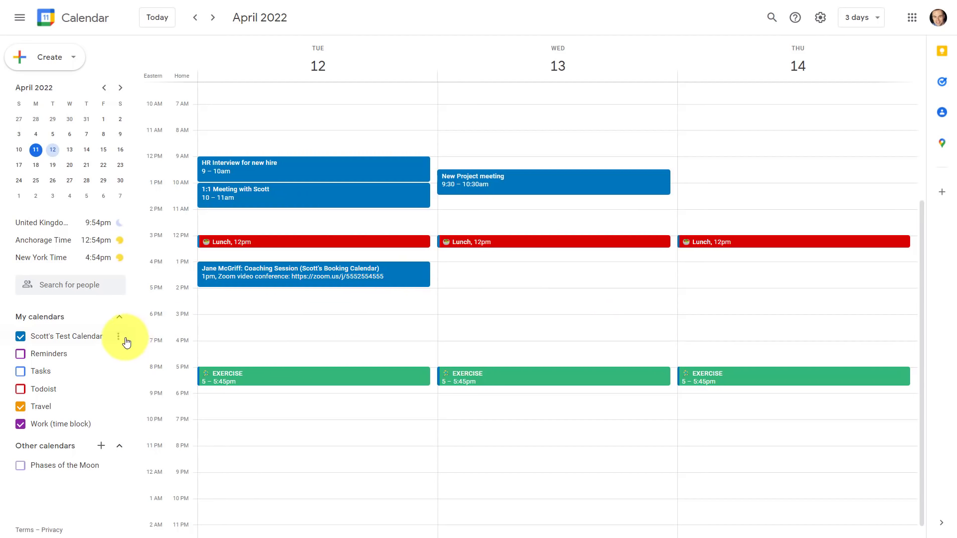
left_click(118, 336)
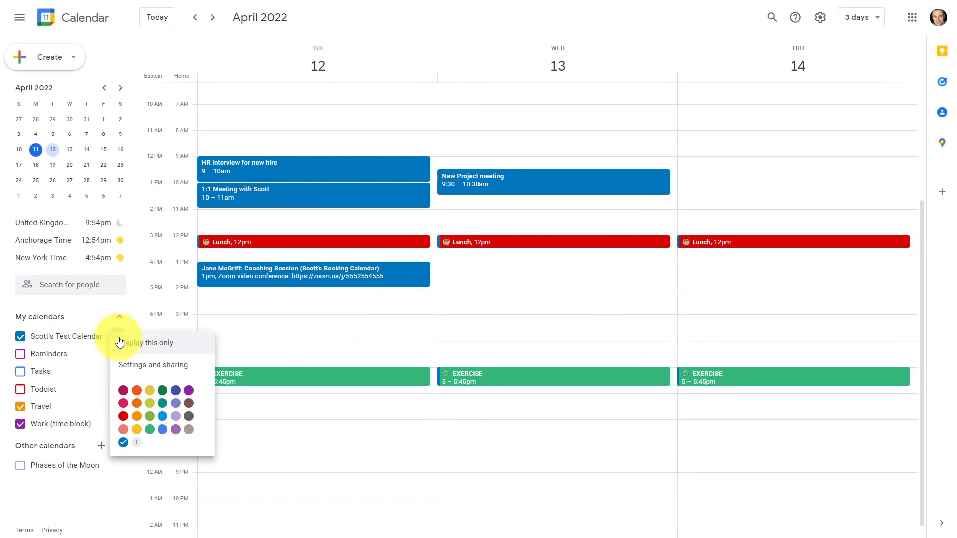
mouse_move(198, 369)
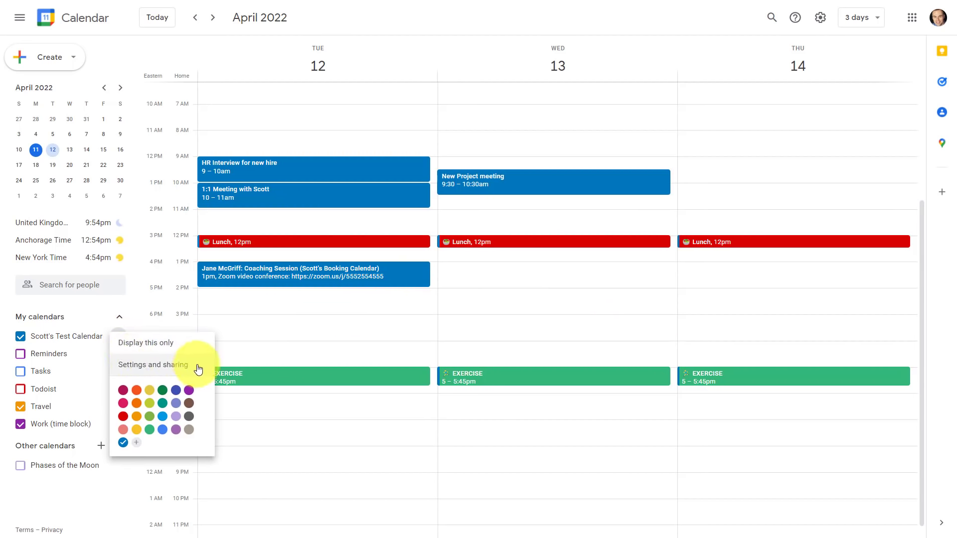
left_click(152, 364)
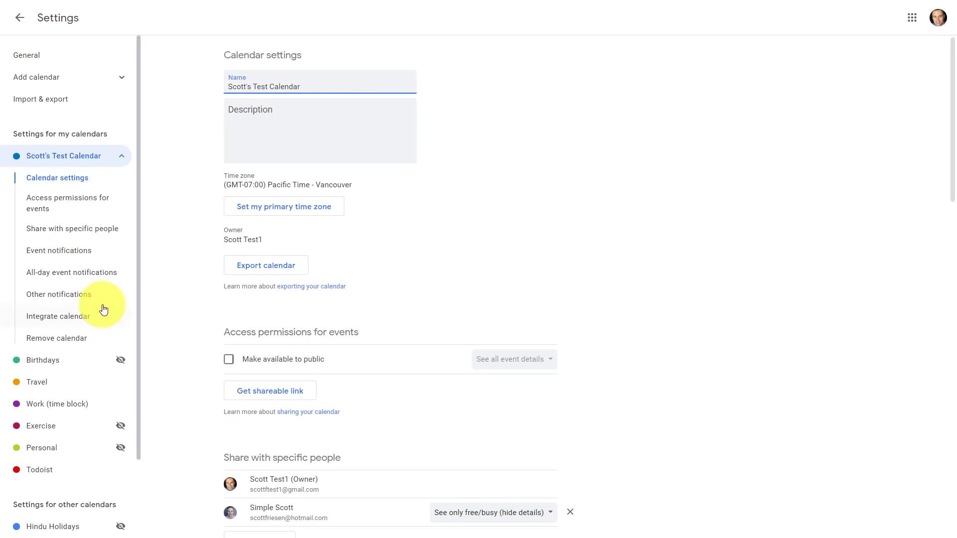
Step: Jump to the Other notifications section of Scott's Test Calendar settings
left_click(60, 294)
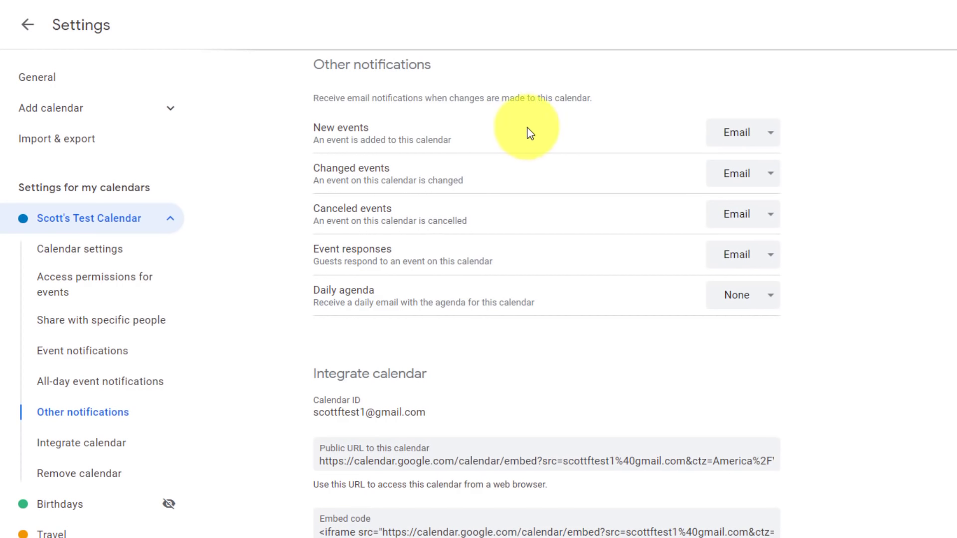
mouse_move(528, 133)
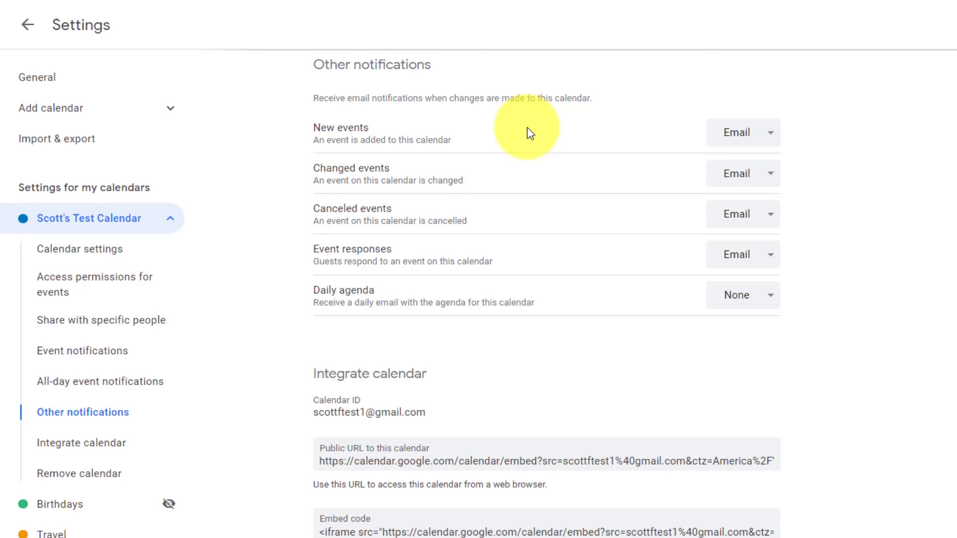
mouse_move(537, 132)
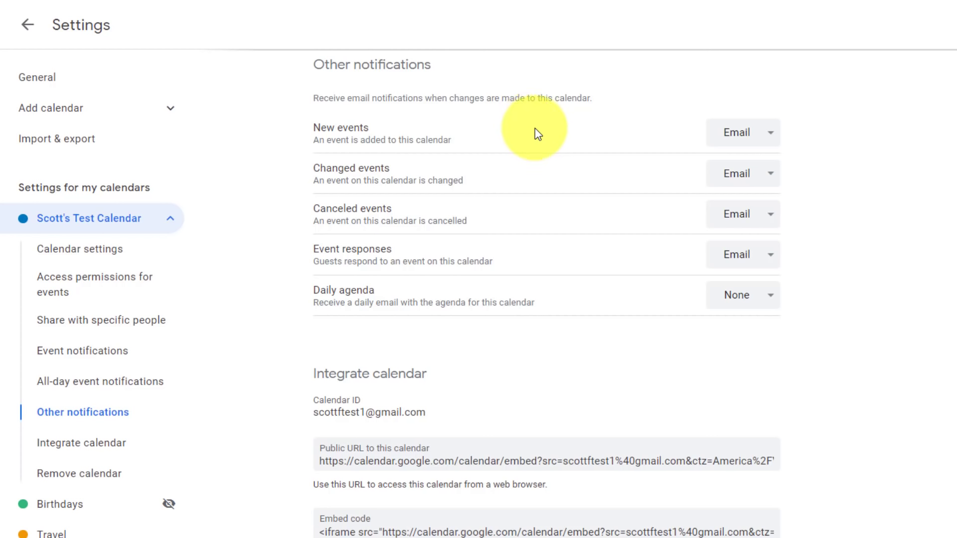
mouse_move(535, 259)
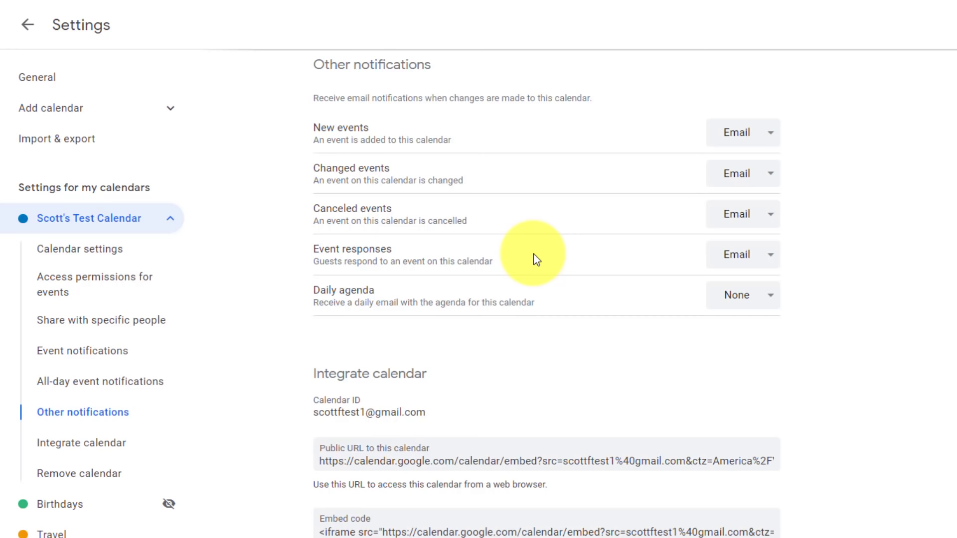
mouse_move(772, 261)
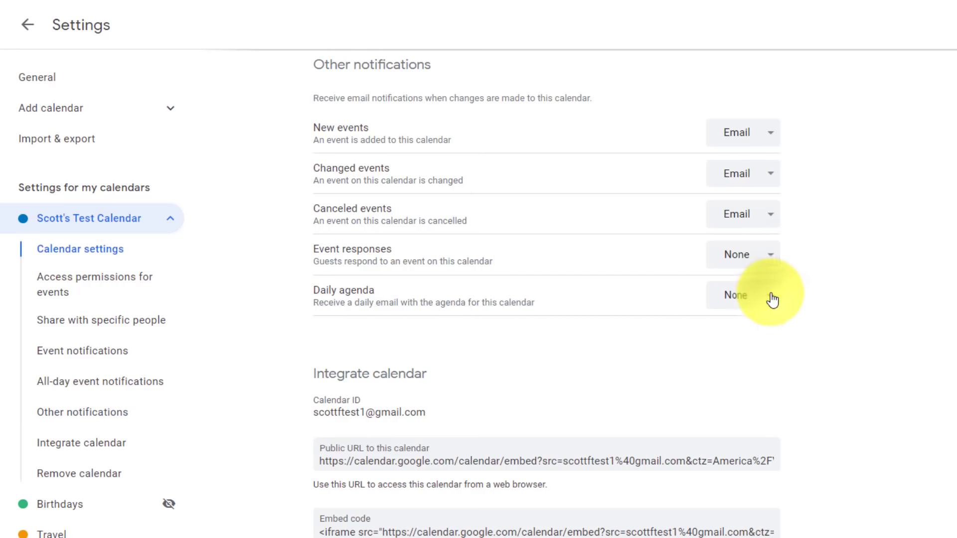
mouse_move(817, 261)
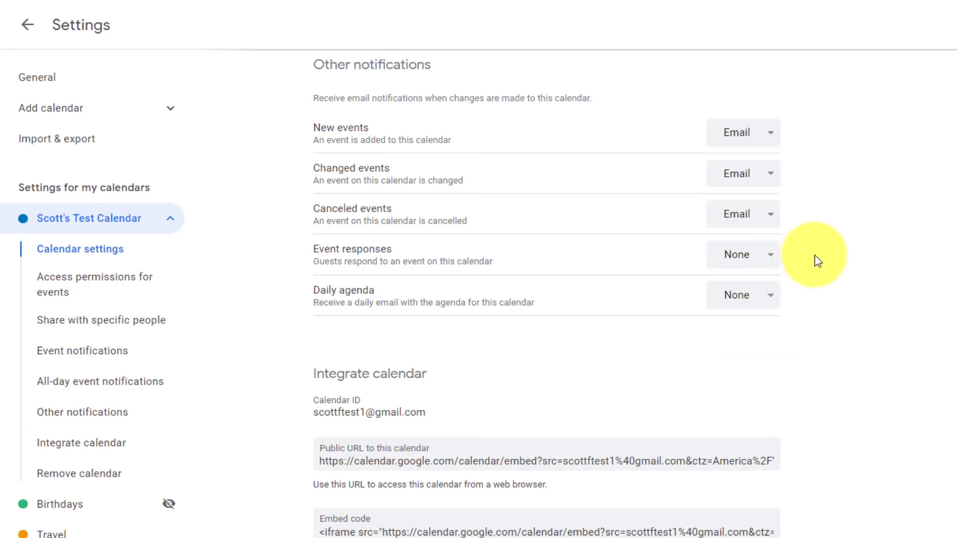
mouse_move(519, 171)
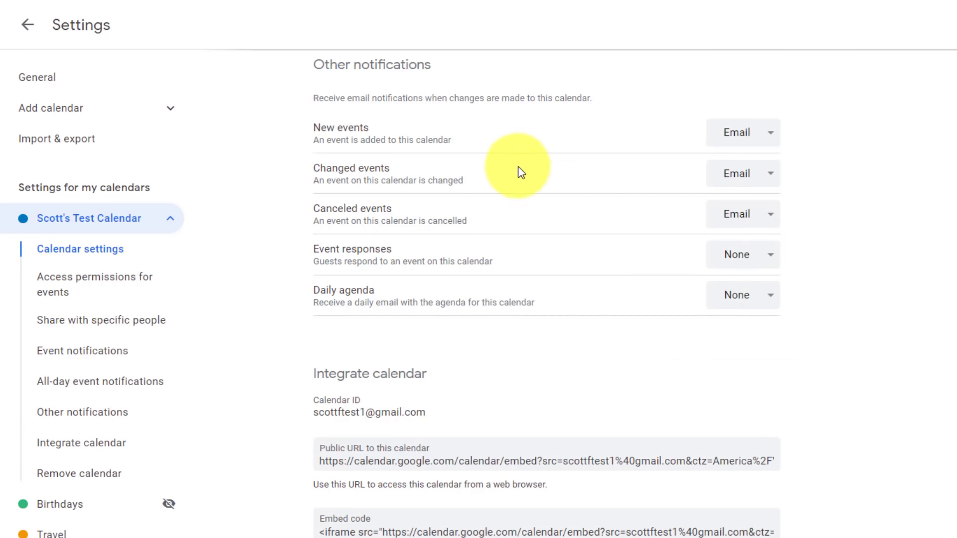
mouse_move(484, 177)
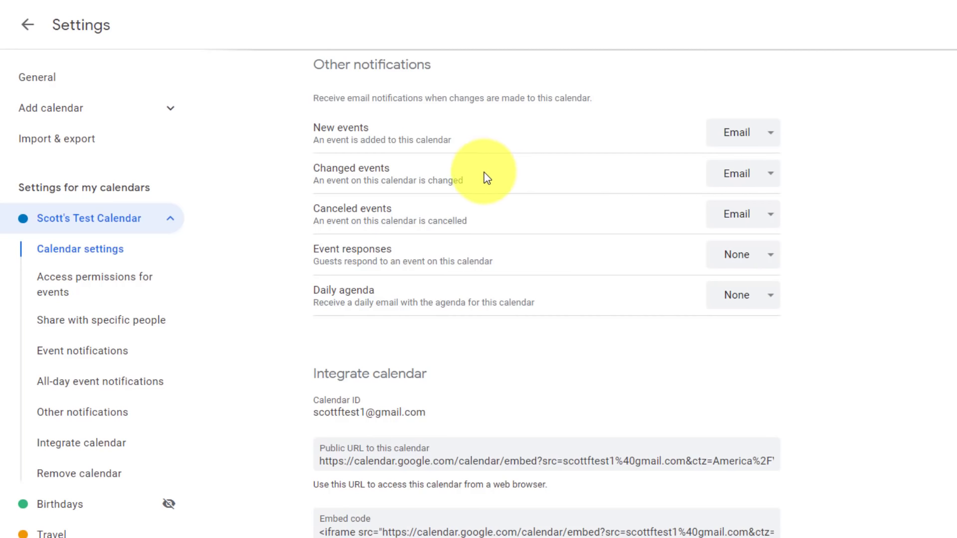
mouse_move(536, 220)
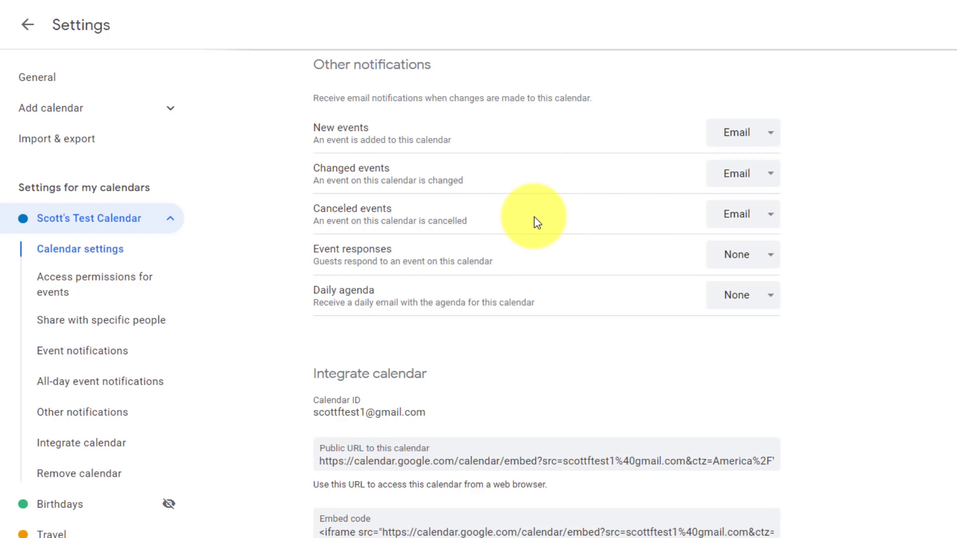
mouse_move(518, 251)
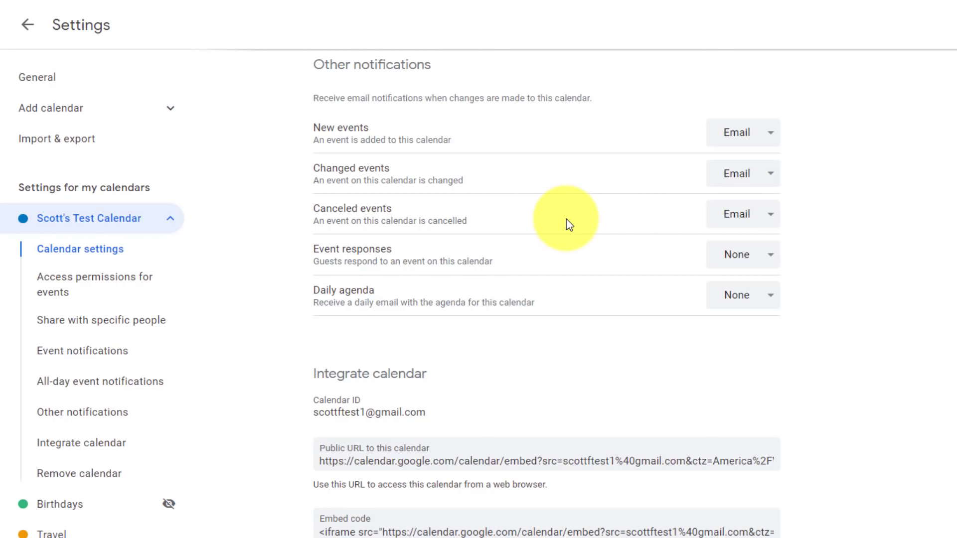
mouse_move(574, 212)
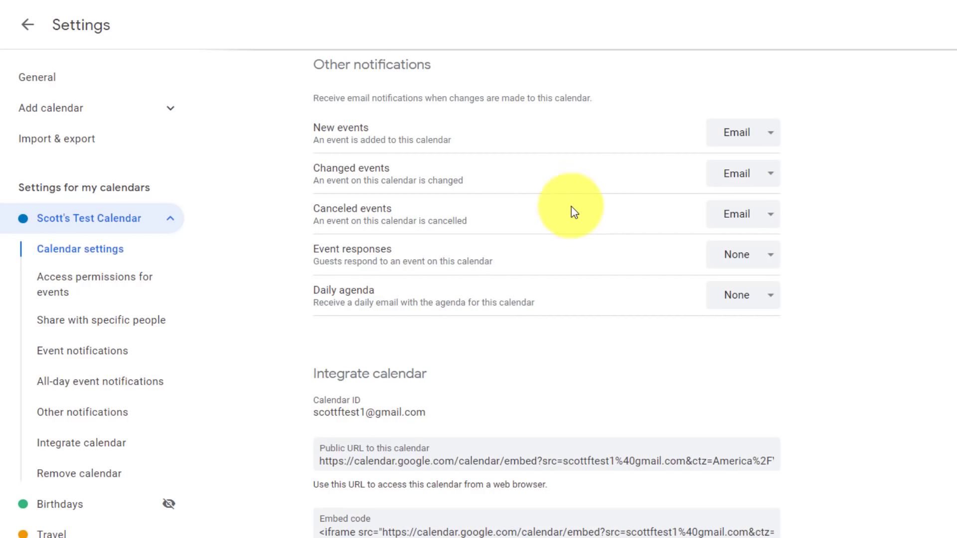
mouse_move(435, 98)
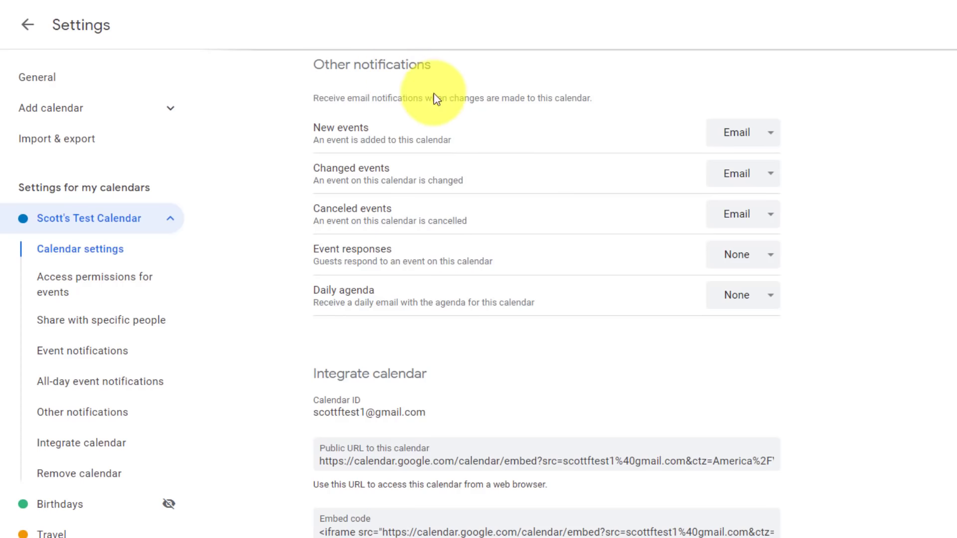
mouse_move(805, 257)
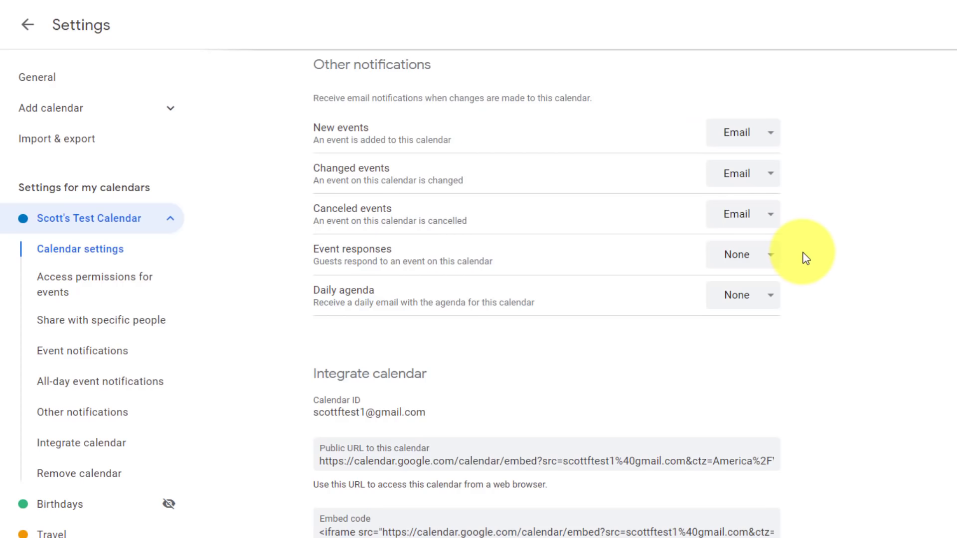